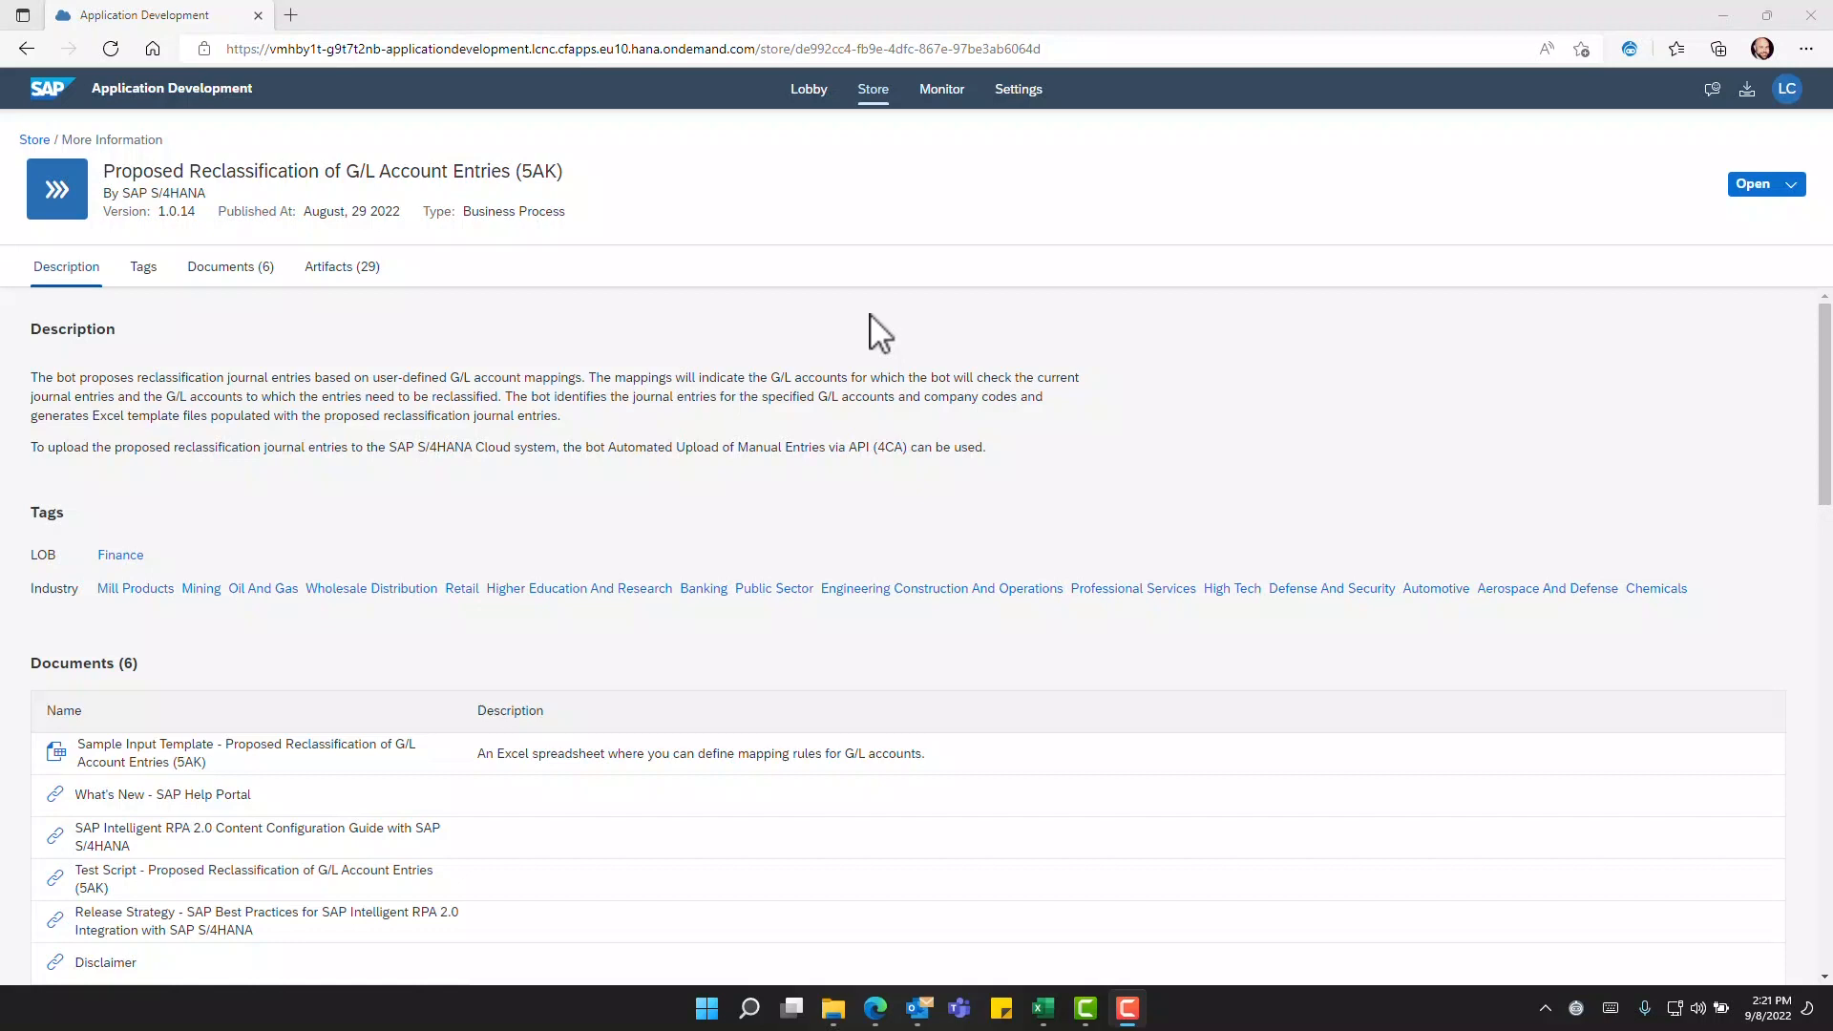
pyautogui.moveTo(496, 357)
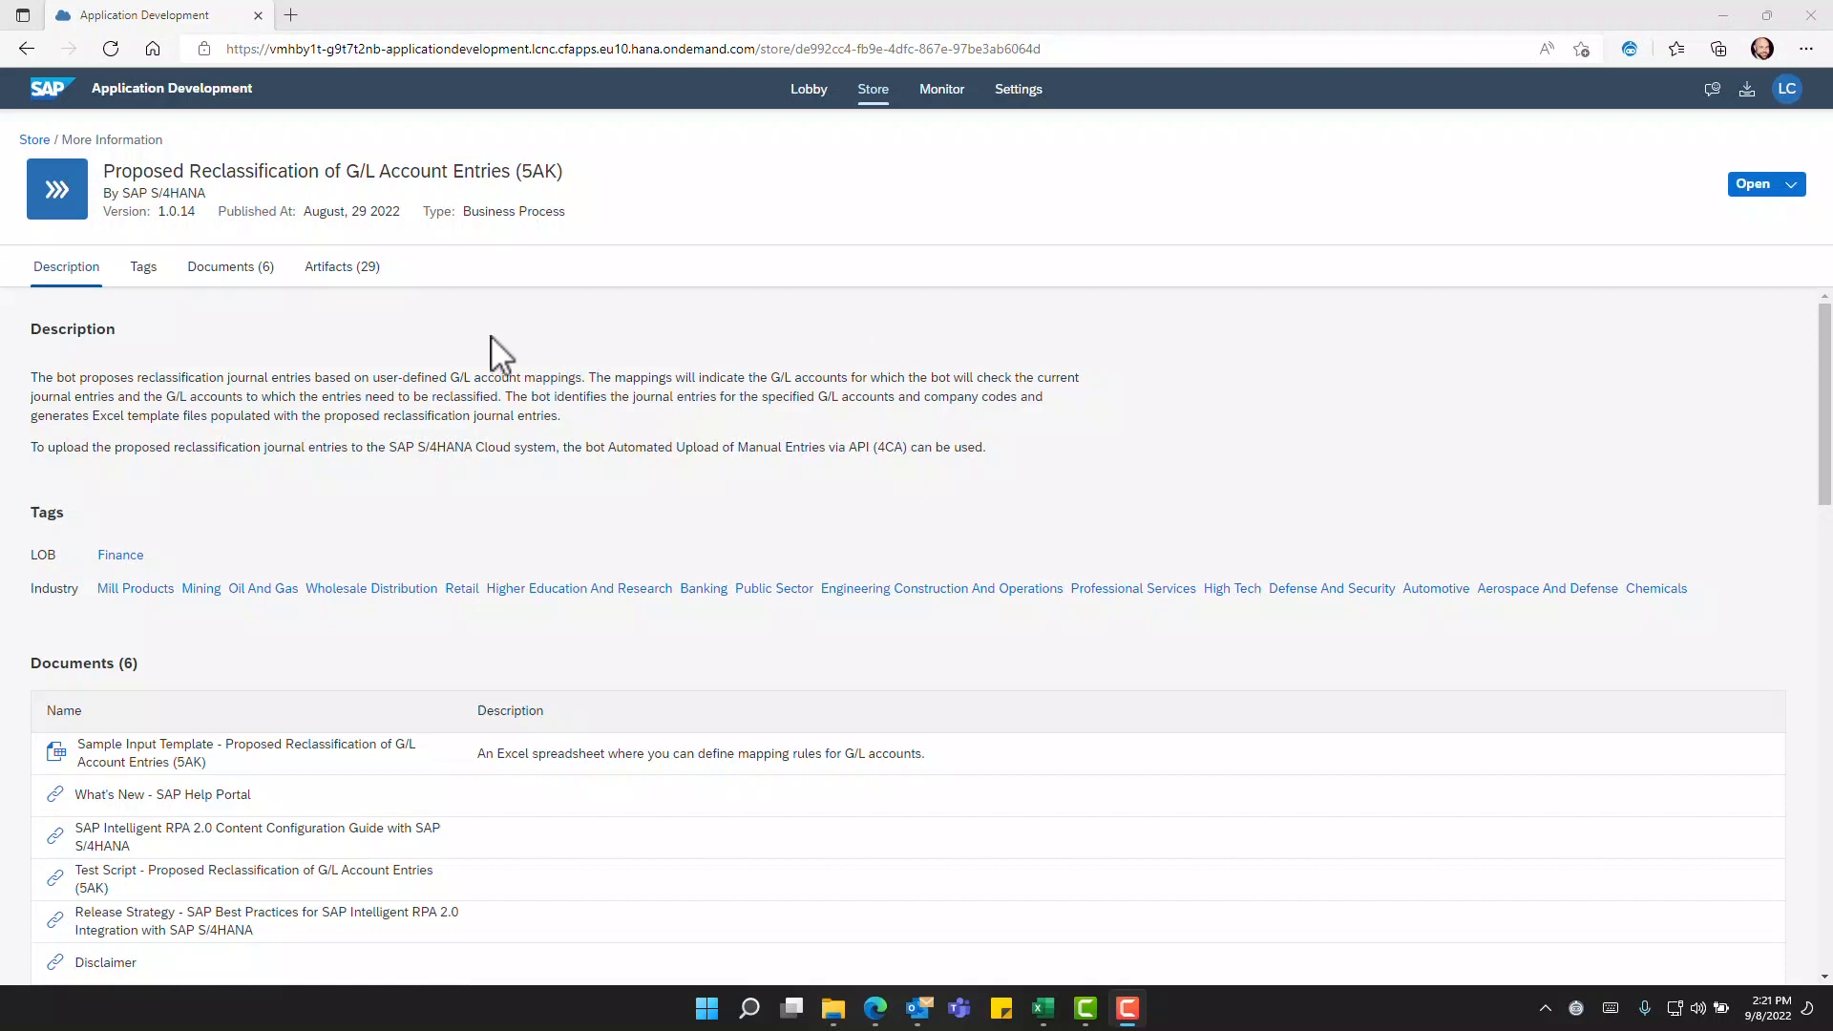
pyautogui.moveTo(409, 362)
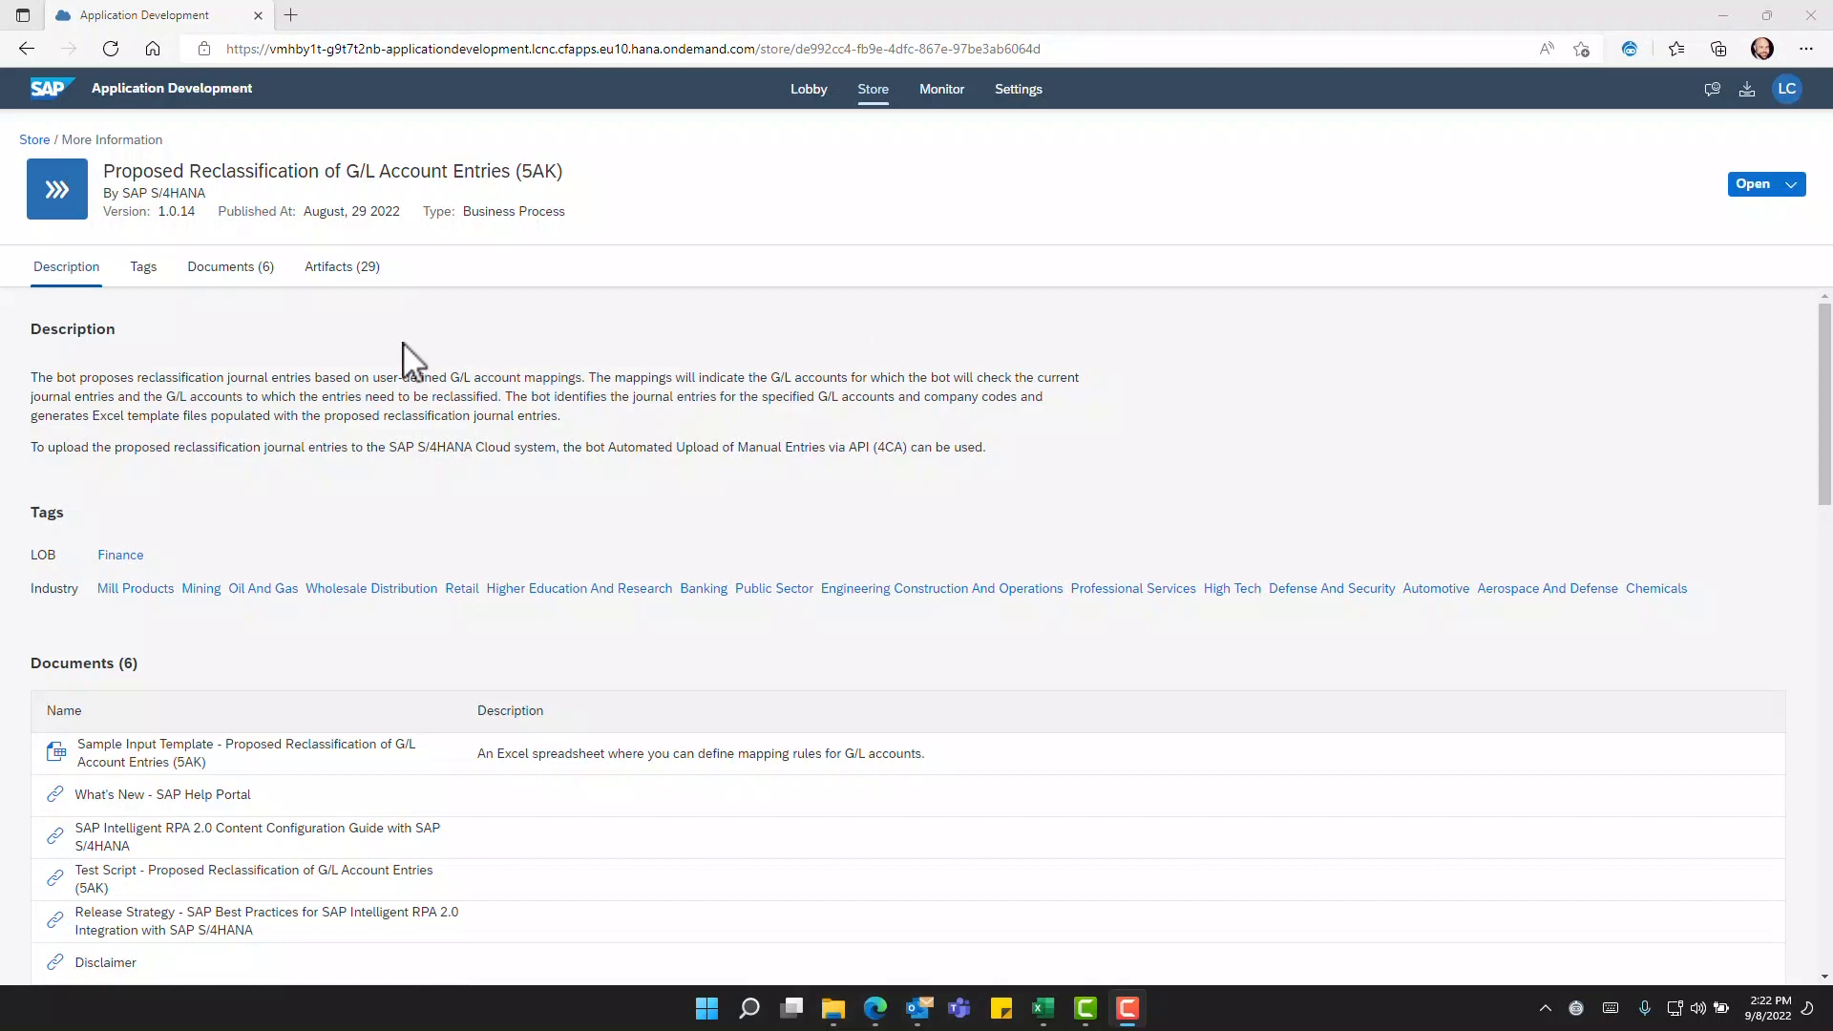
pyautogui.moveTo(1210, 474)
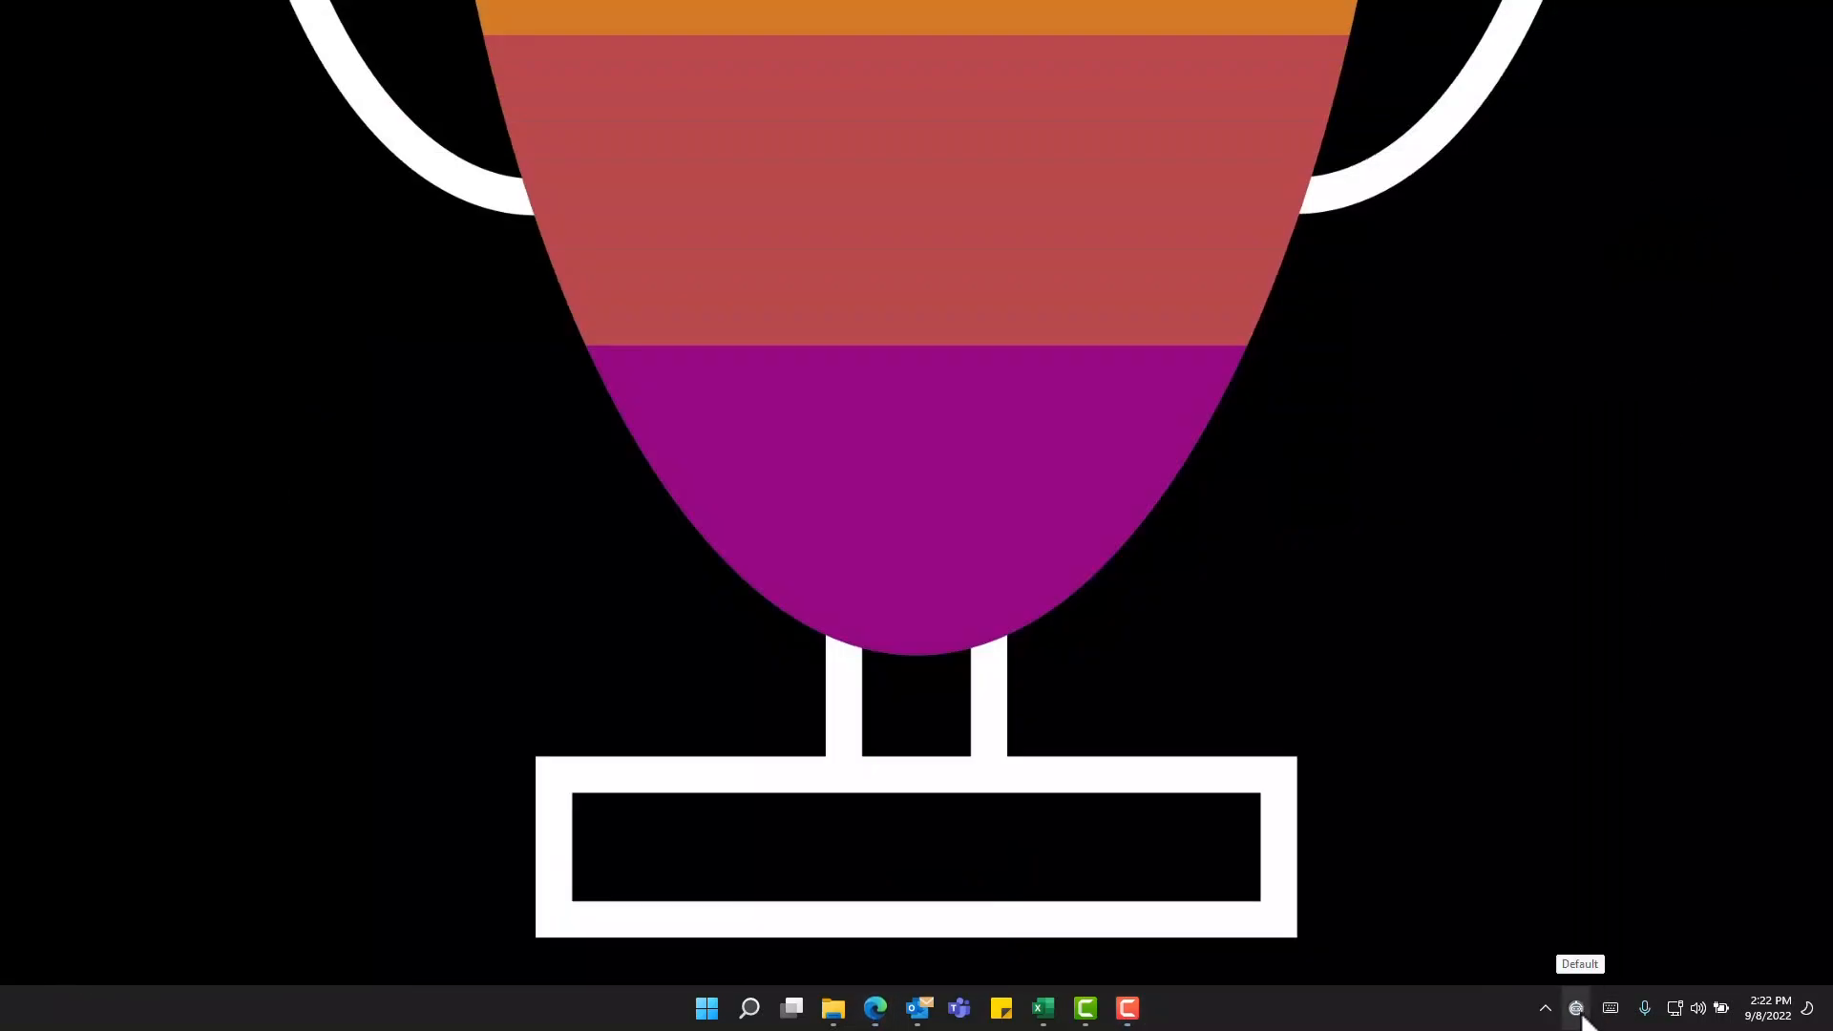
# Step: Start the Proposed Reclassification of G/L Account Entries (5AK) project from the agent's project list and confirm the switch
pyautogui.click(1575, 1008)
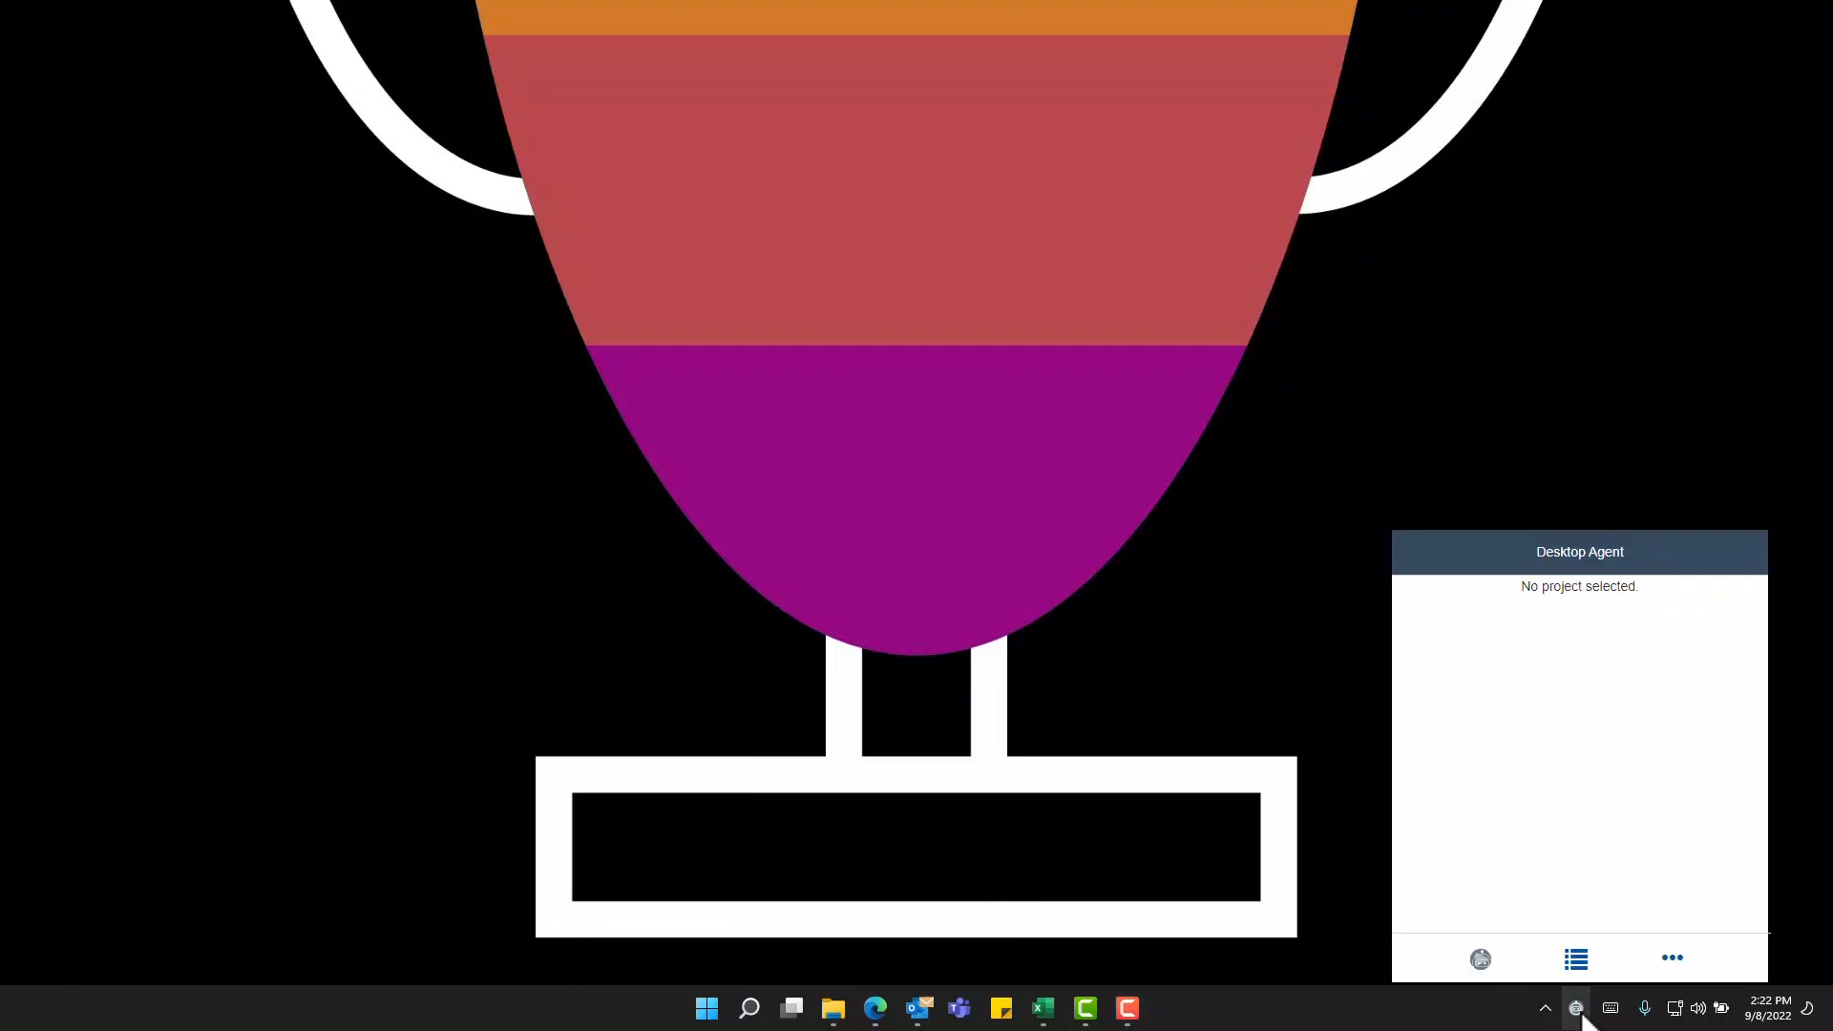
pyautogui.moveTo(1575, 959)
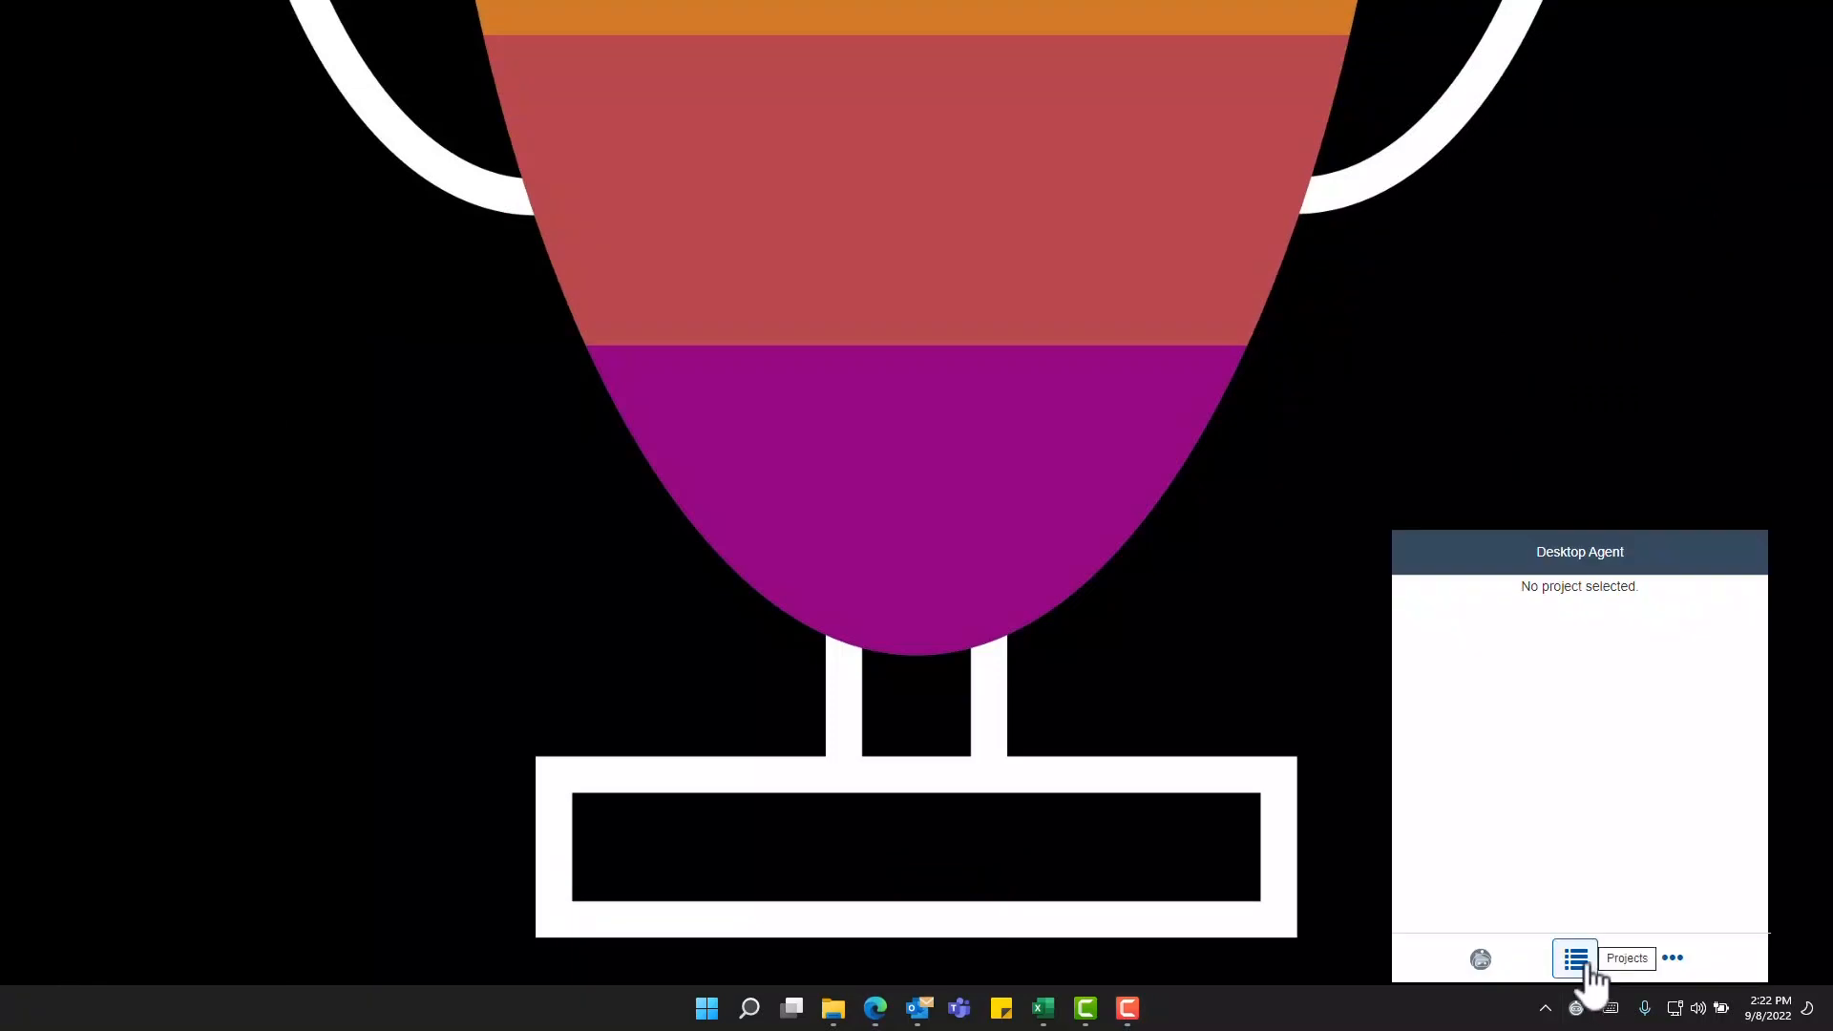
pyautogui.click(1573, 957)
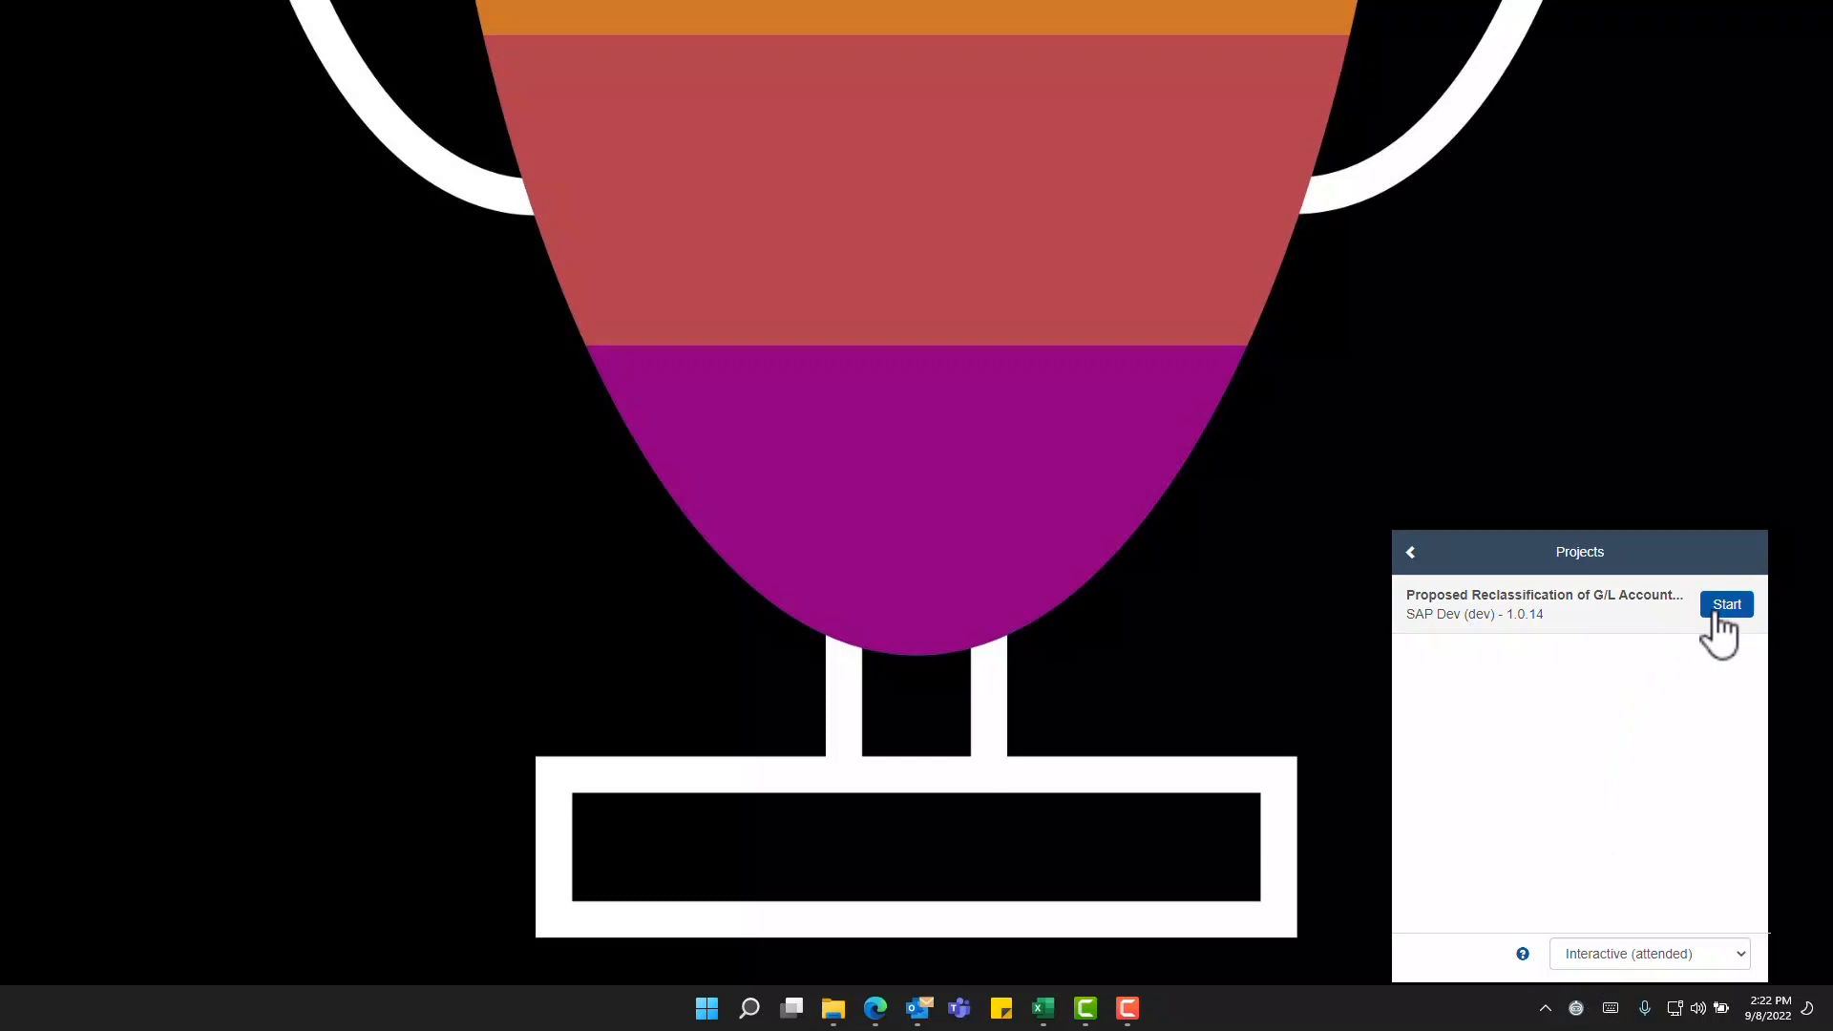
pyautogui.click(1726, 605)
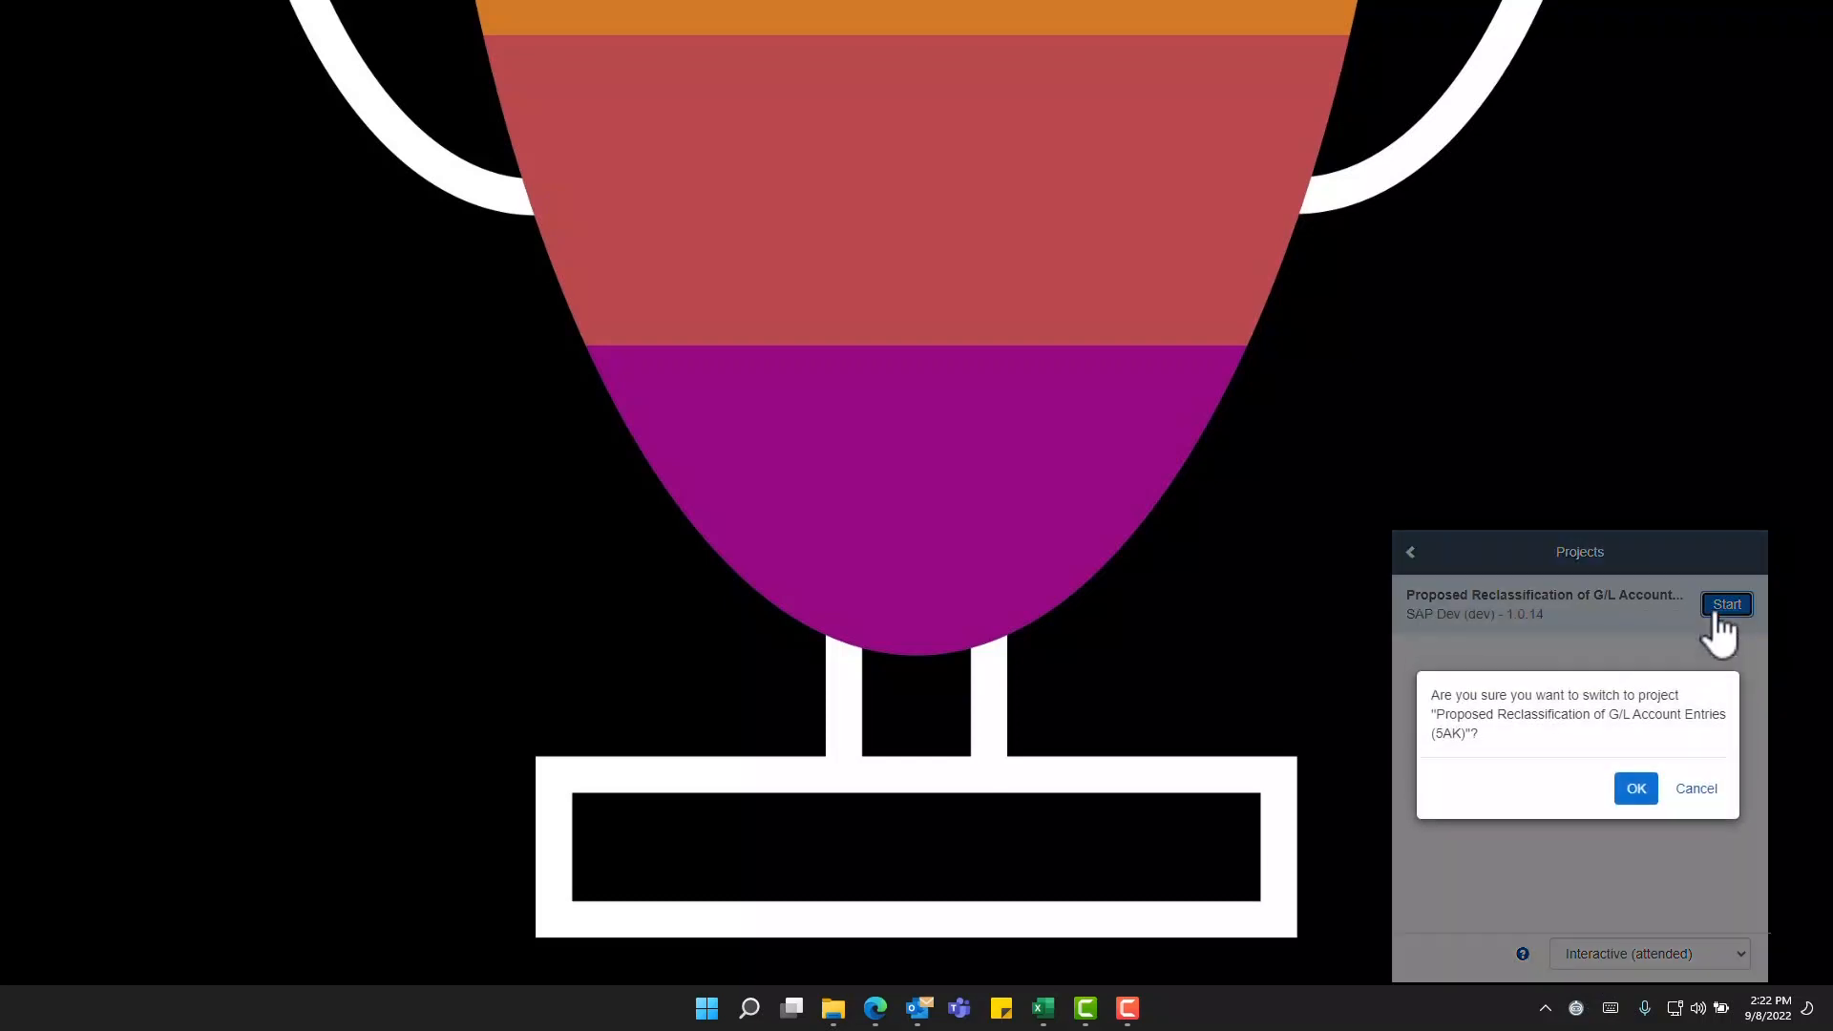
pyautogui.click(1634, 789)
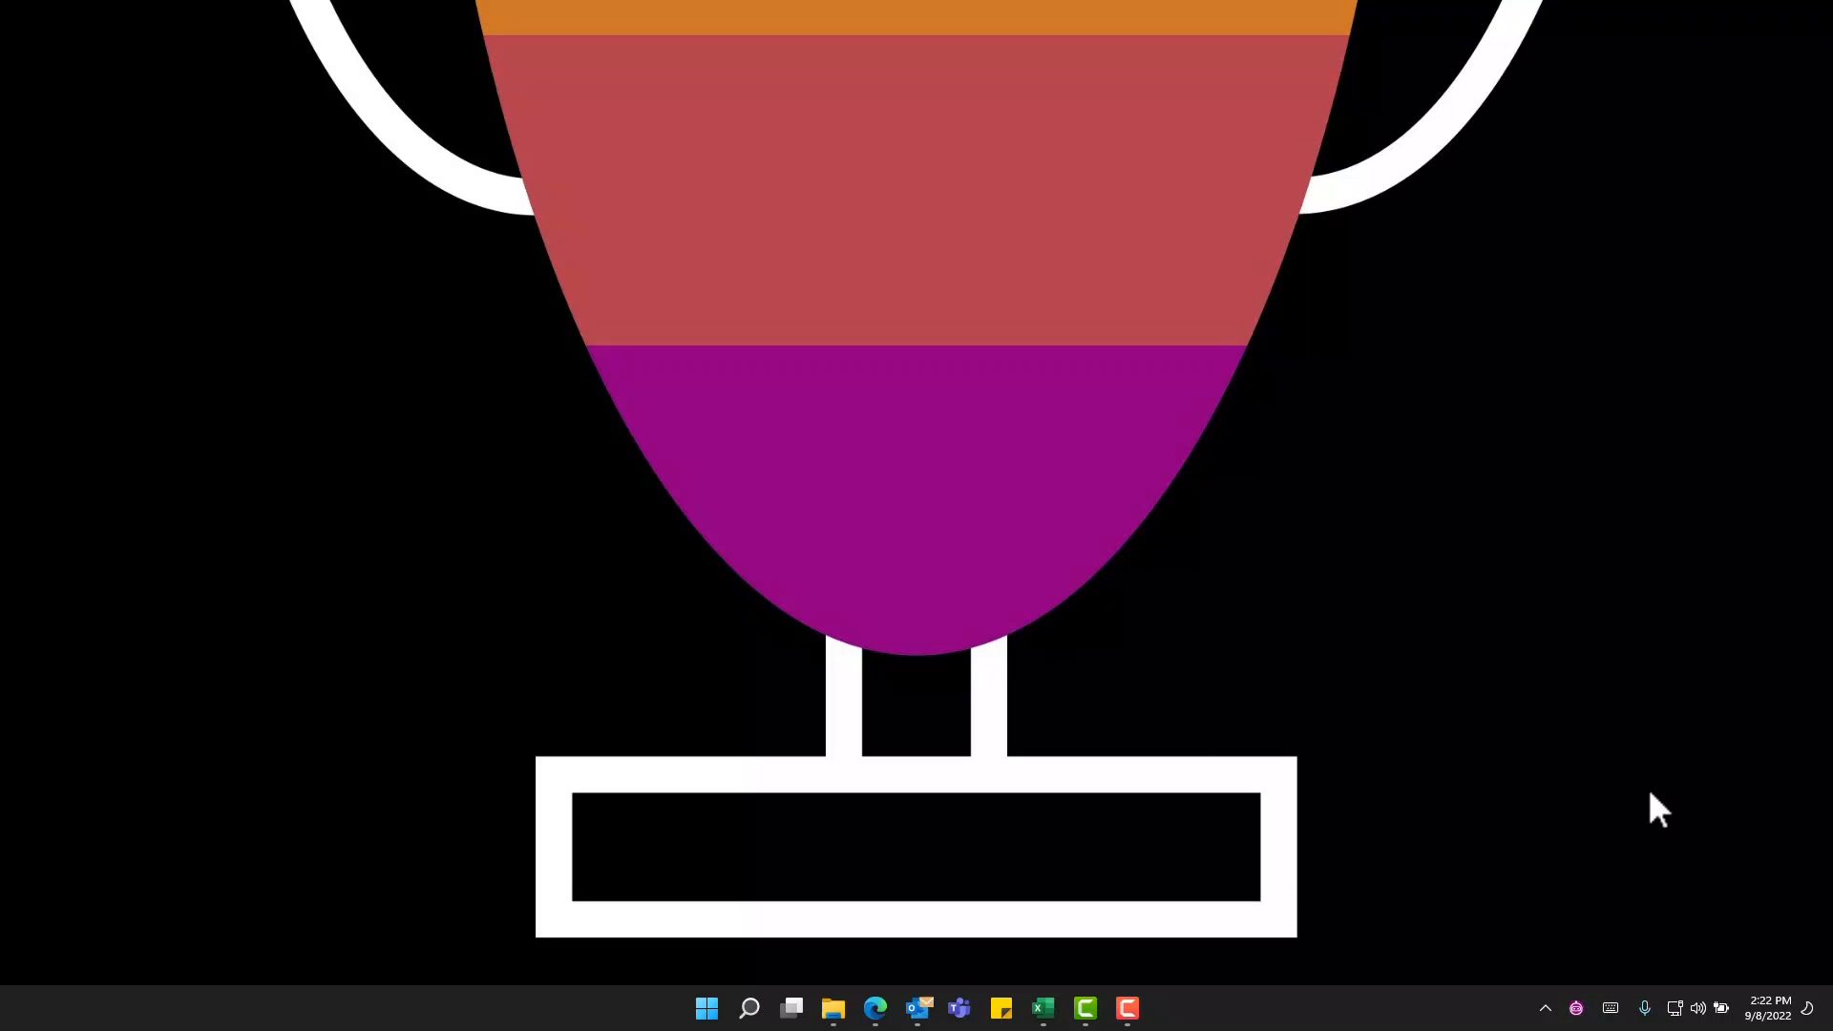
# Step: Launch the reclassification bot and scroll through its prefilled Input Criteria form (company code, accounts, dates)
pyautogui.click(1575, 1008)
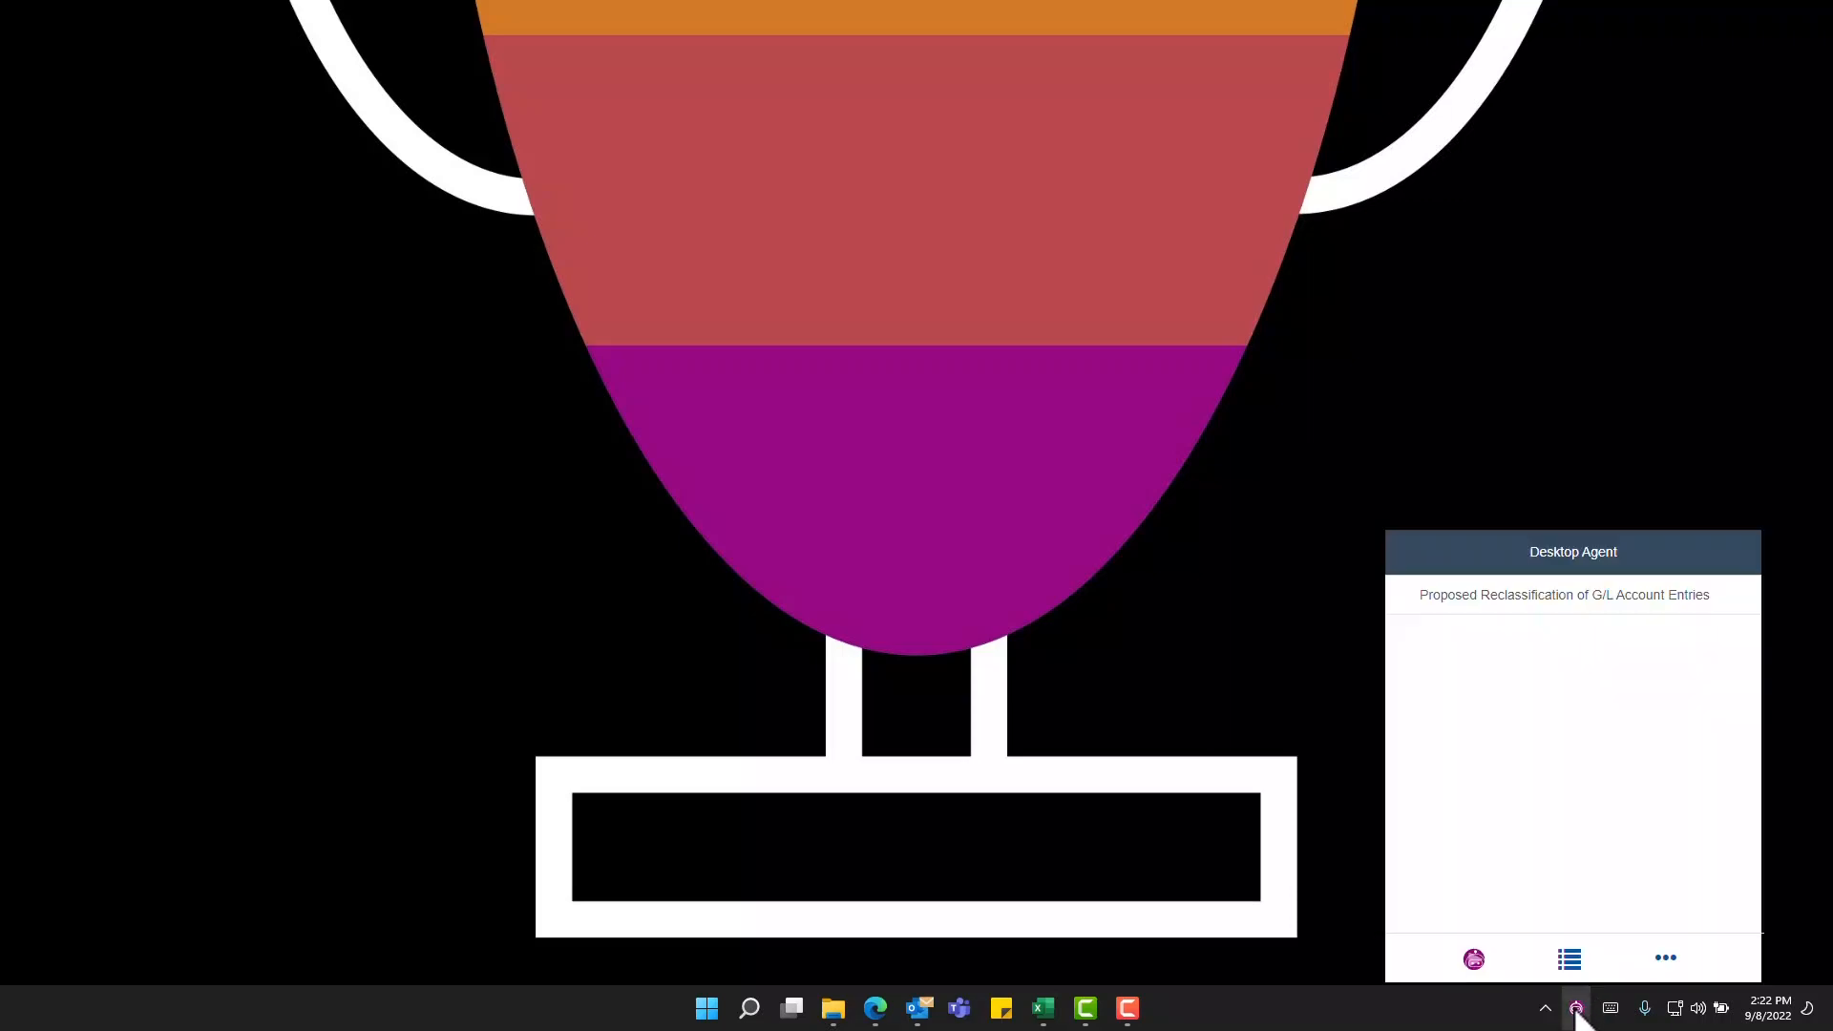
pyautogui.moveTo(1533, 719)
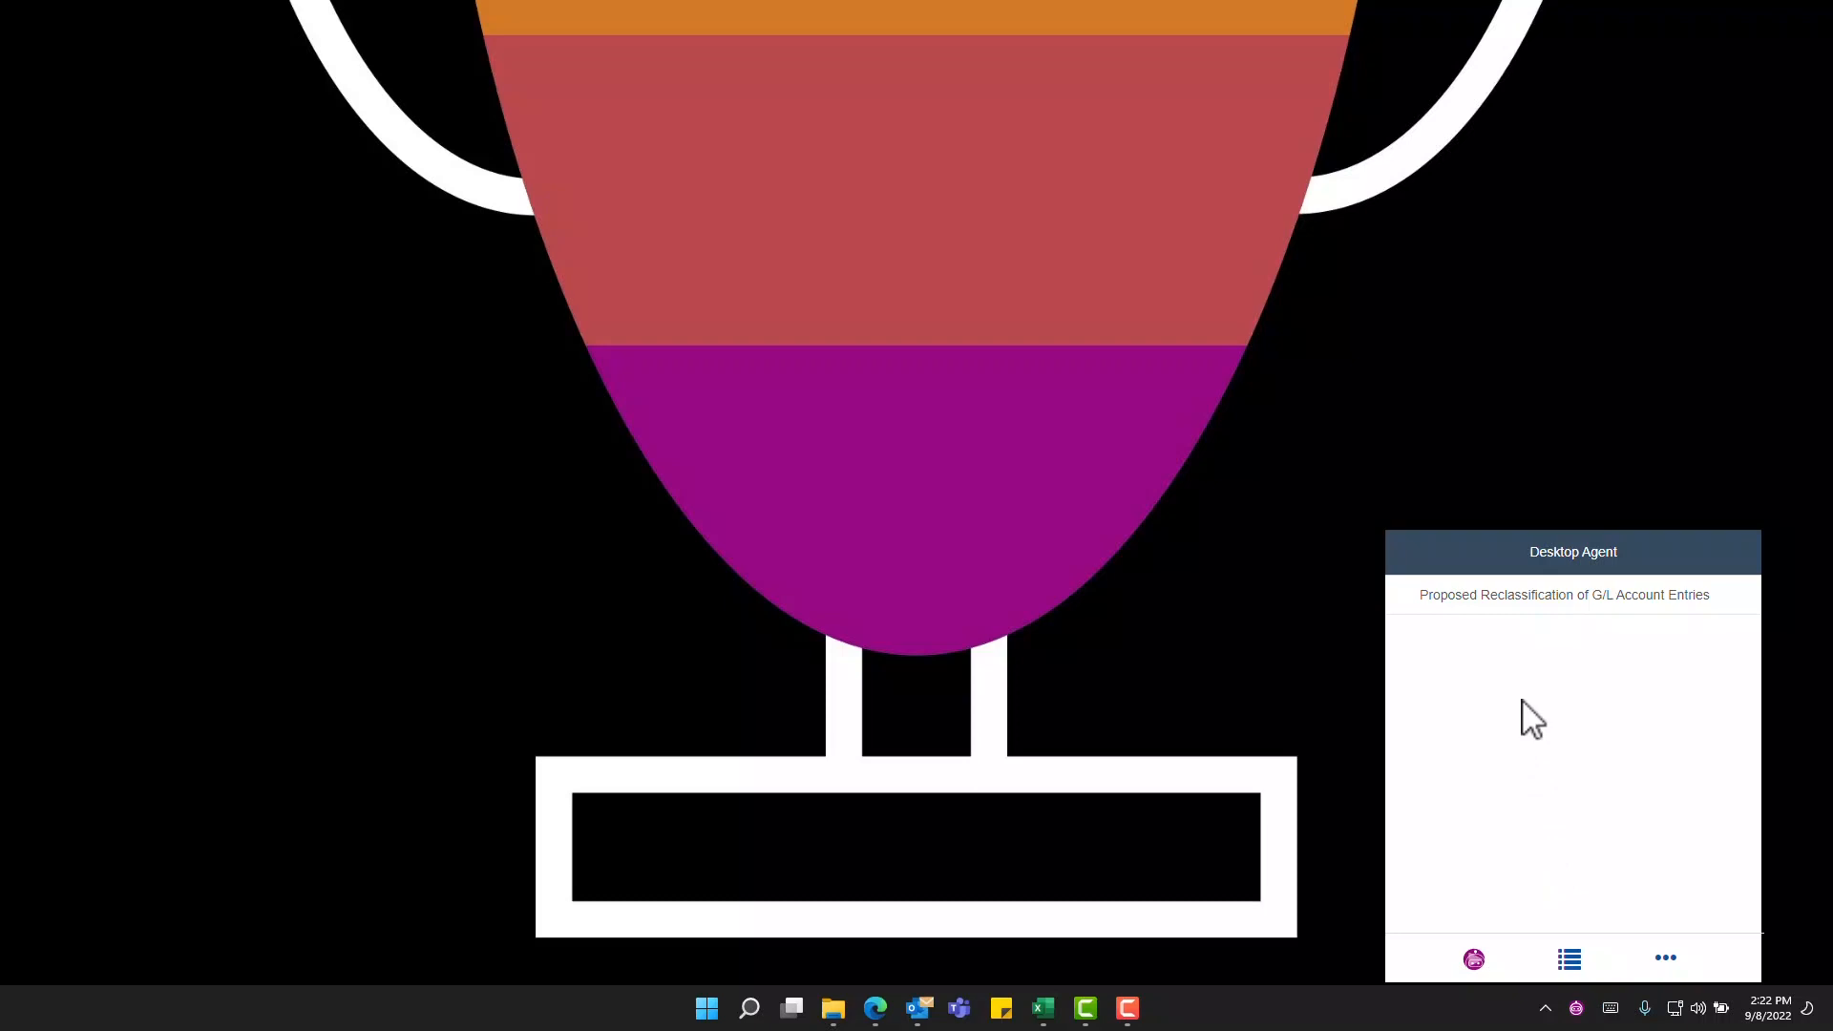
pyautogui.moveTo(1506, 597)
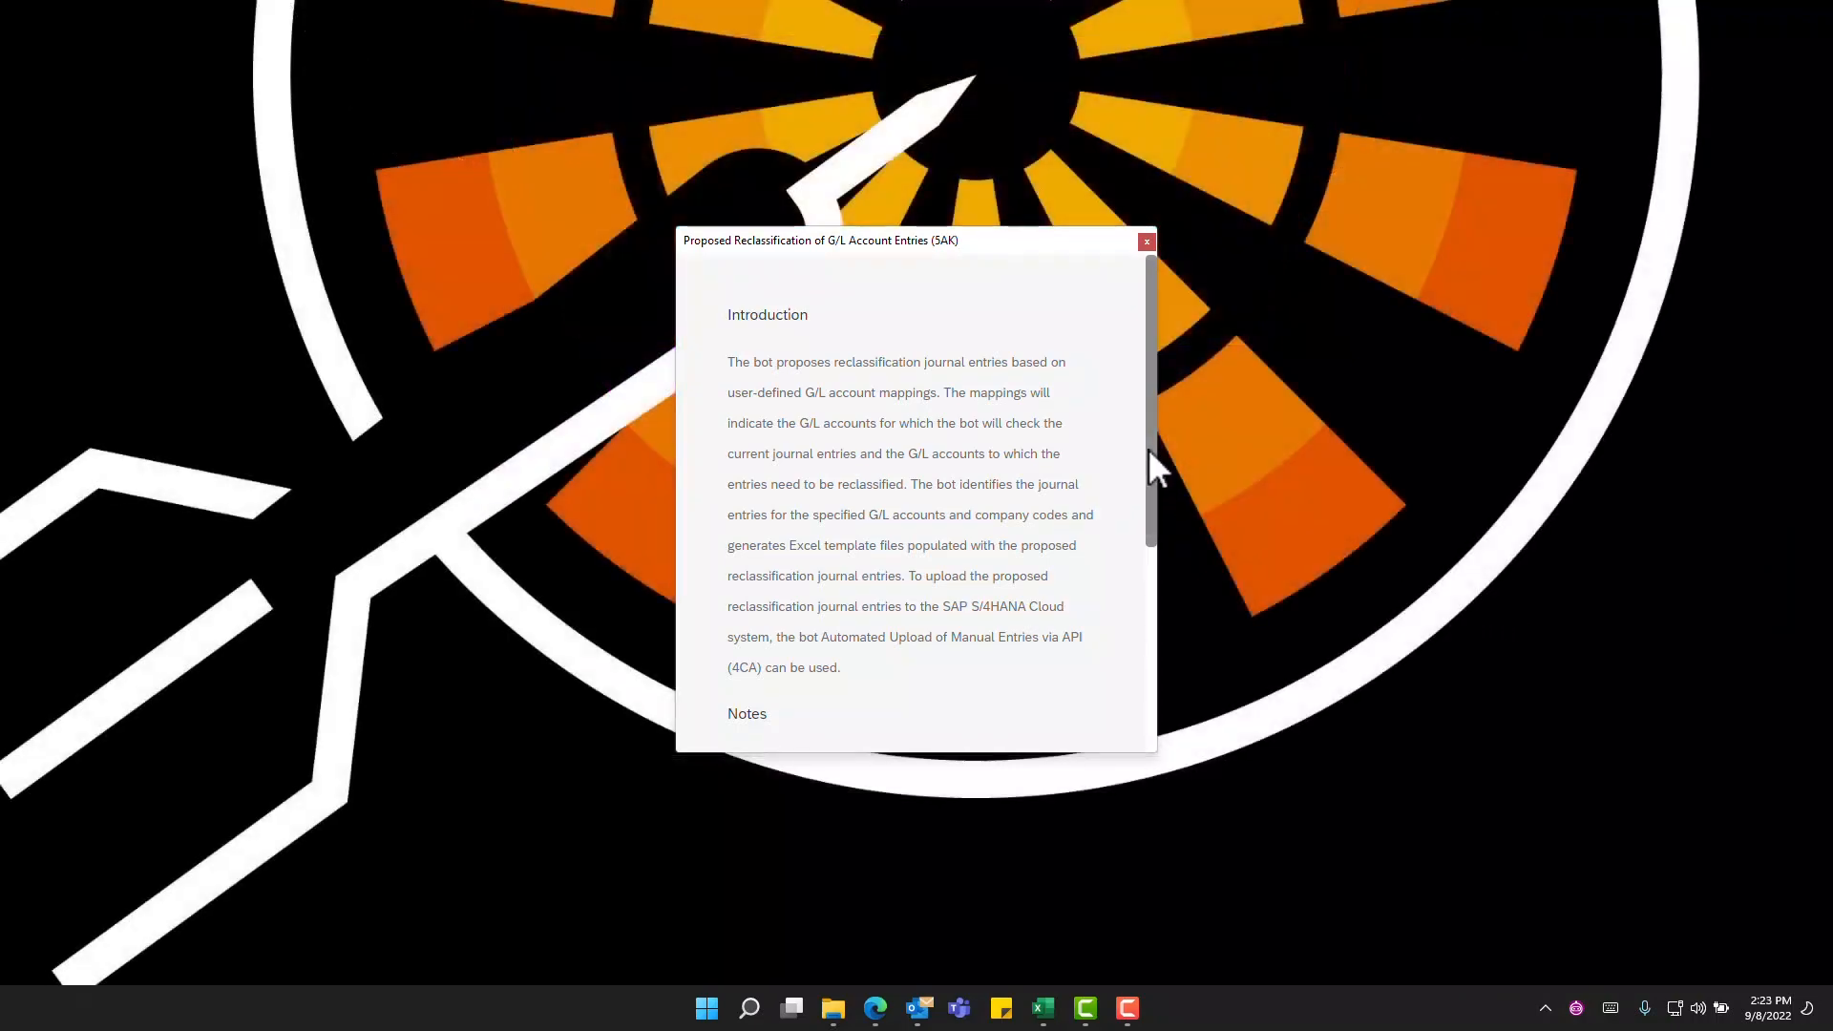
pyautogui.scroll(-3)
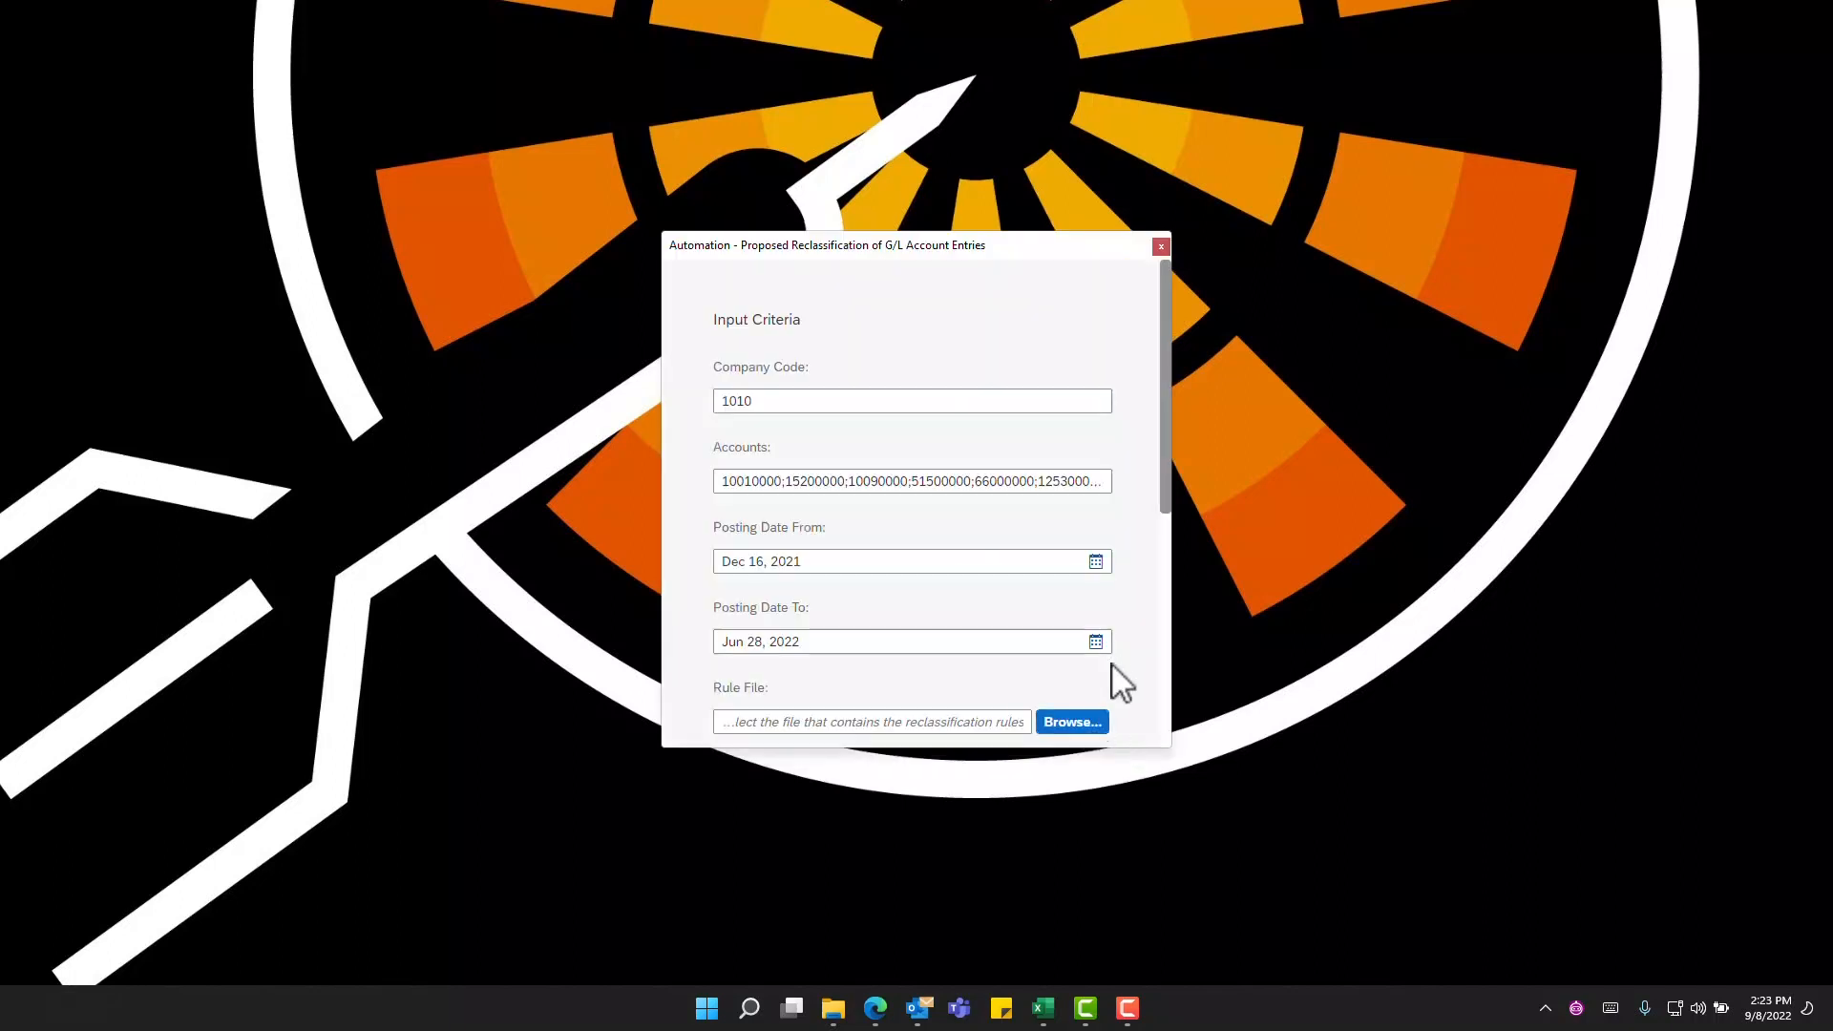
pyautogui.moveTo(753, 376)
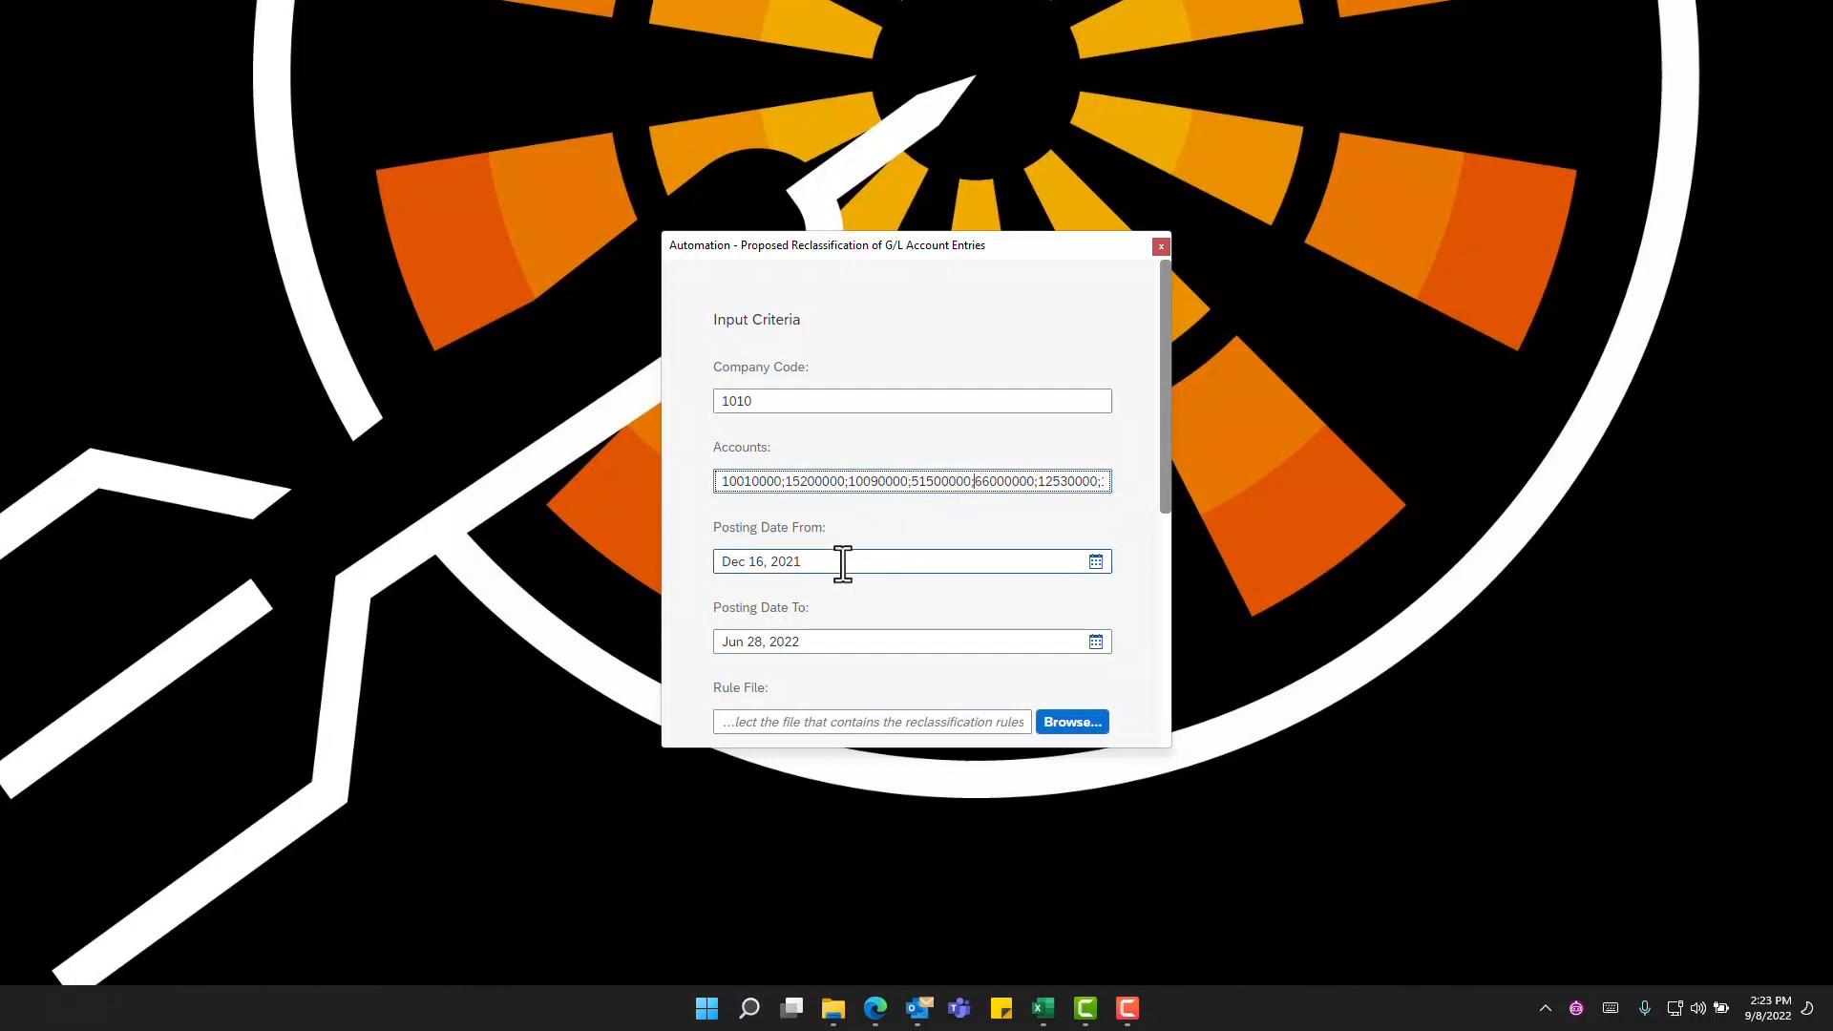
pyautogui.moveTo(760, 596)
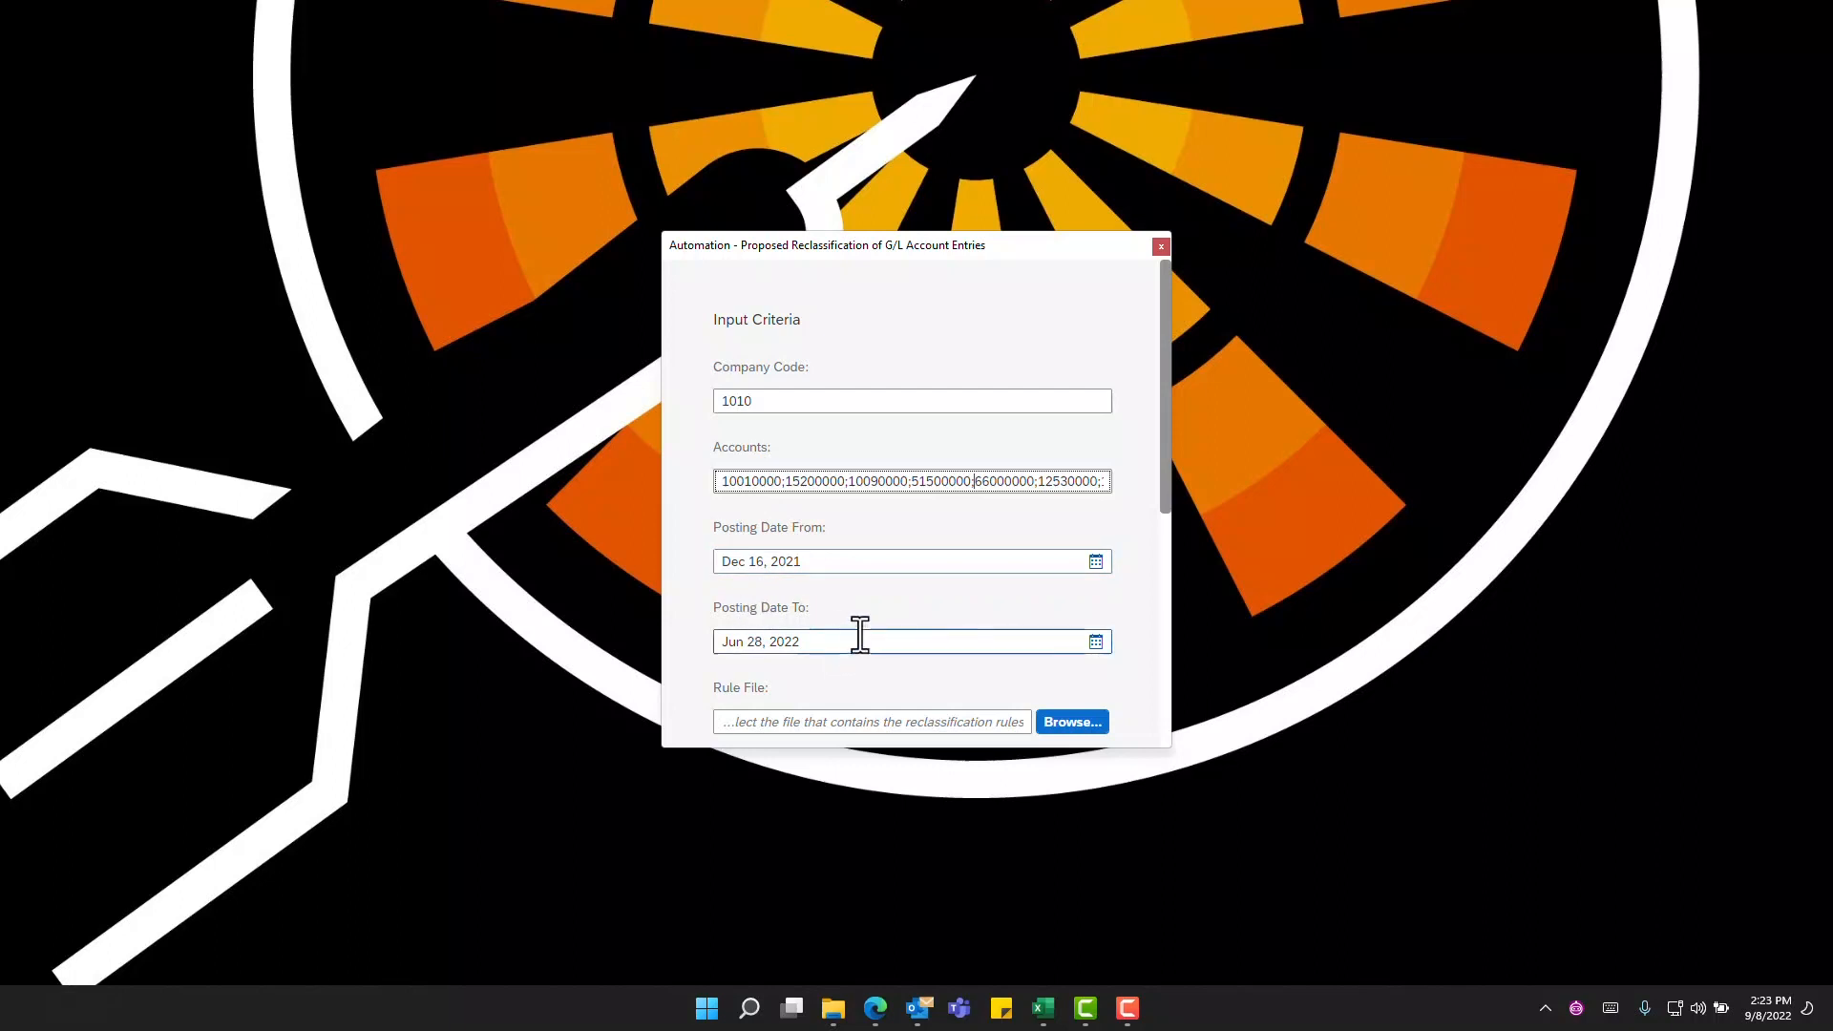
pyautogui.scroll(-3)
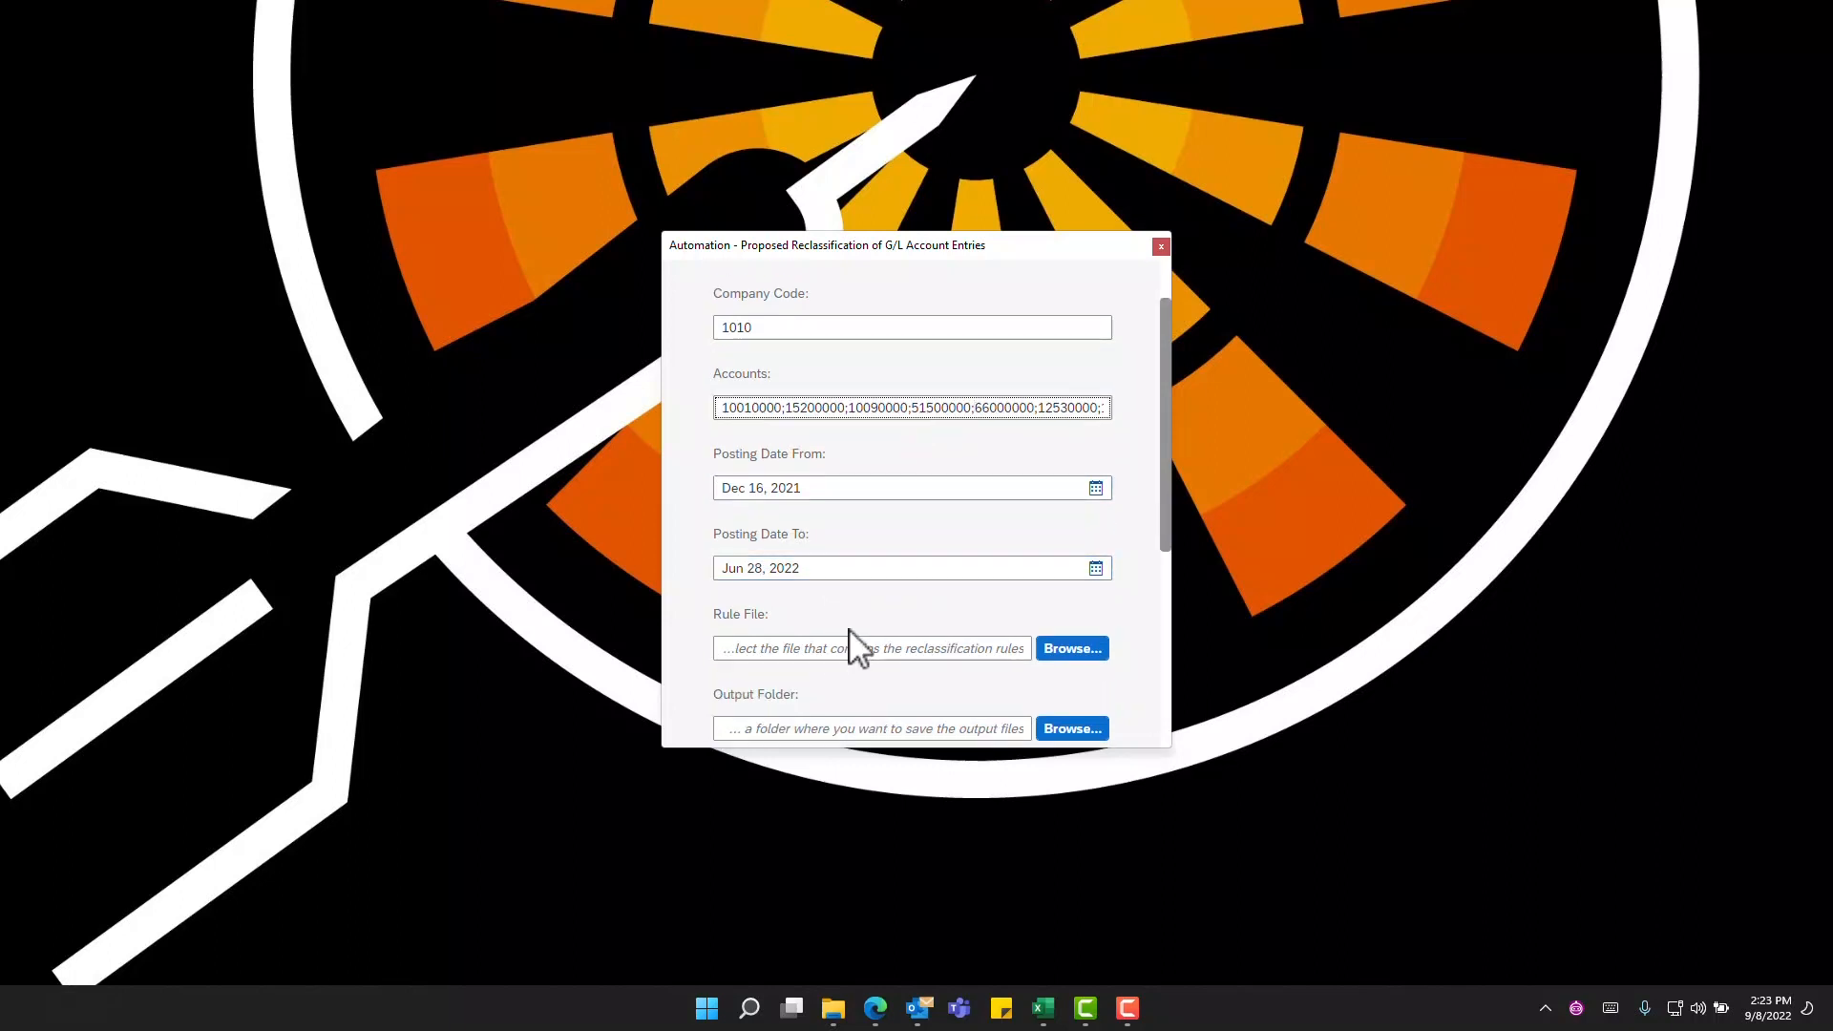
pyautogui.scroll(-3)
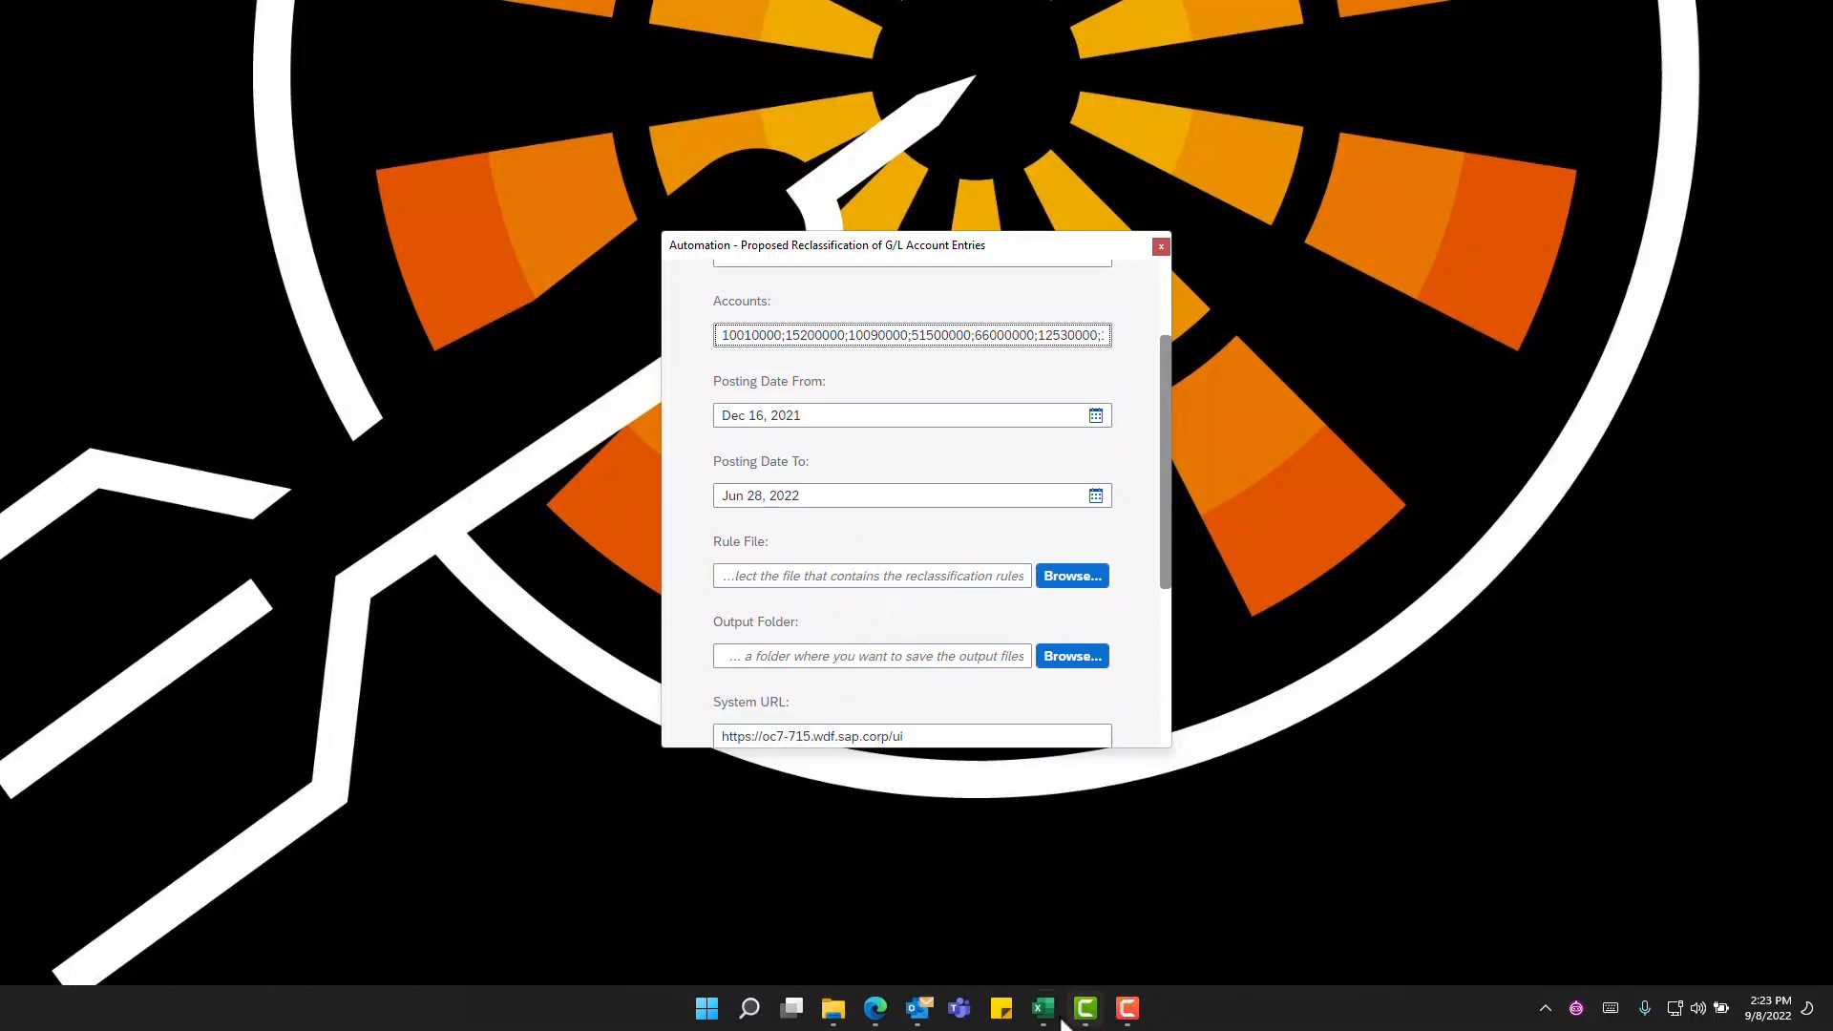
pyautogui.moveTo(1042, 1008)
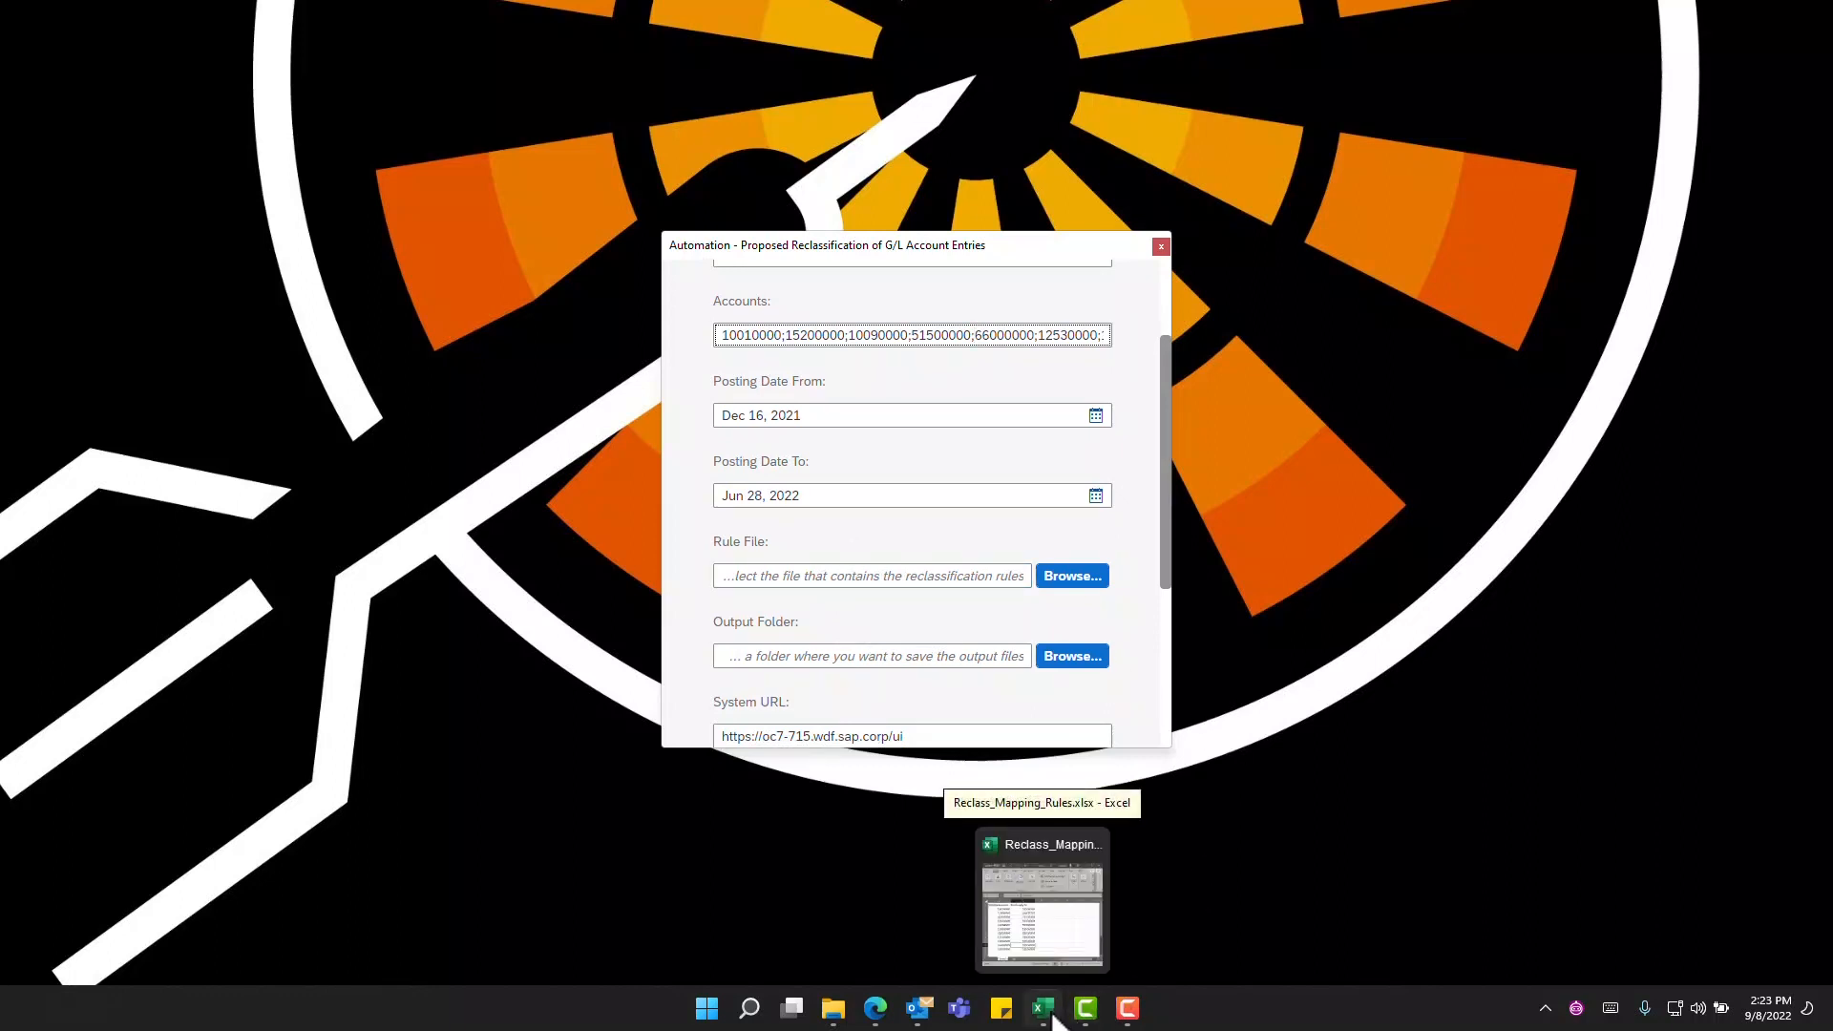
# Step: Inspect the Original Account and Re-classify To columns in Reclass_Mapping_Rules.xlsx, then close the workbook
pyautogui.click(1041, 897)
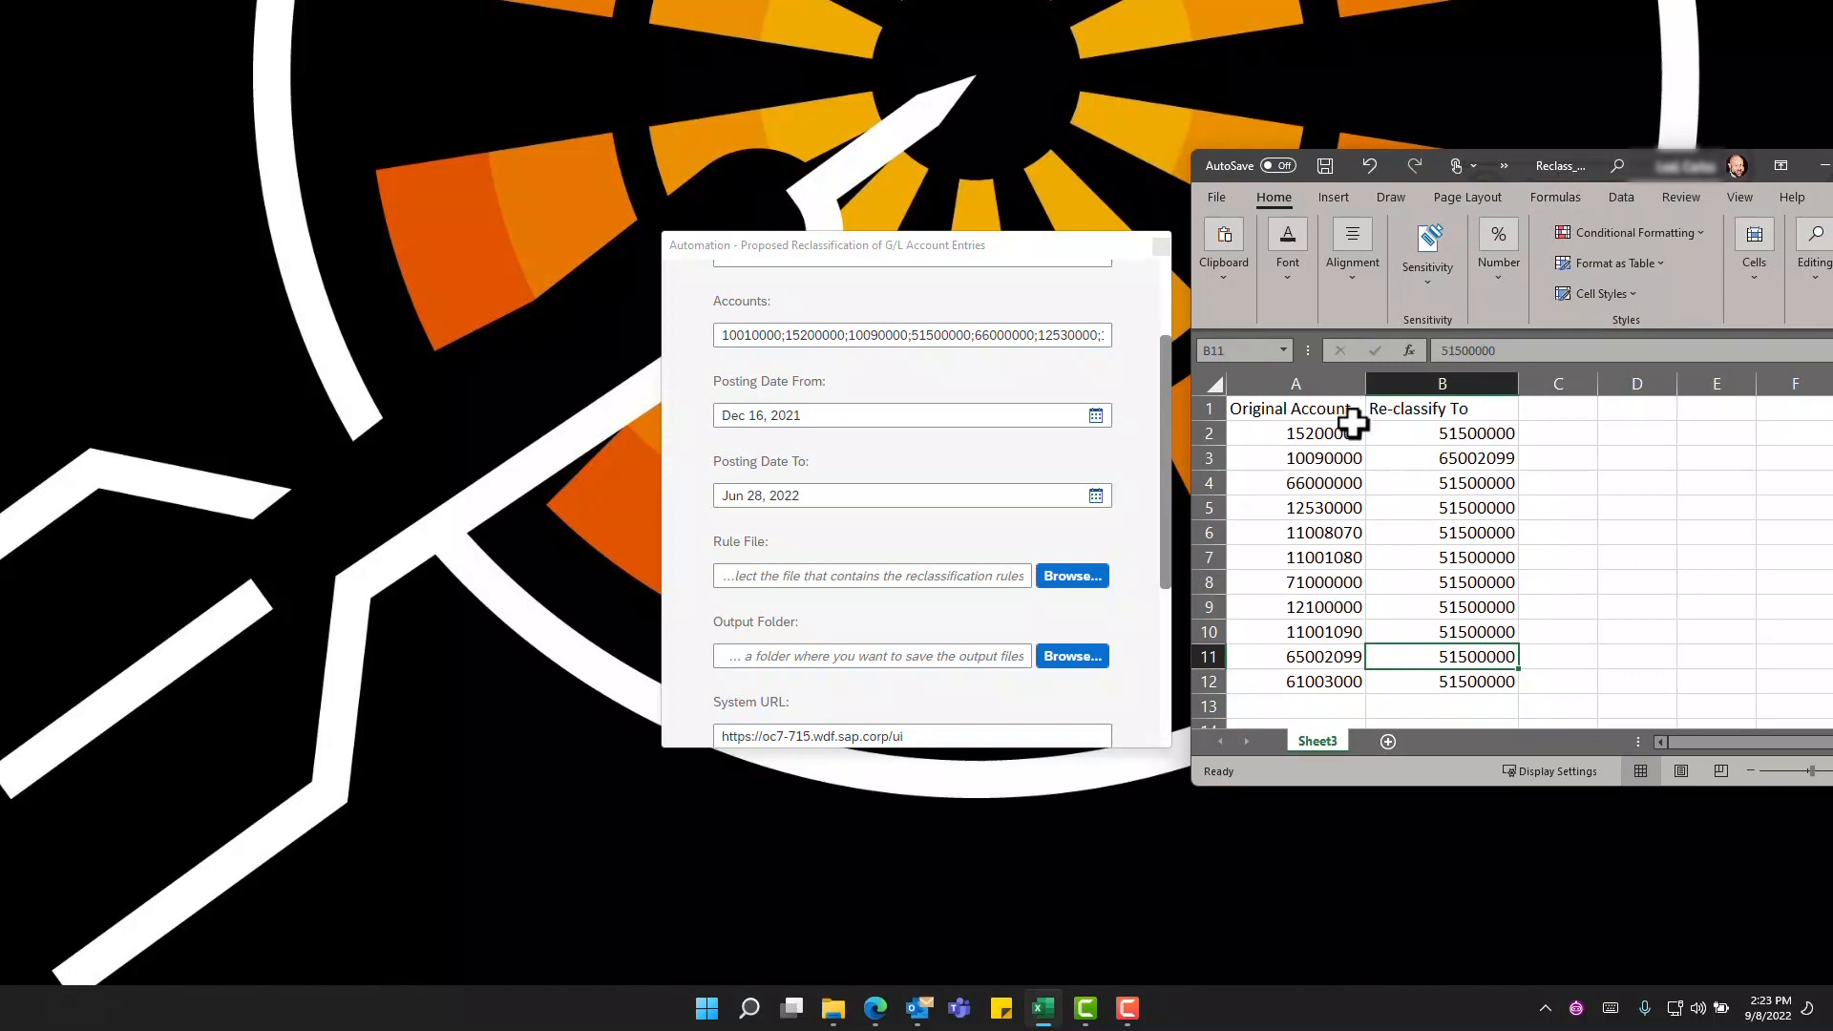
pyautogui.click(1294, 408)
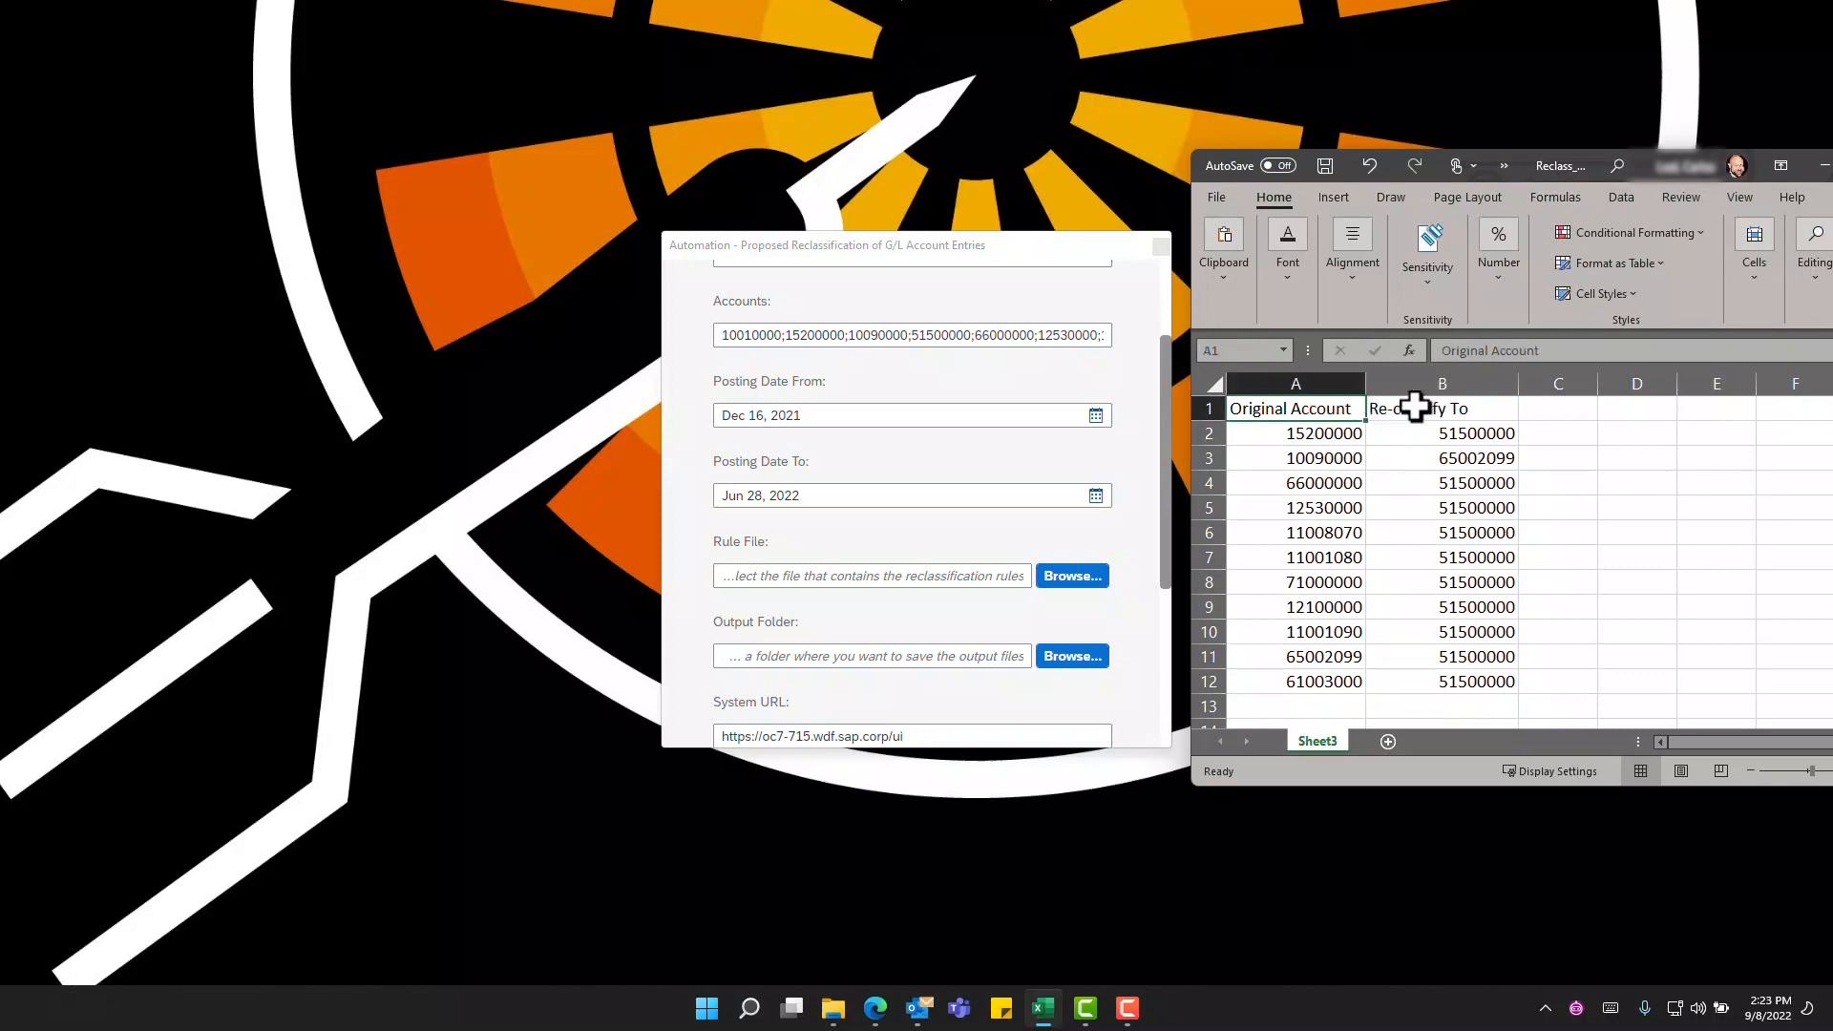
pyautogui.click(1441, 408)
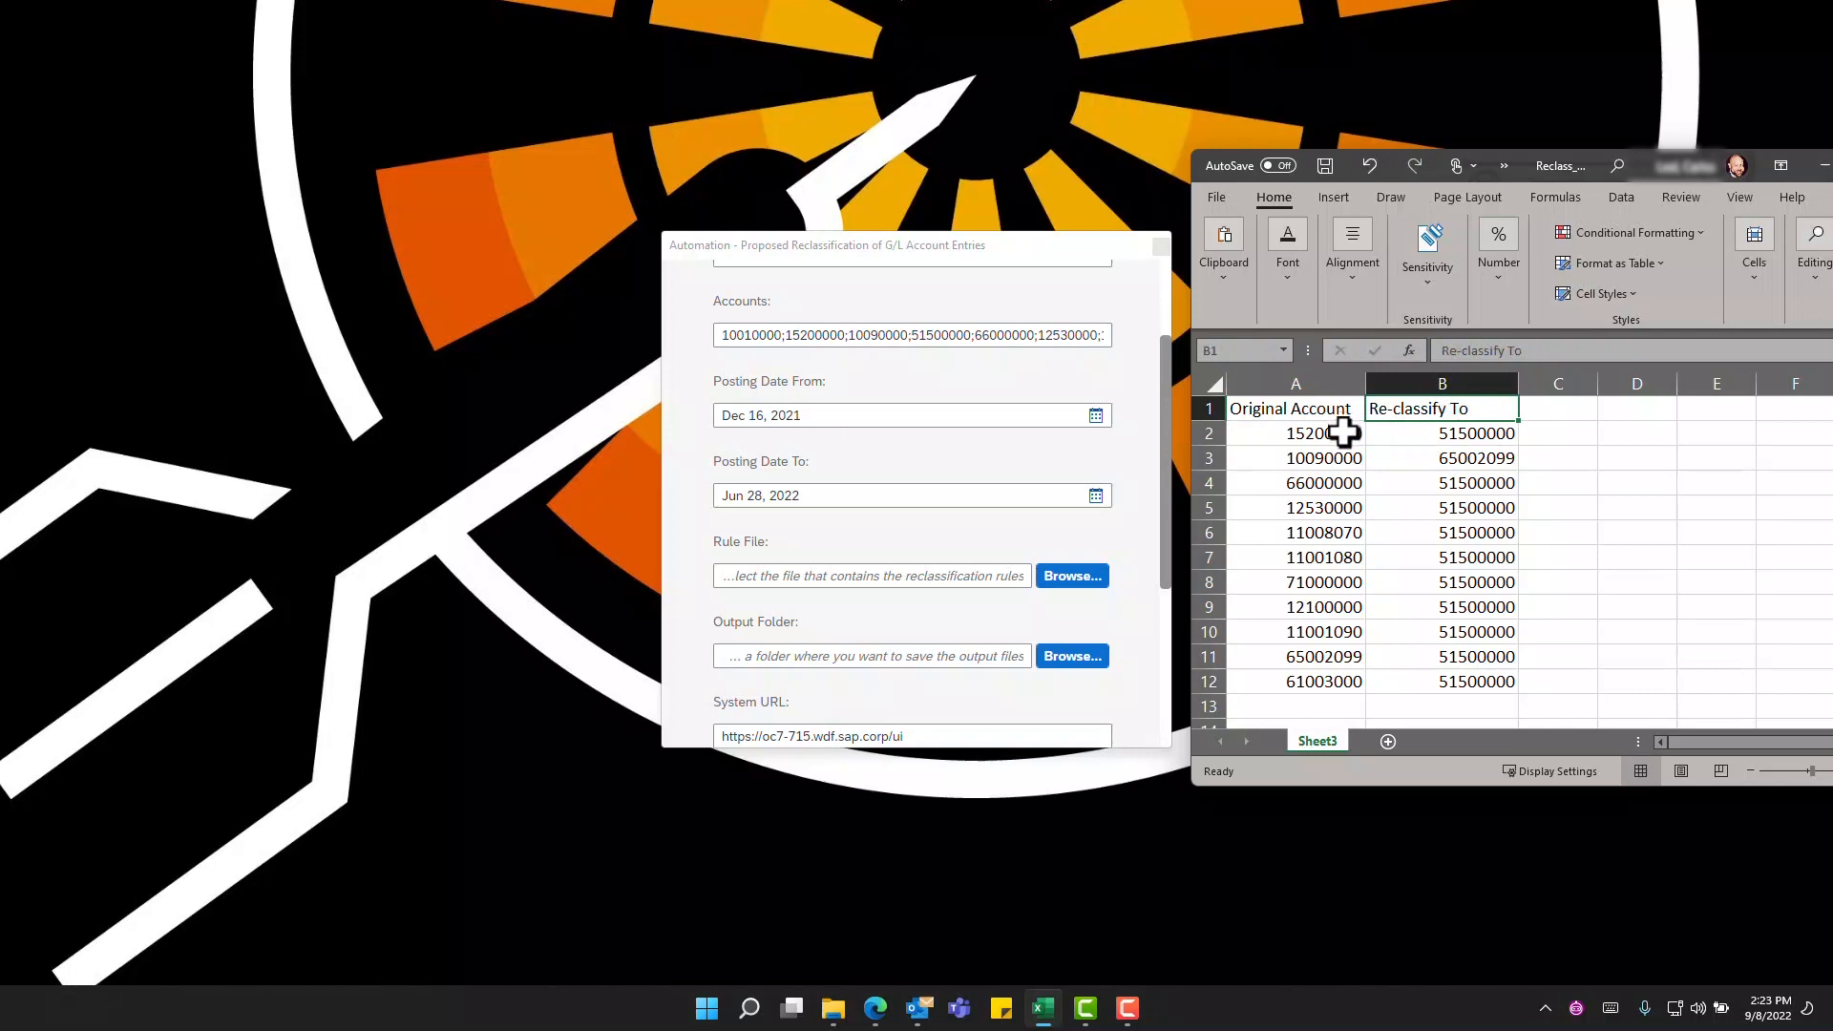
pyautogui.click(1294, 481)
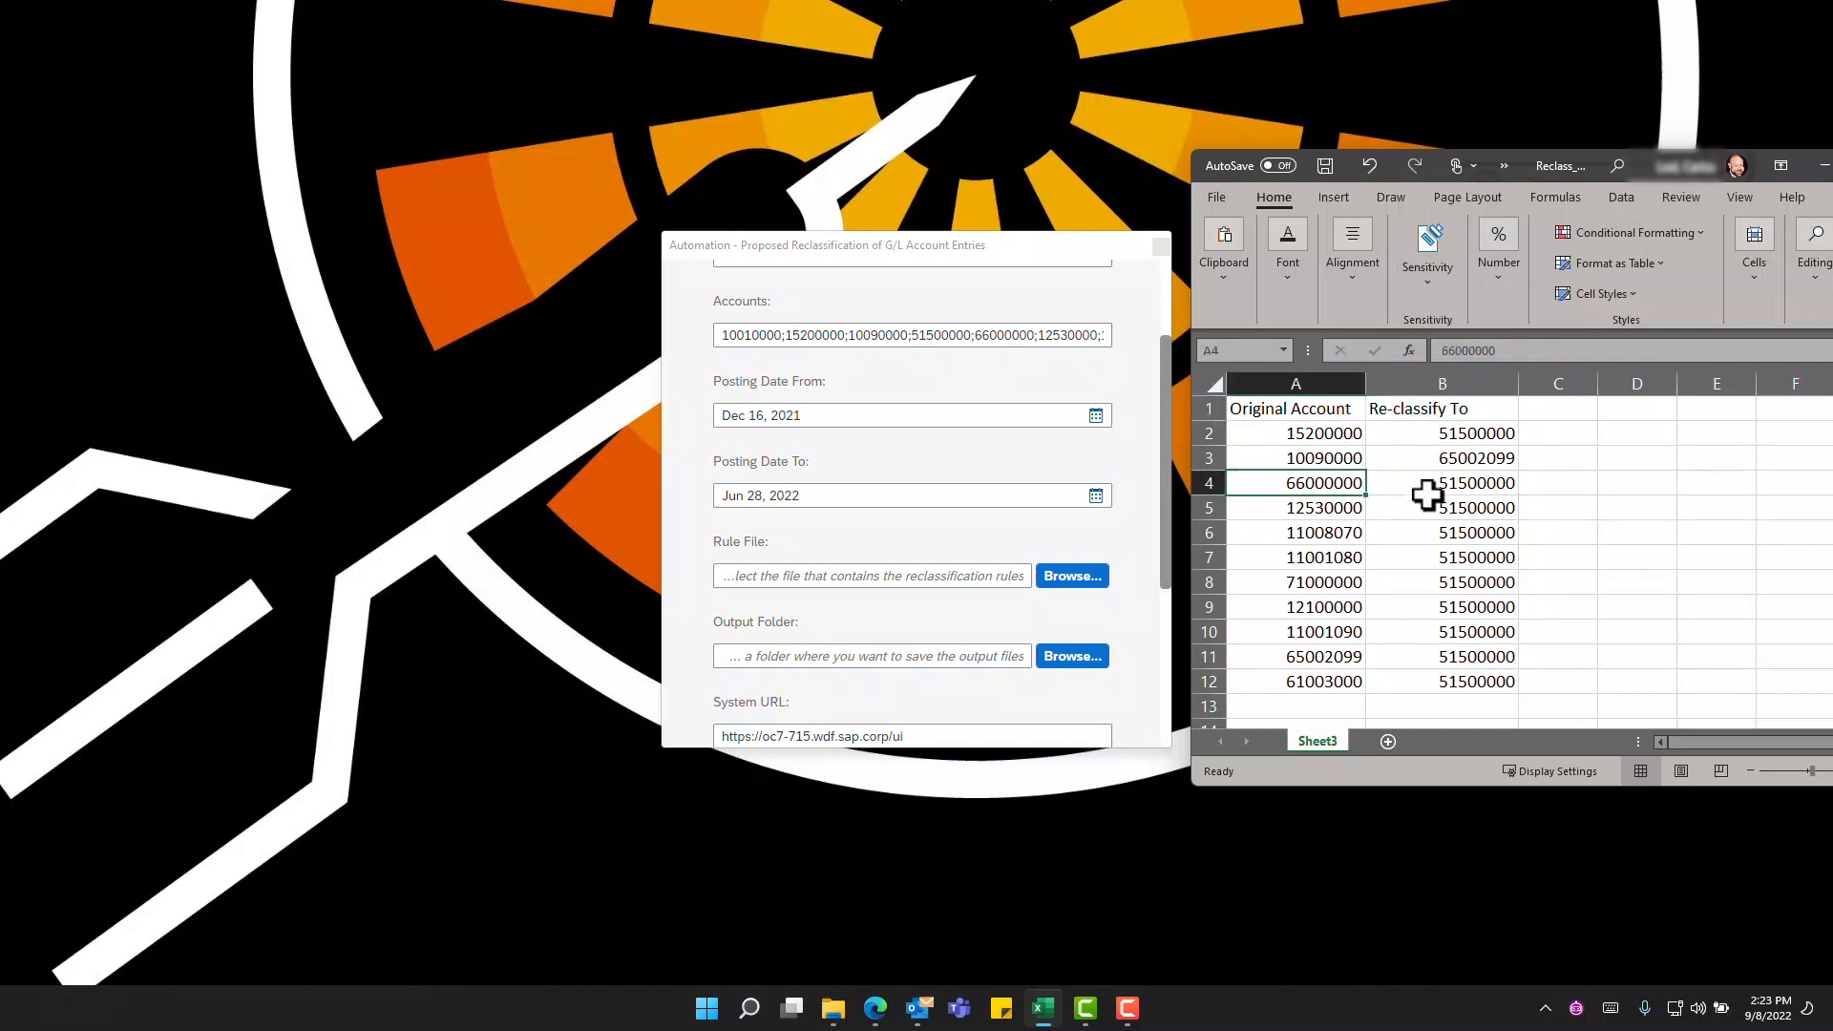
pyautogui.click(1475, 582)
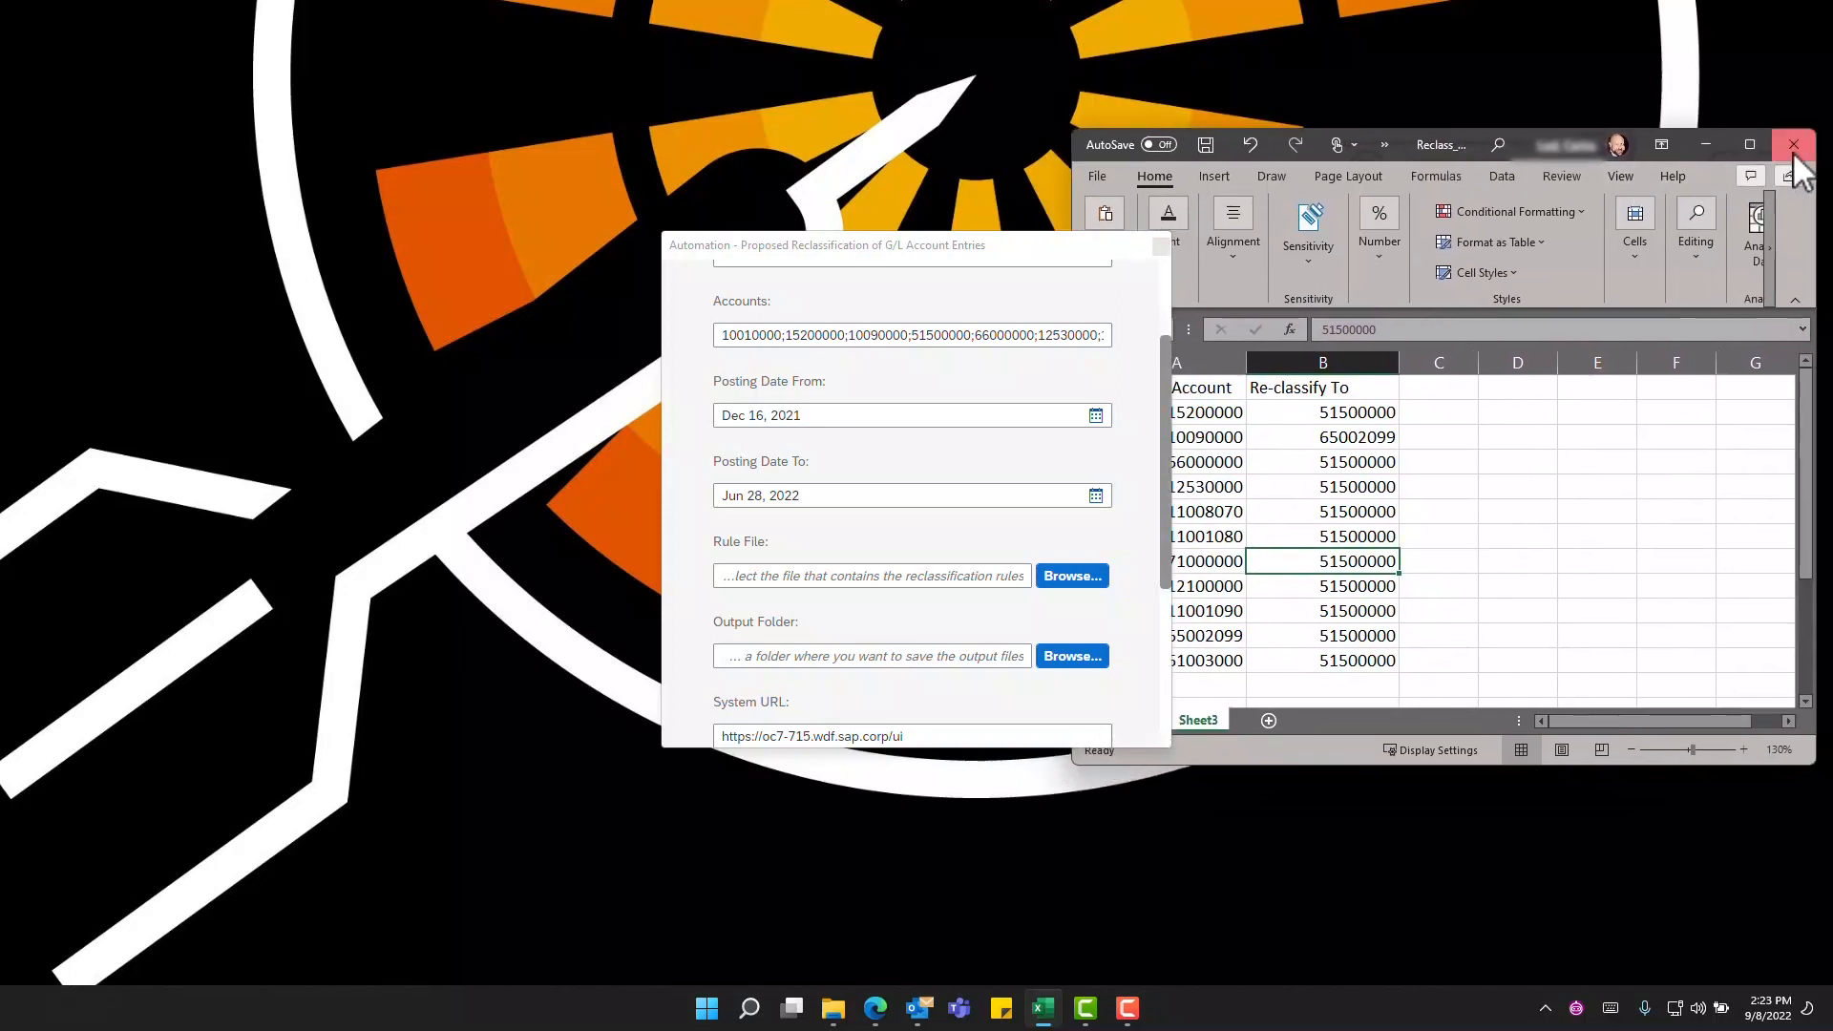
pyautogui.click(1794, 145)
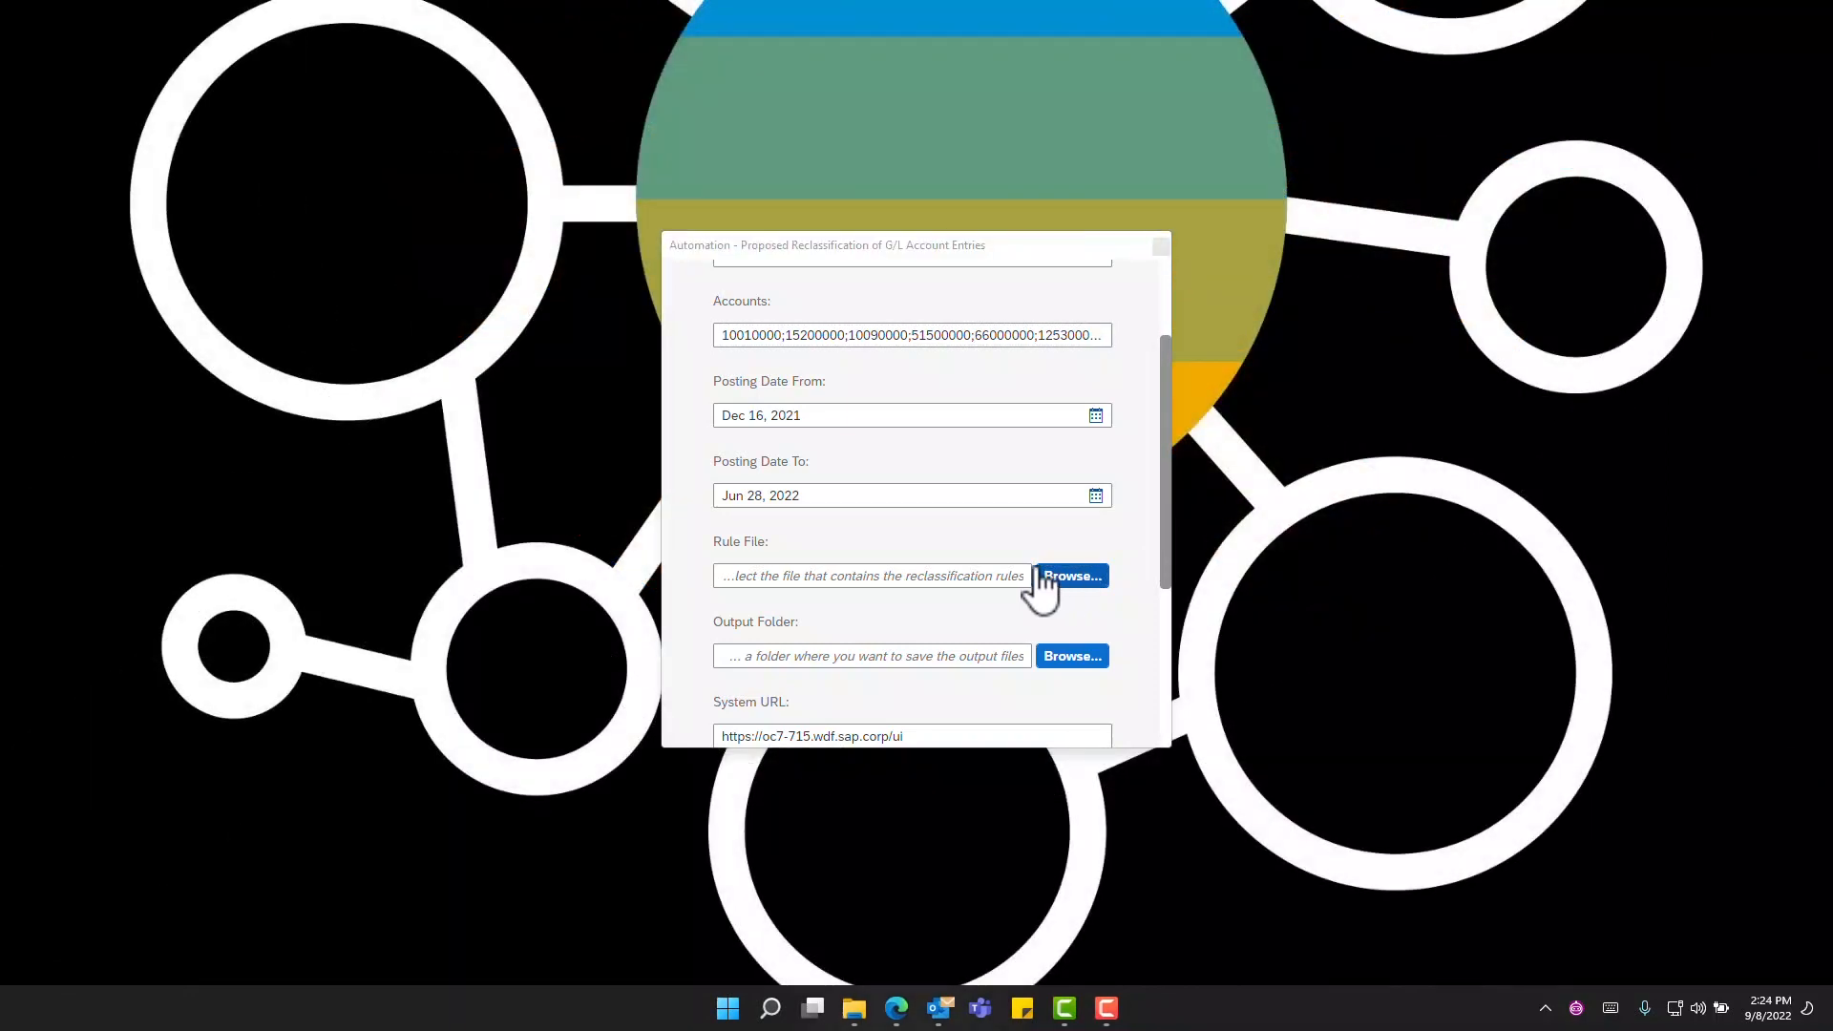
# Step: Set Reclass_Mapping_Rules.xlsx as the rule file and C:\Automations\5AK\Output as the output folder
pyautogui.click(1069, 575)
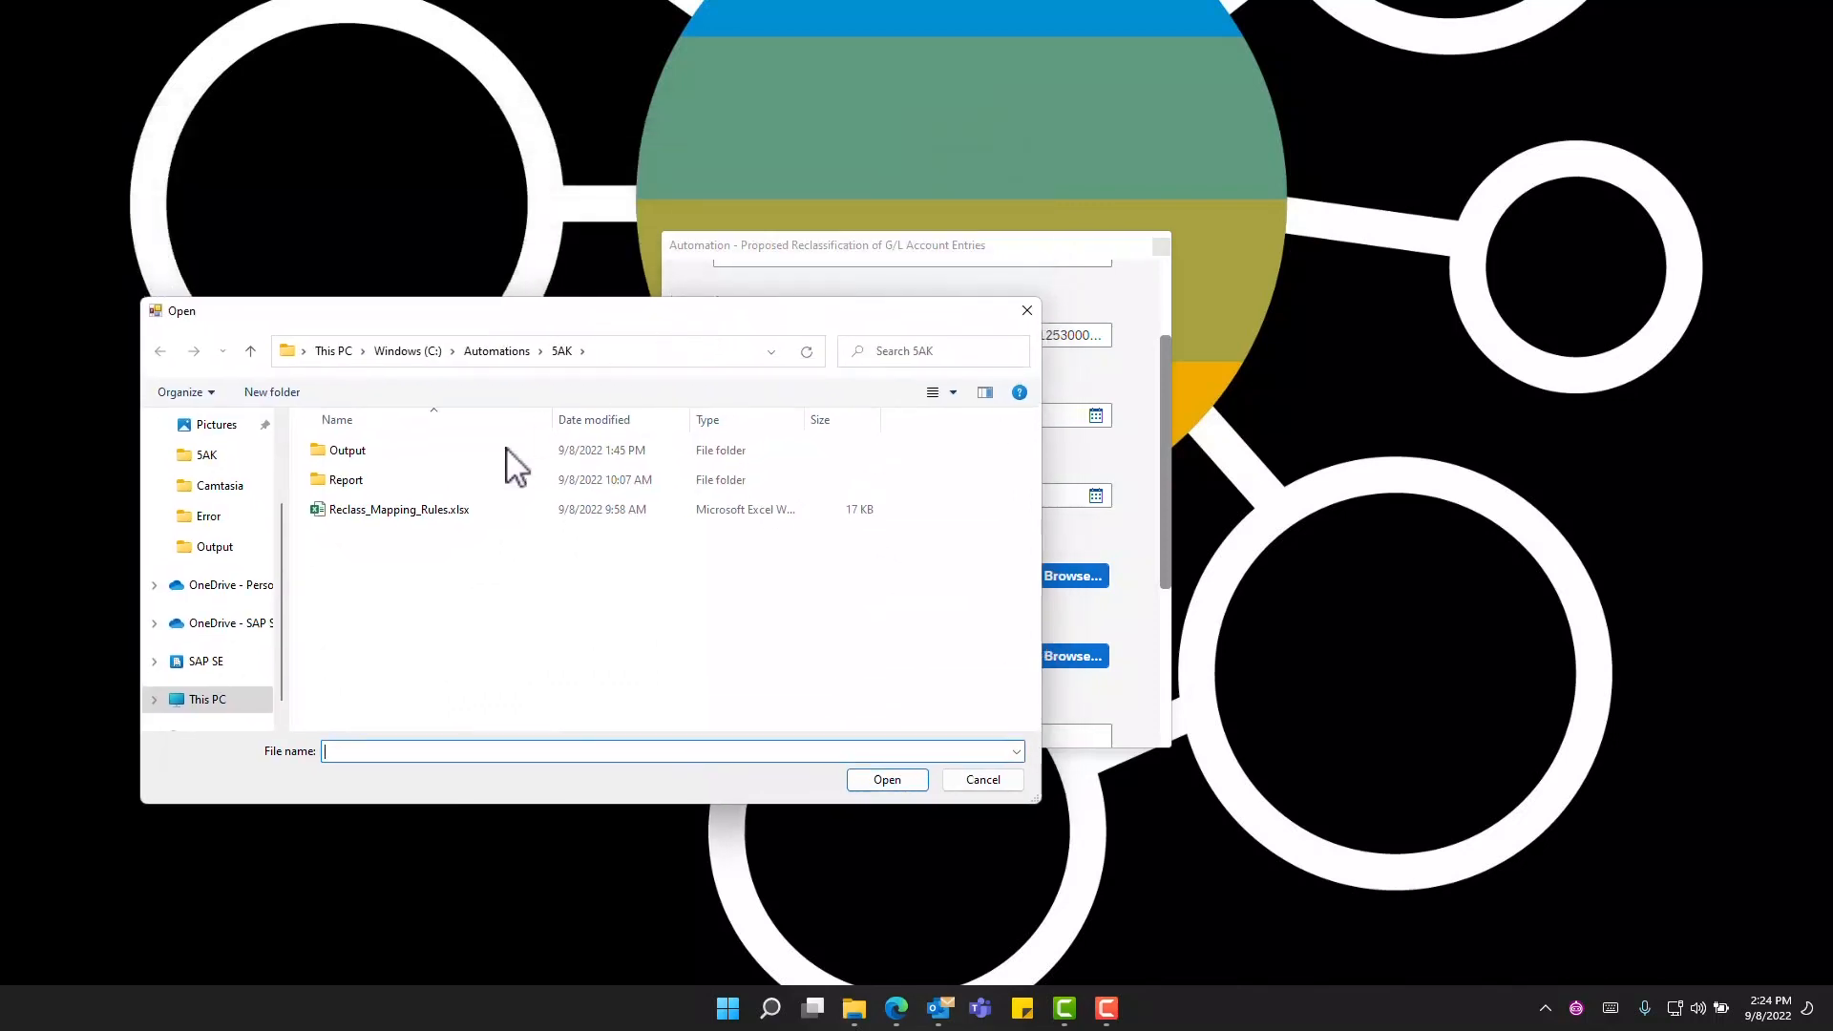
pyautogui.moveTo(397, 508)
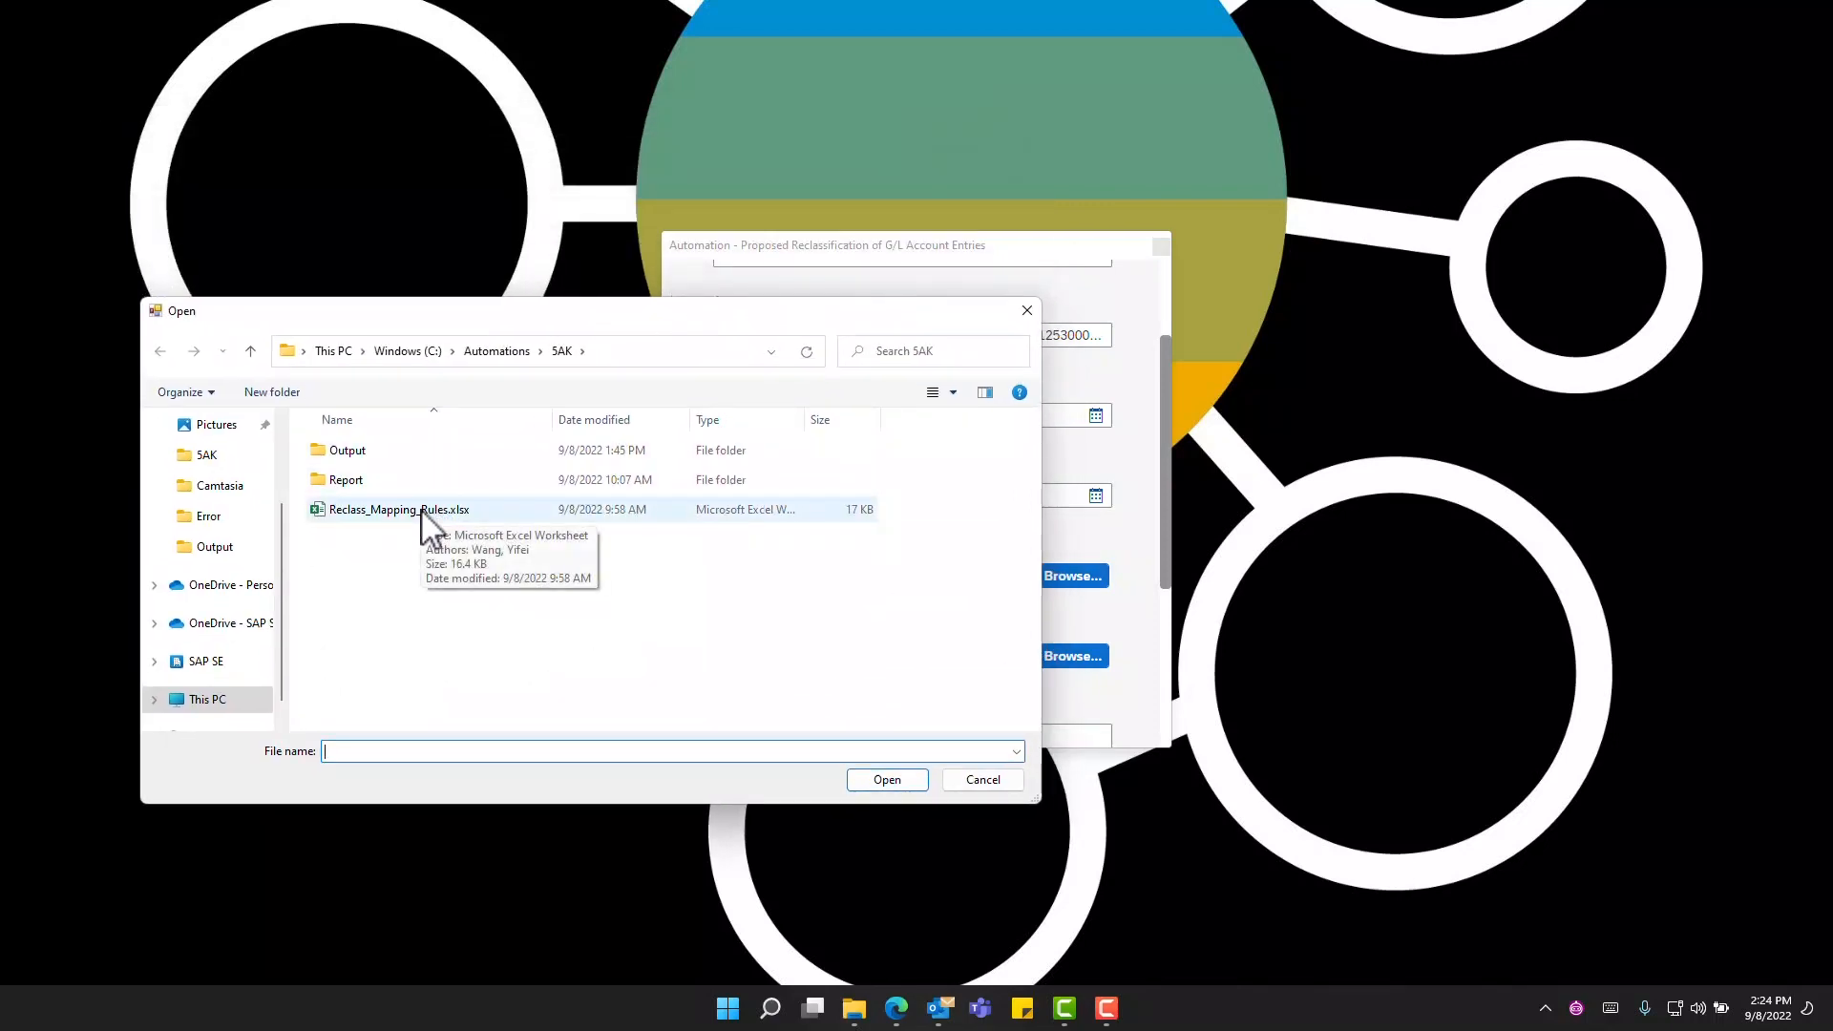
pyautogui.moveTo(420, 527)
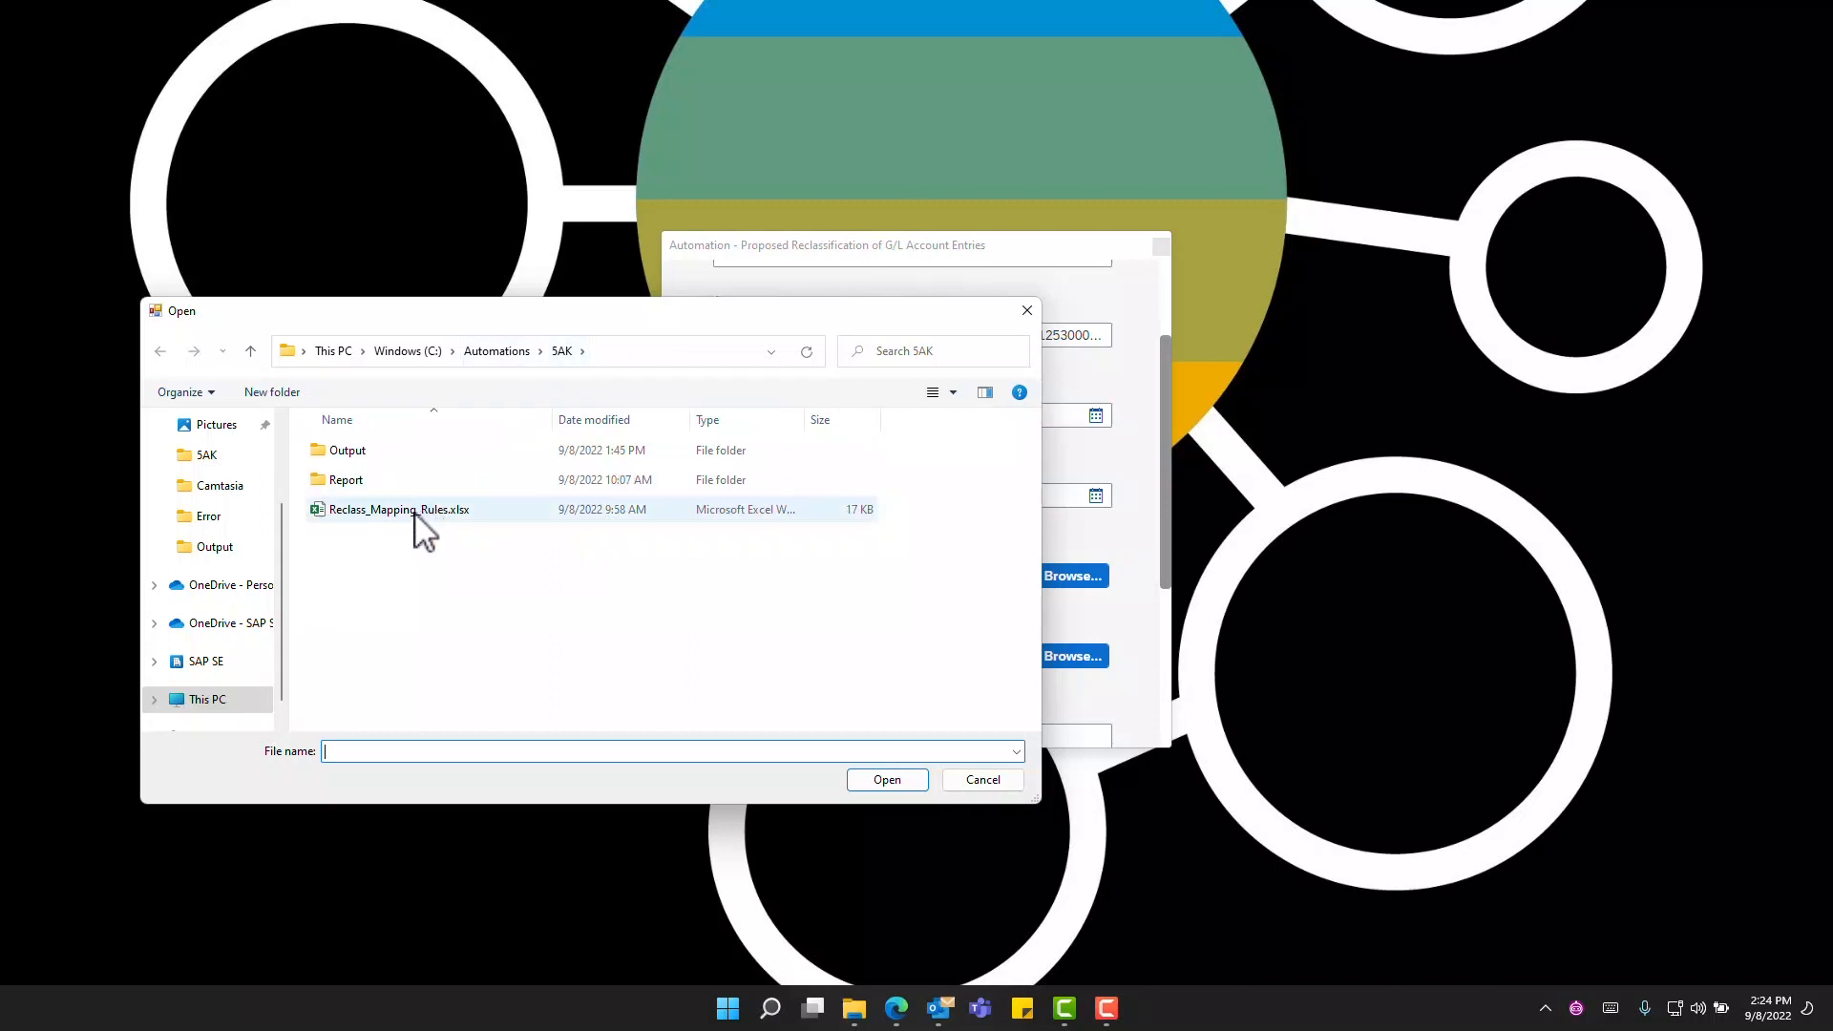
pyautogui.click(397, 508)
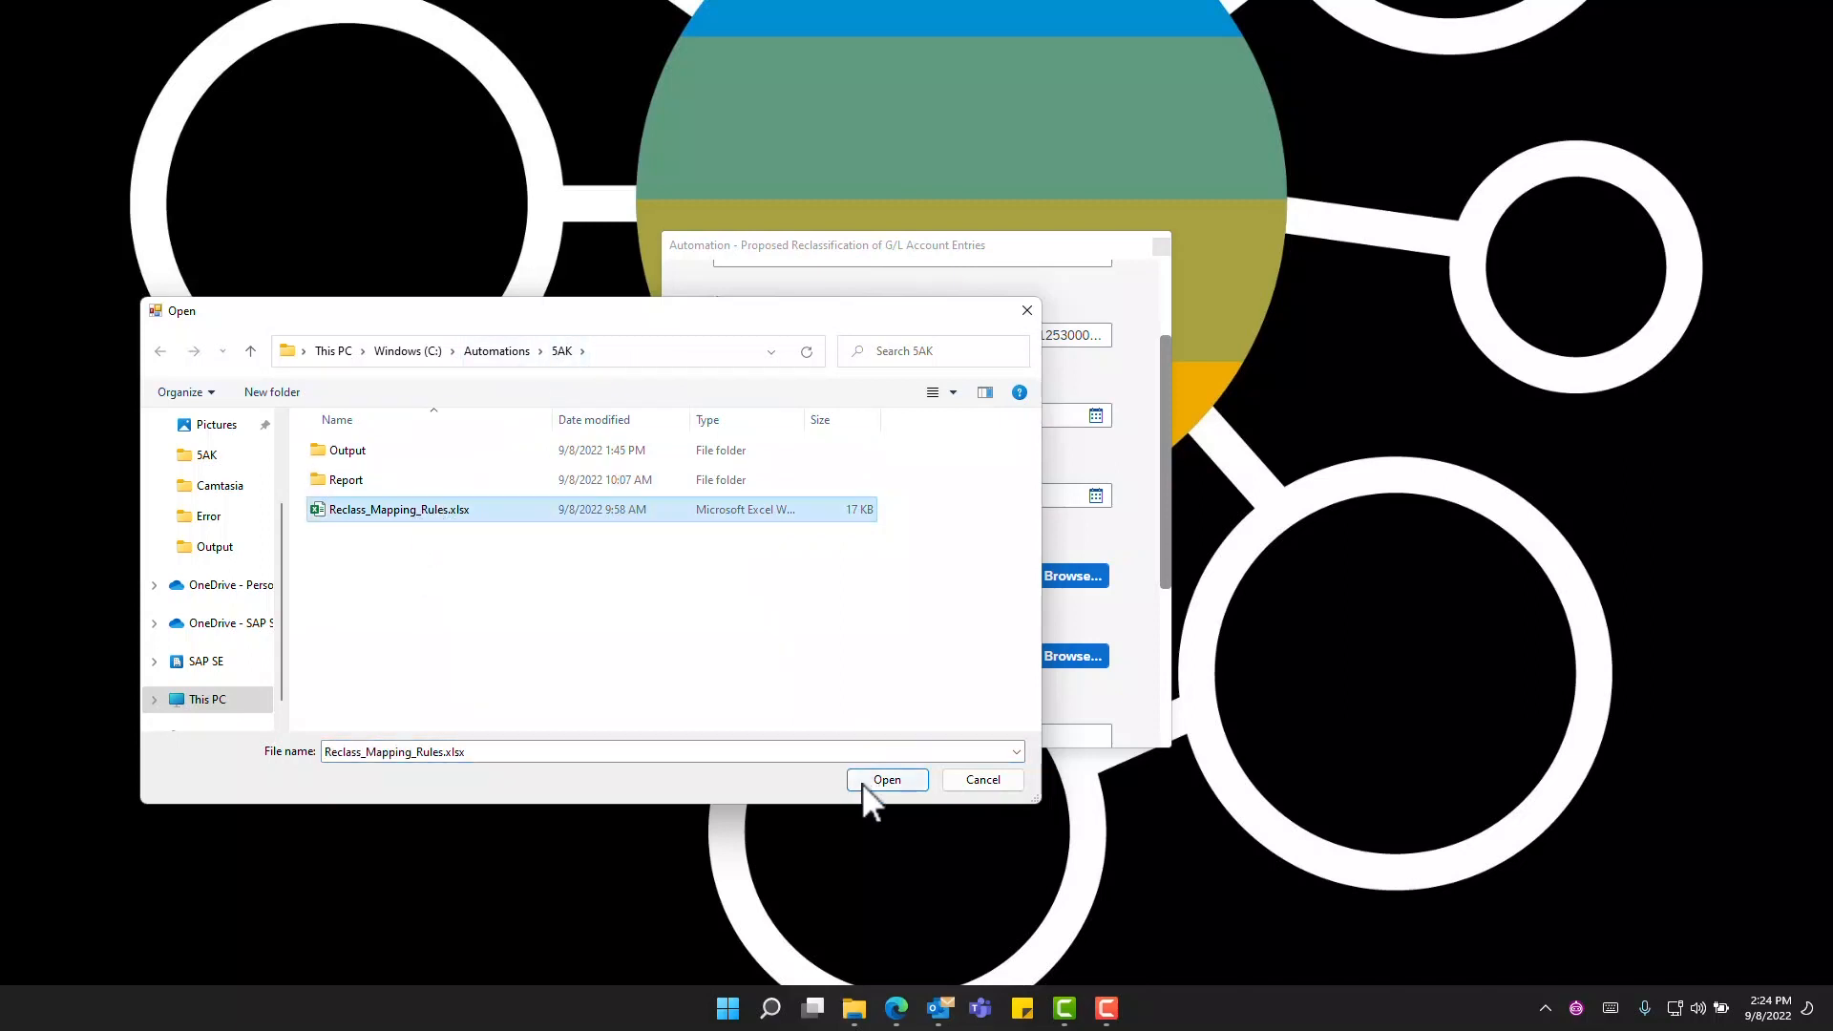
pyautogui.click(886, 779)
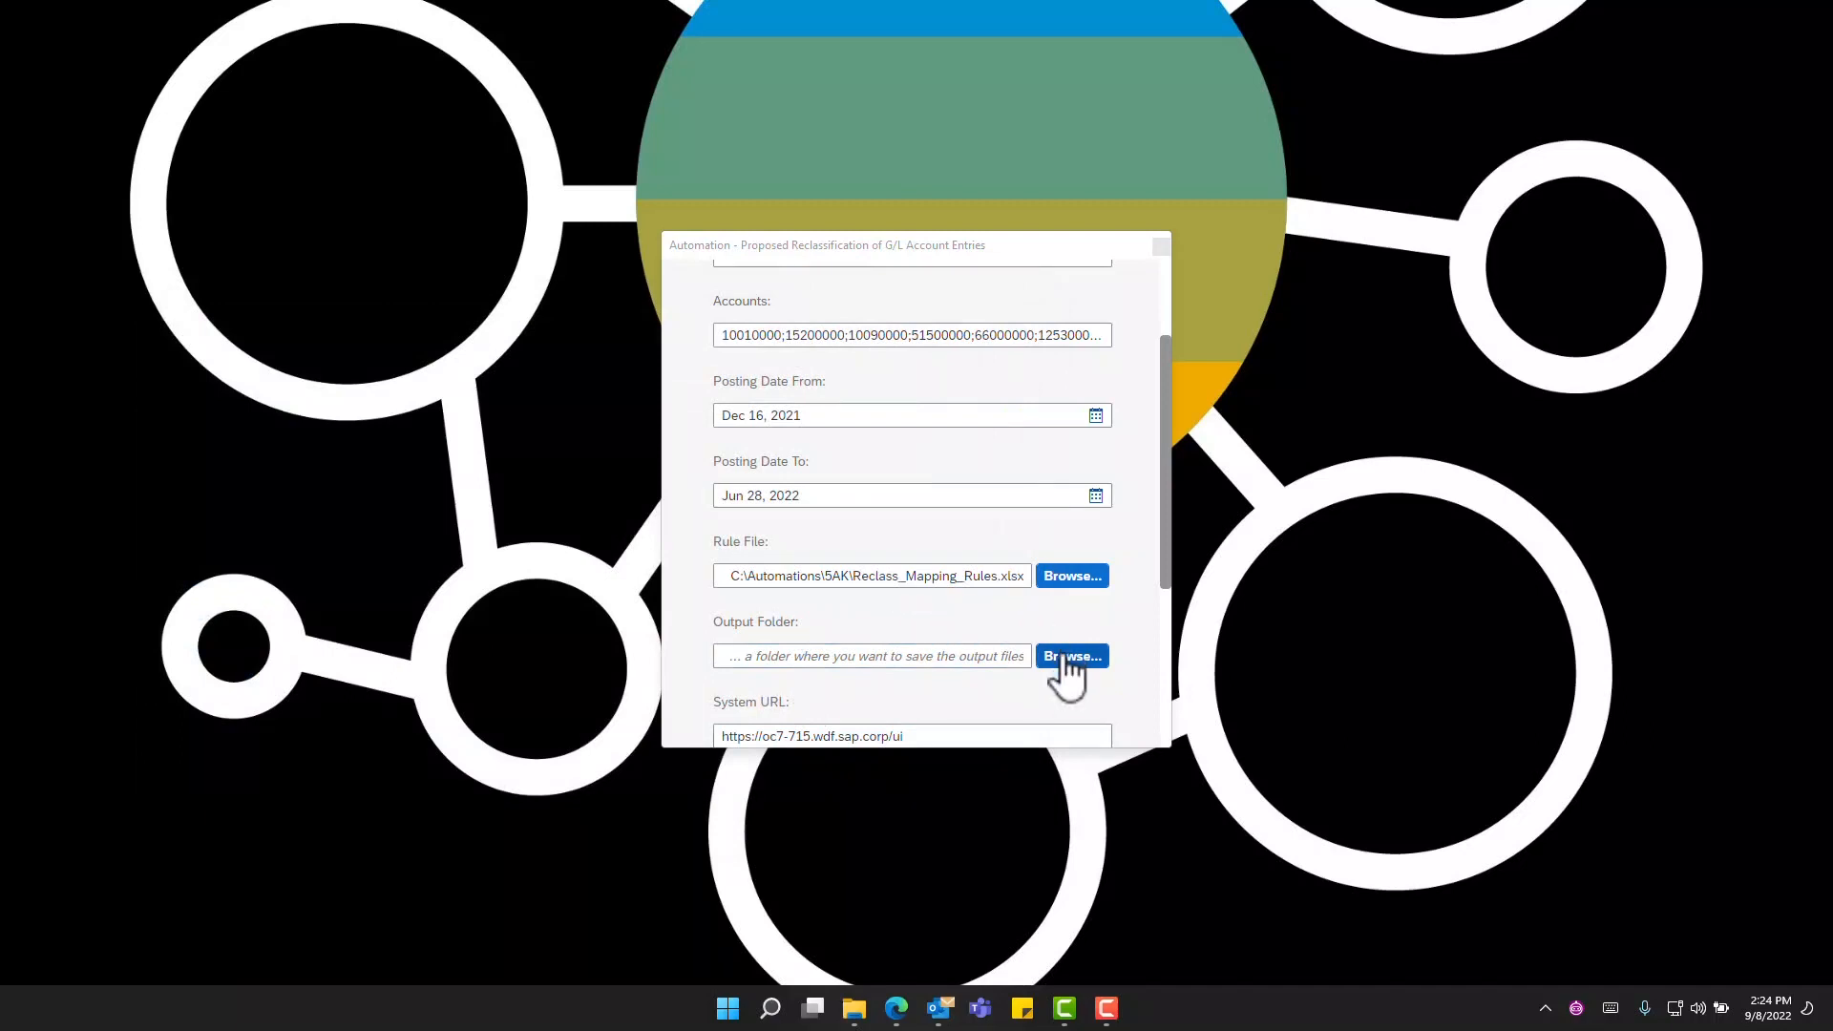
pyautogui.click(1069, 655)
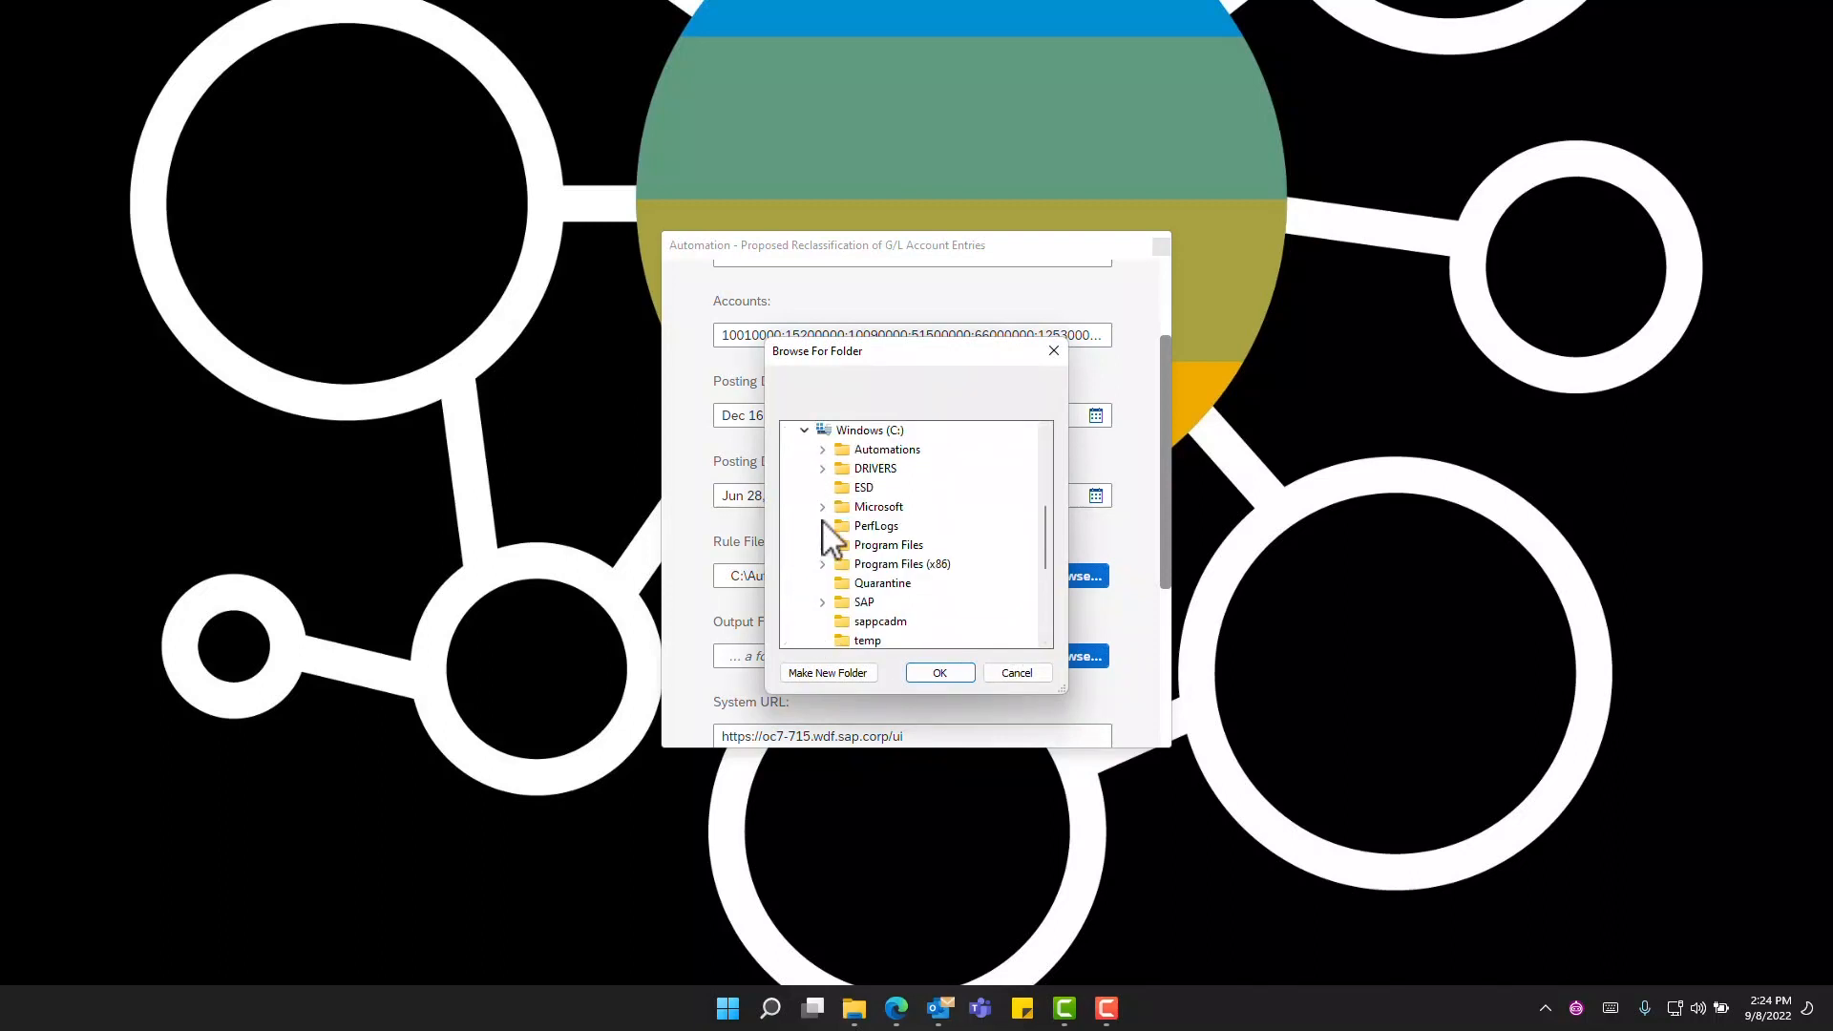
pyautogui.click(939, 672)
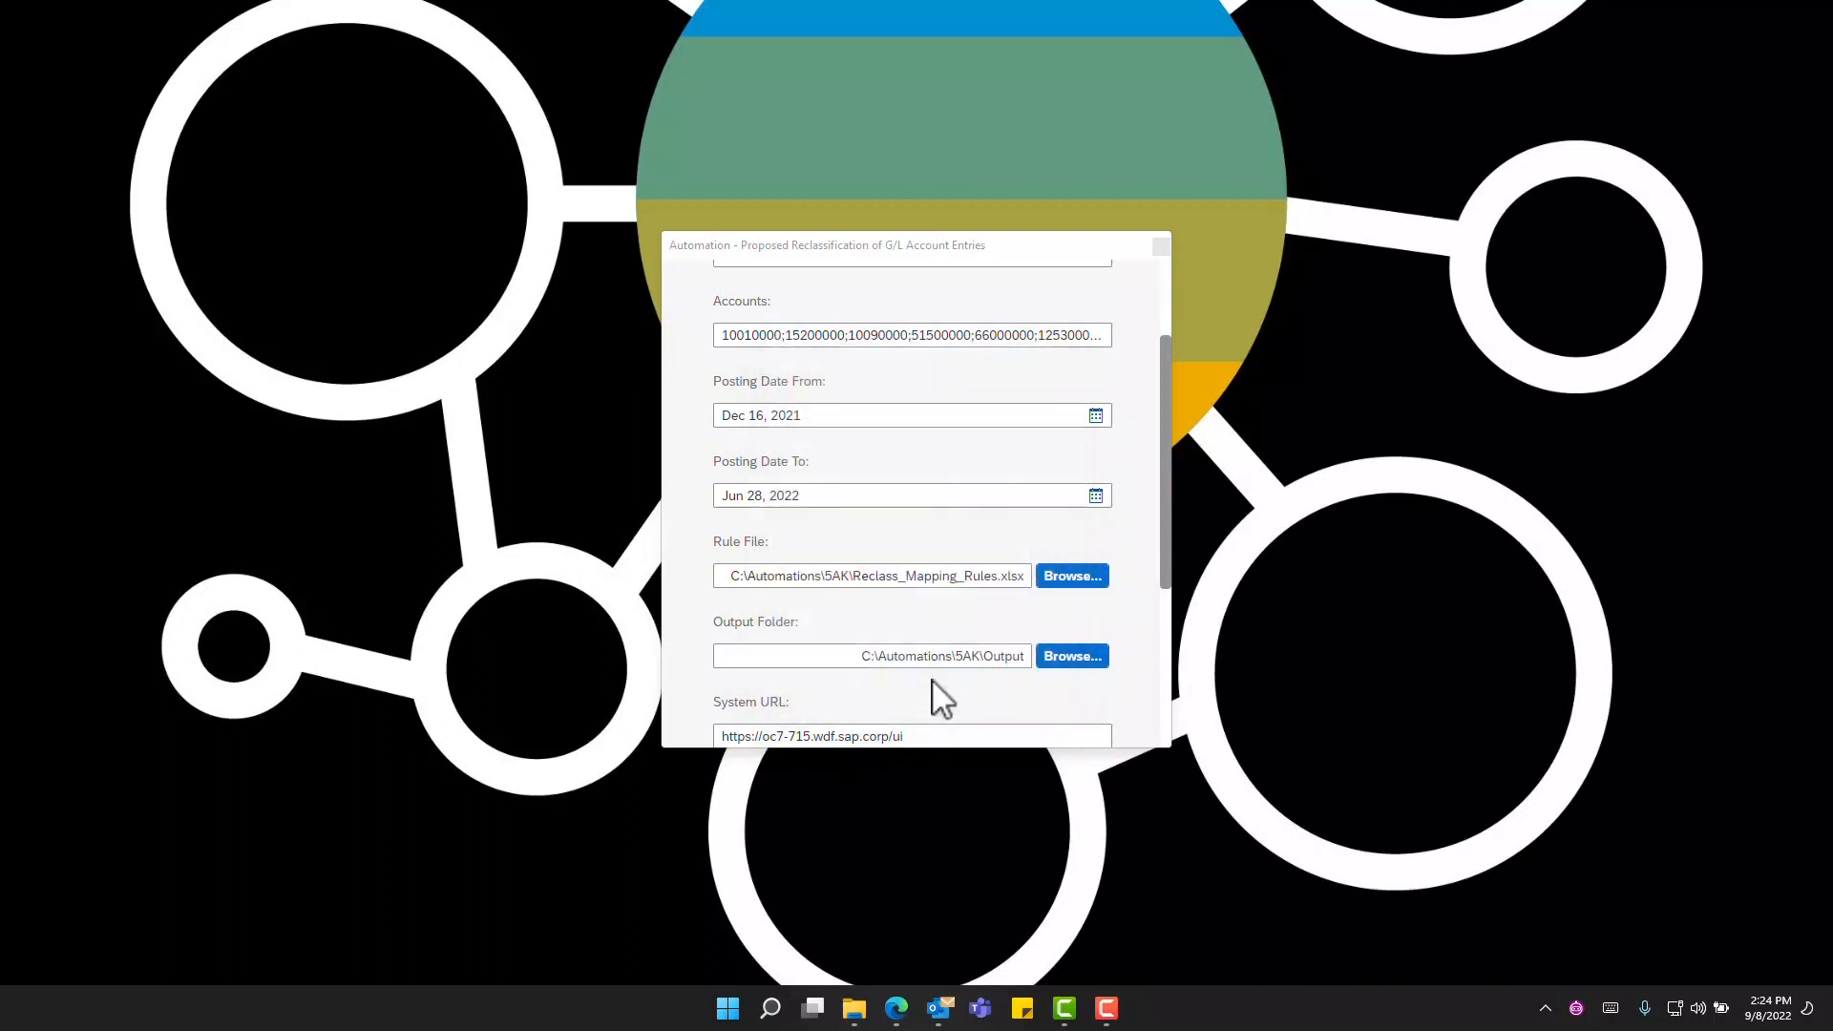
pyautogui.scroll(-3)
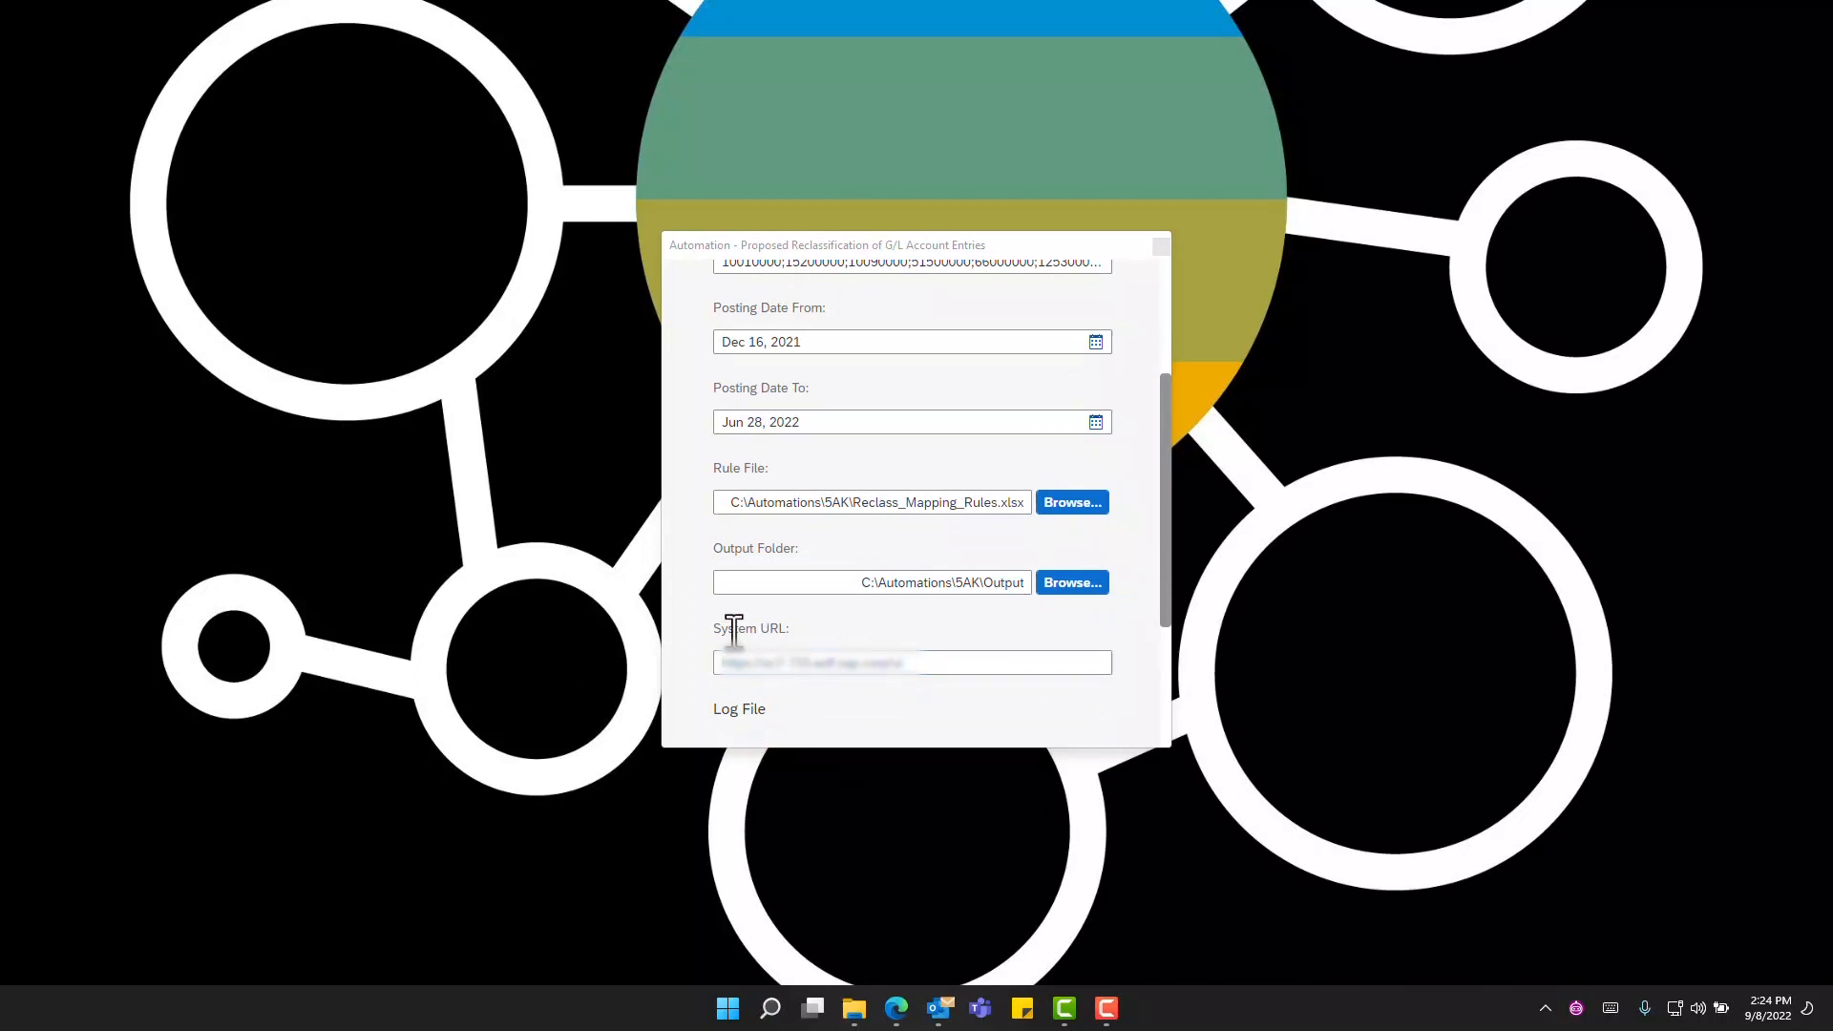
# Step: Browse for the log file's save folder, expanding Automations > 5AK to reach the Report folder
pyautogui.doubleClick(750, 629)
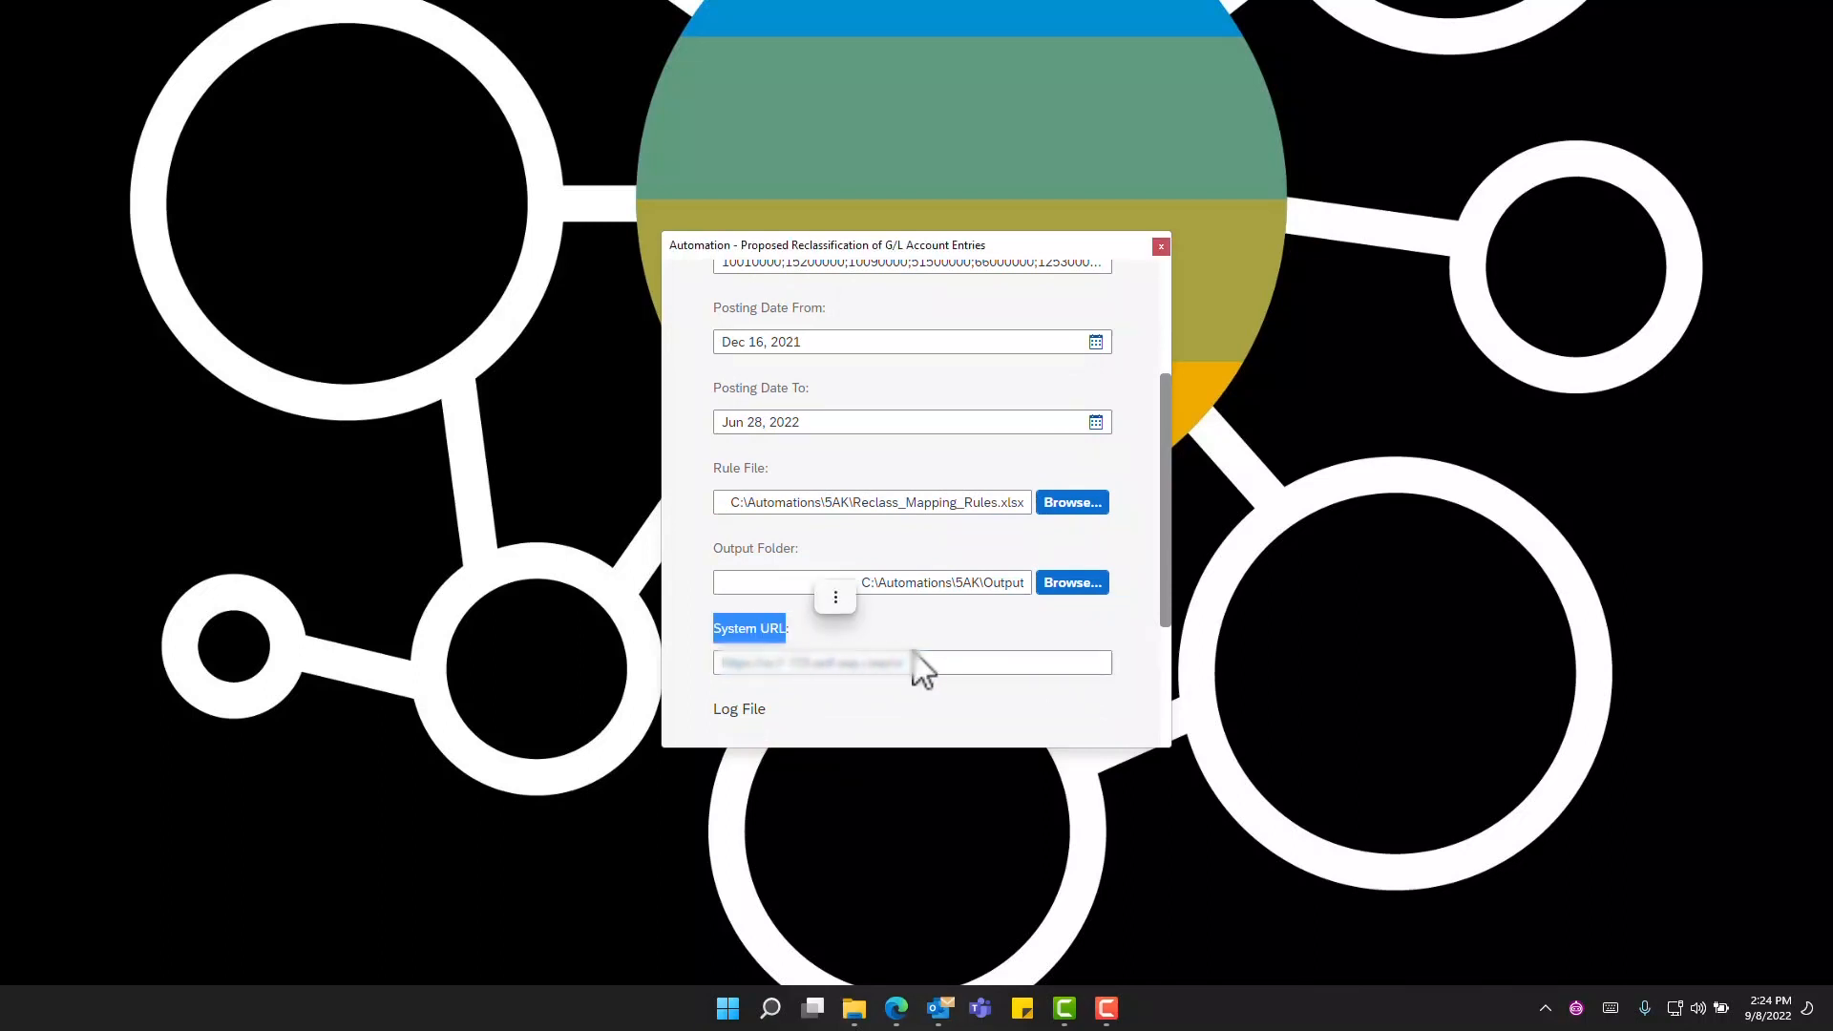
pyautogui.moveTo(947, 684)
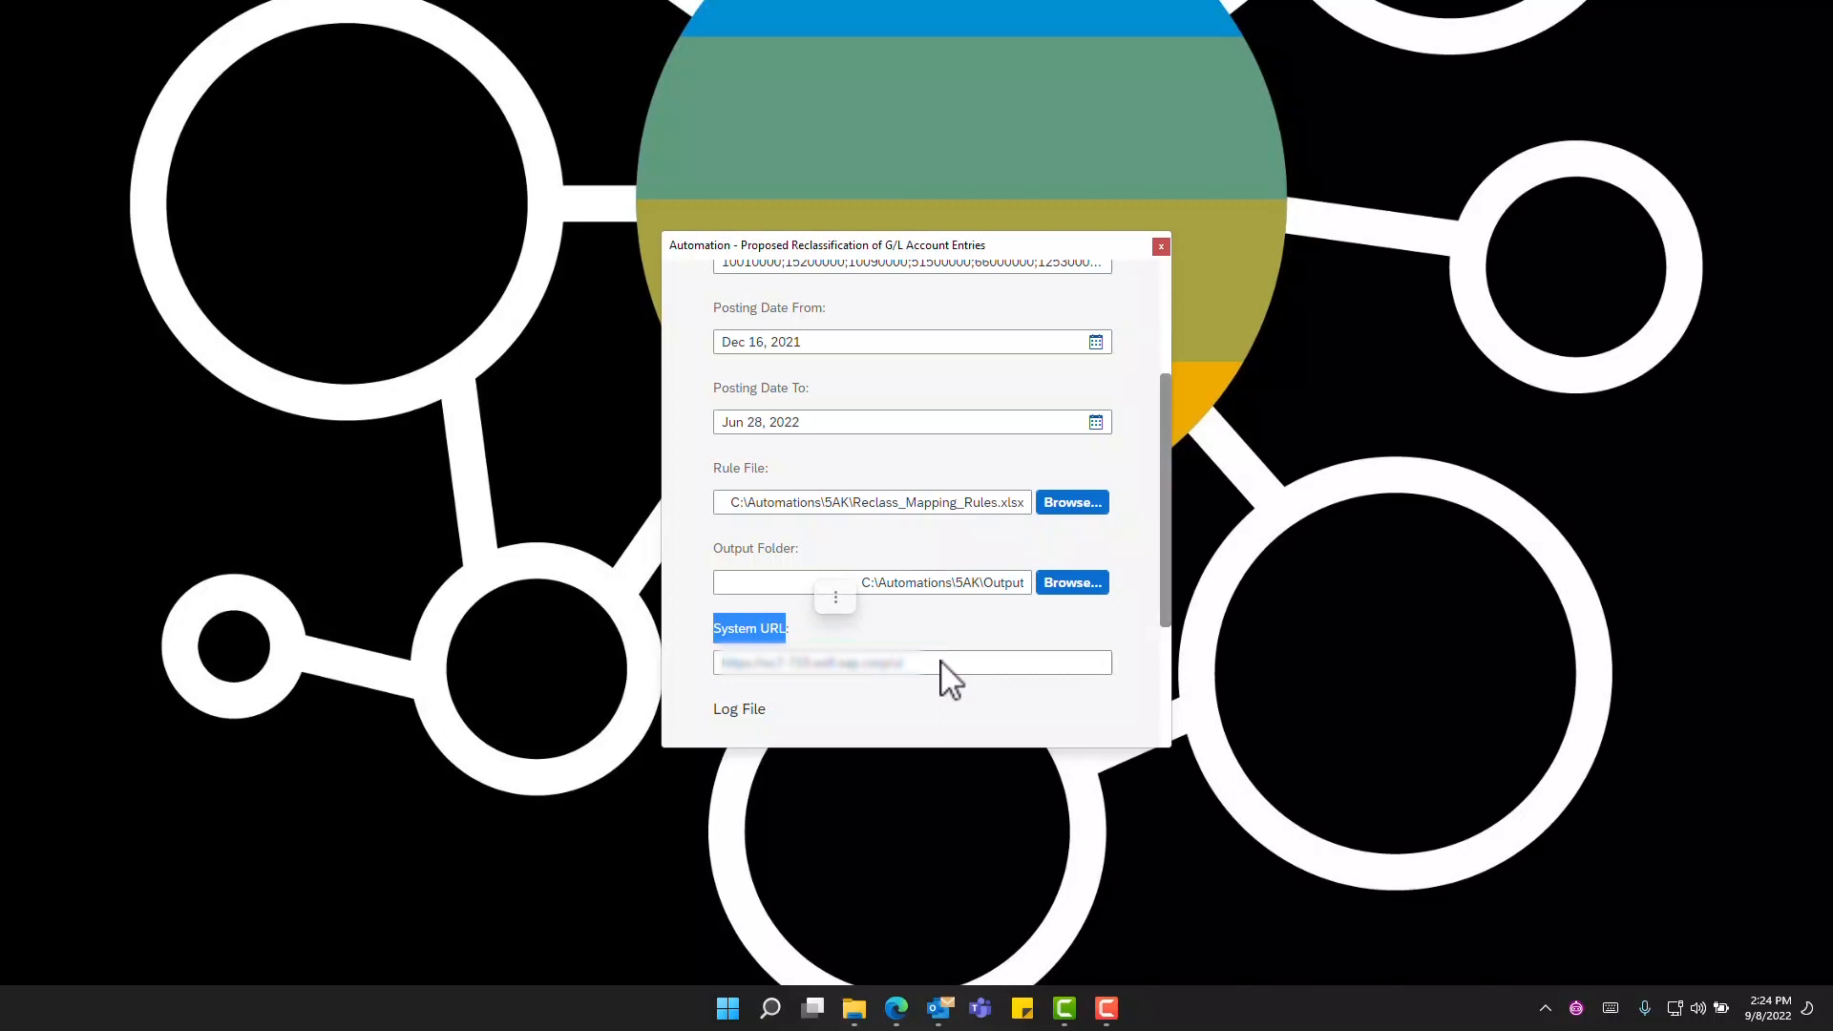
pyautogui.scroll(-3)
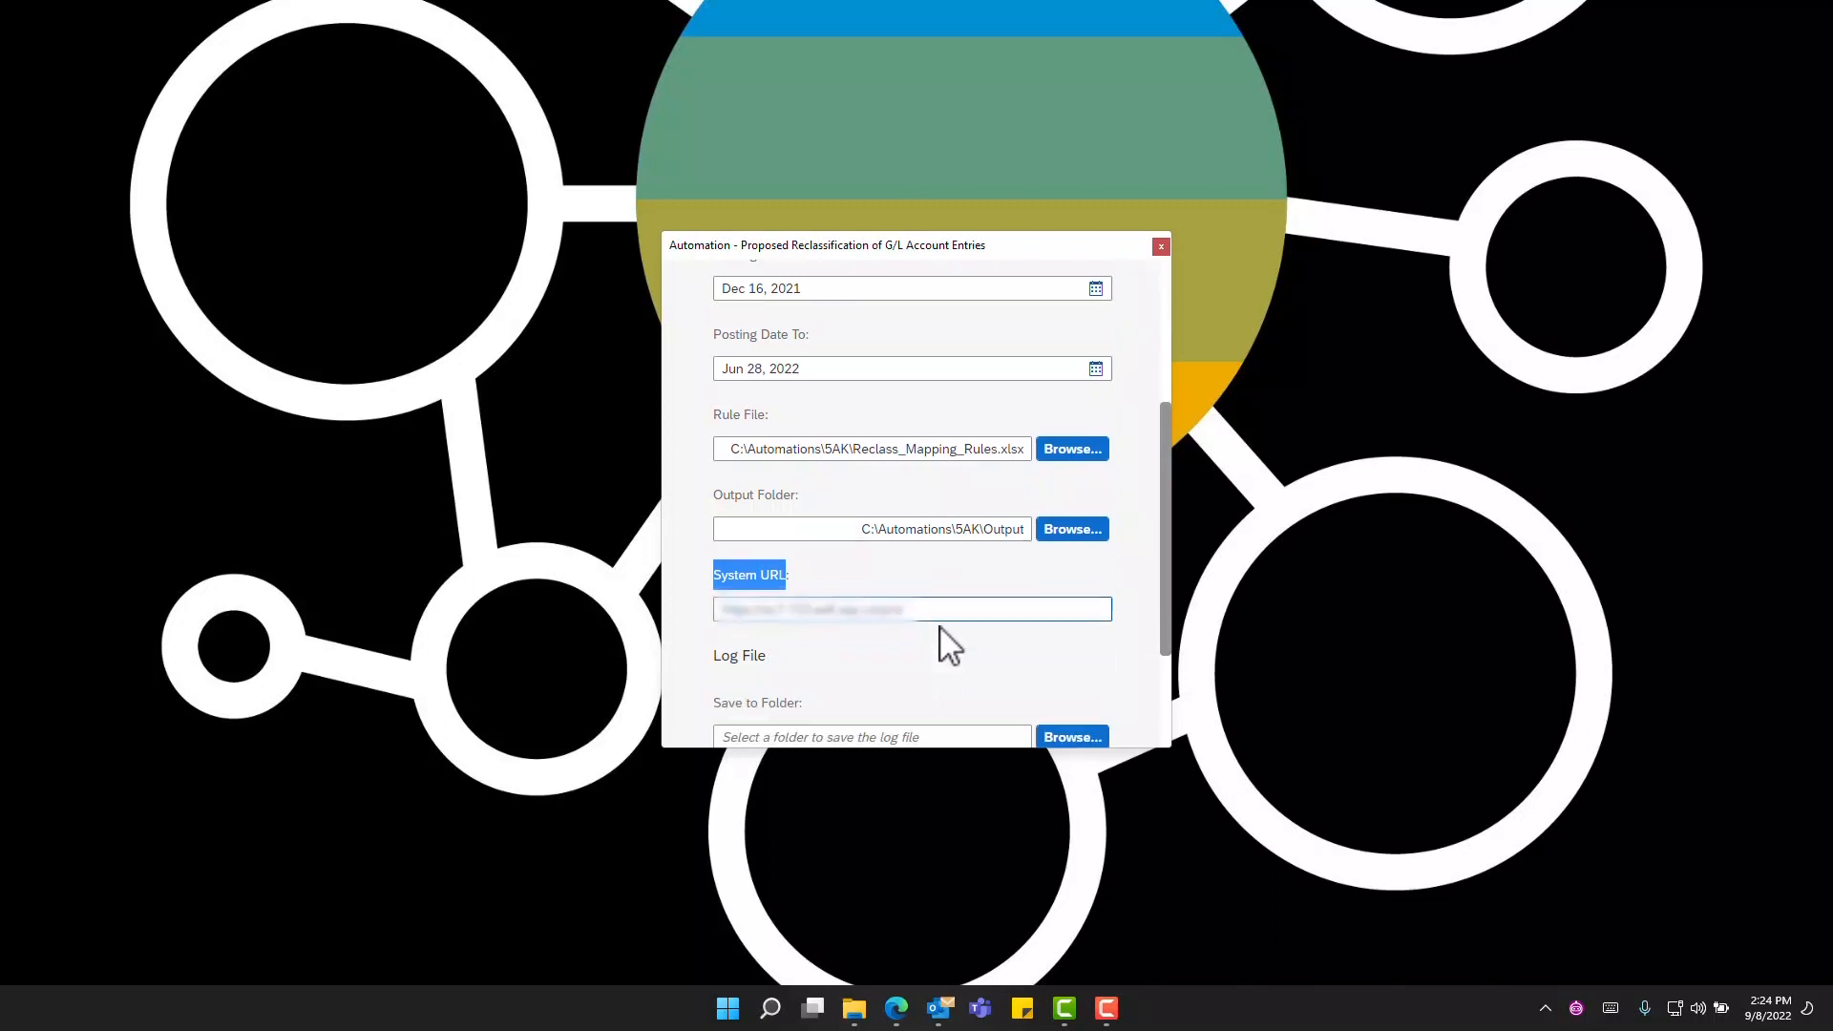
pyautogui.scroll(-3)
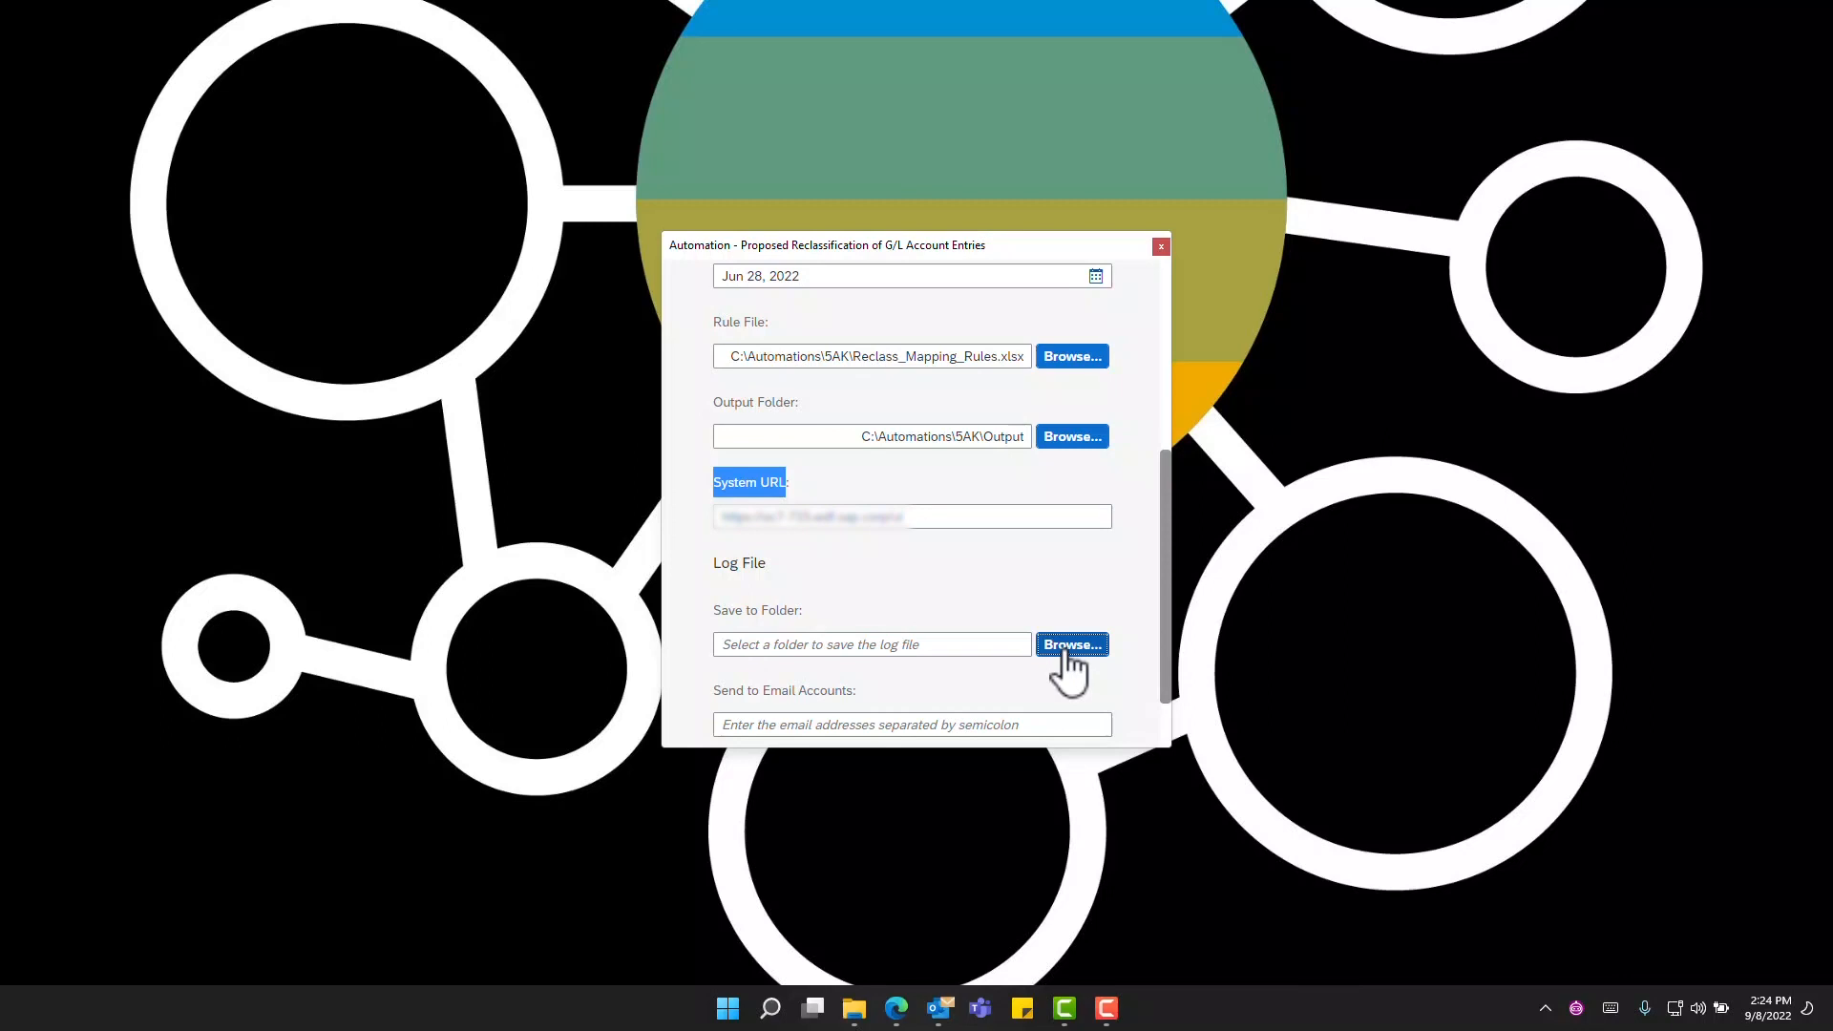
pyautogui.click(1069, 643)
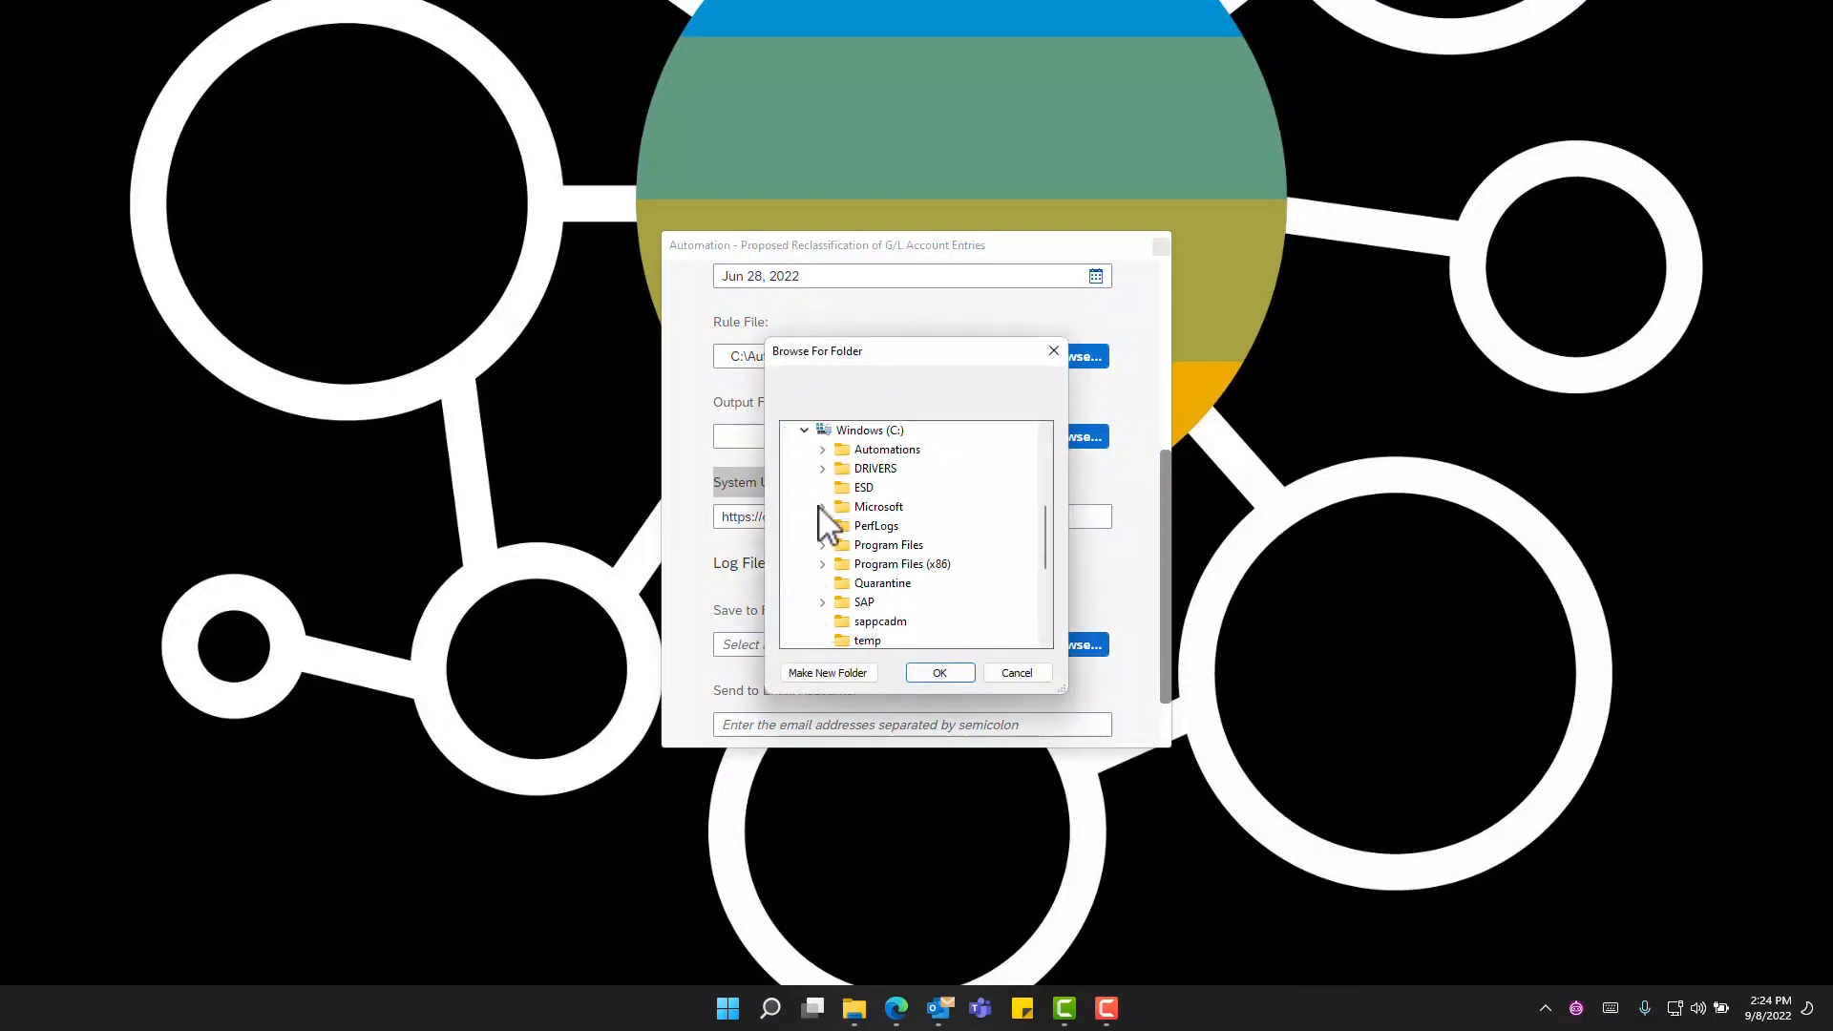
pyautogui.click(821, 451)
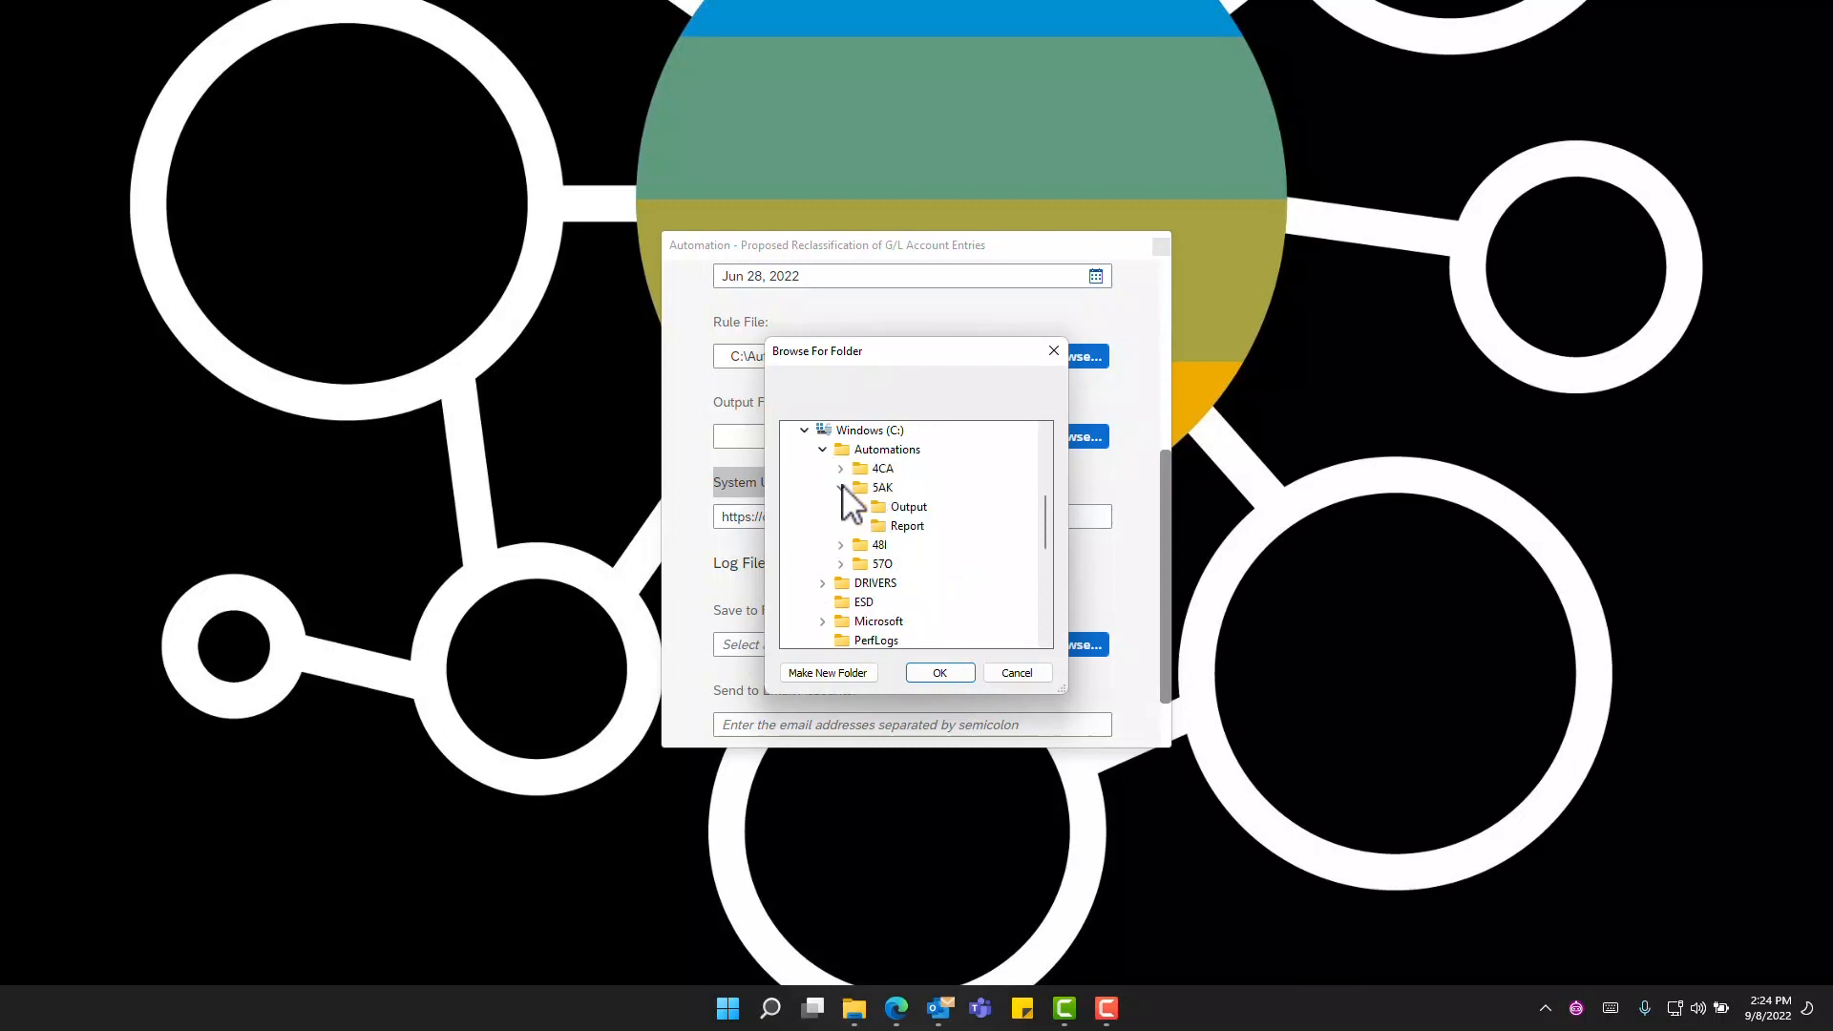
pyautogui.click(939, 672)
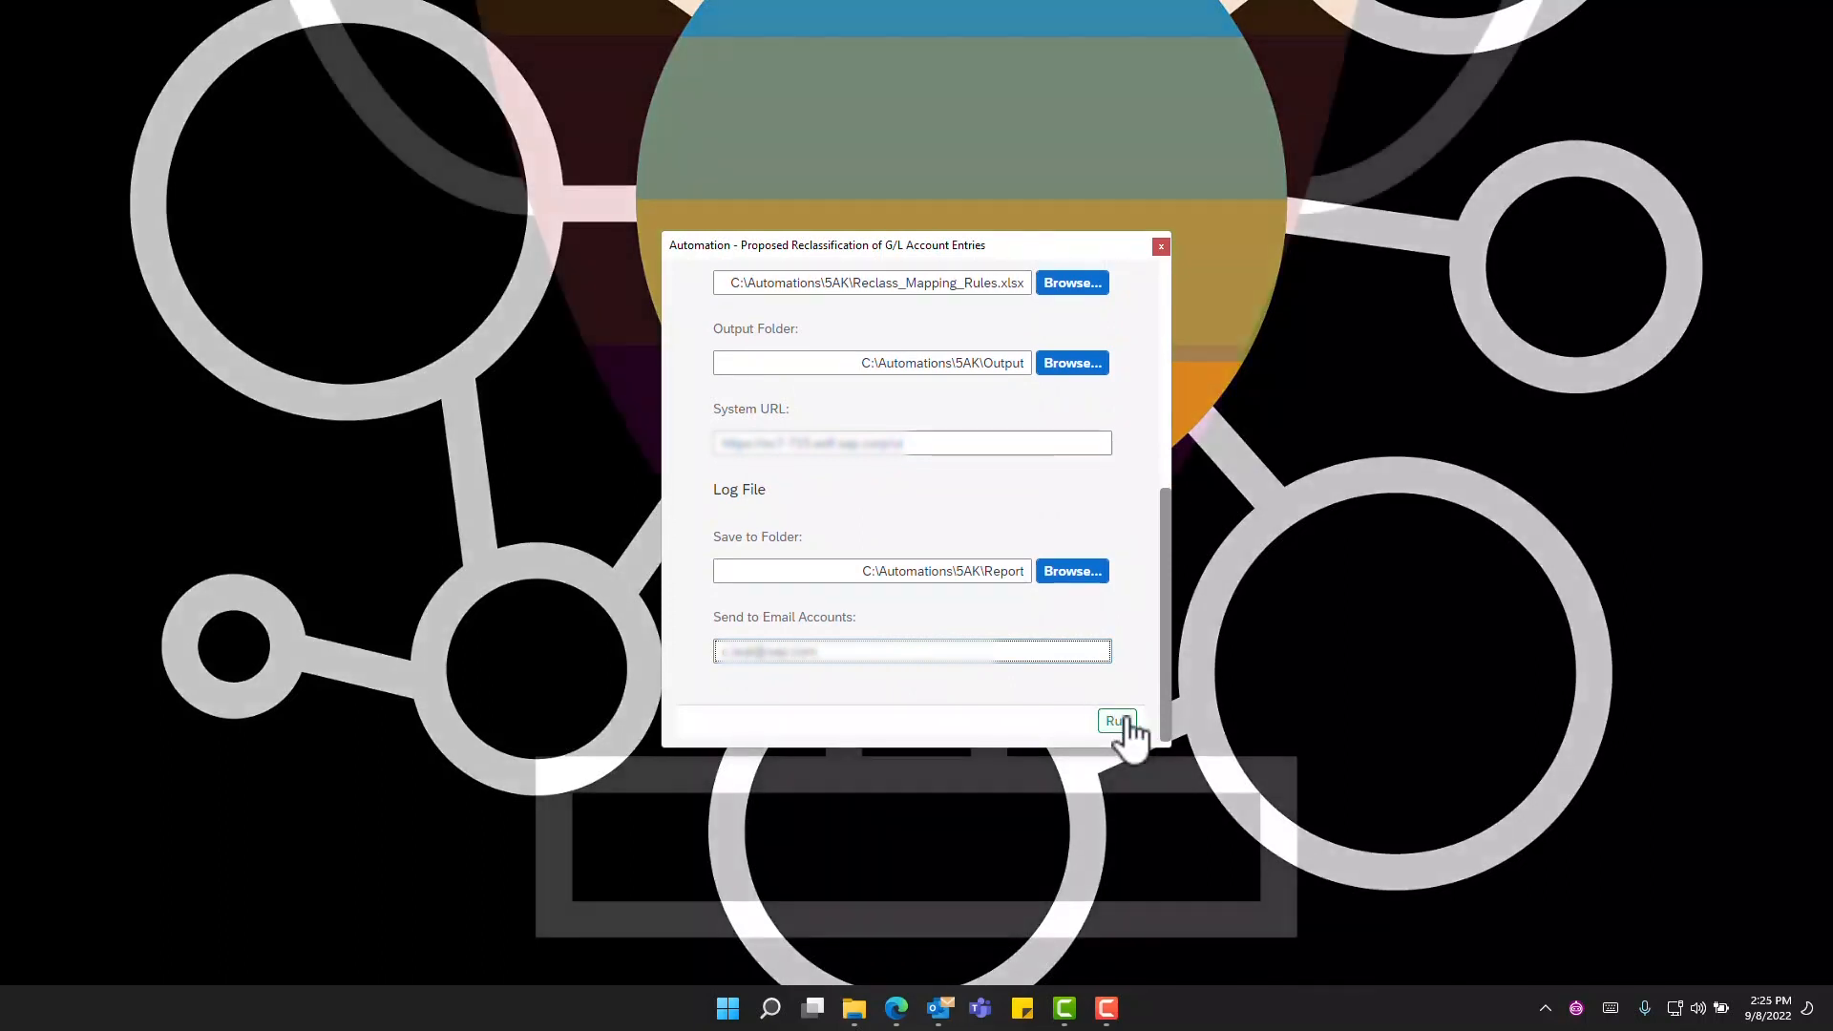
# Step: Run the reclassification bot with the entered input criteria
pyautogui.click(1113, 722)
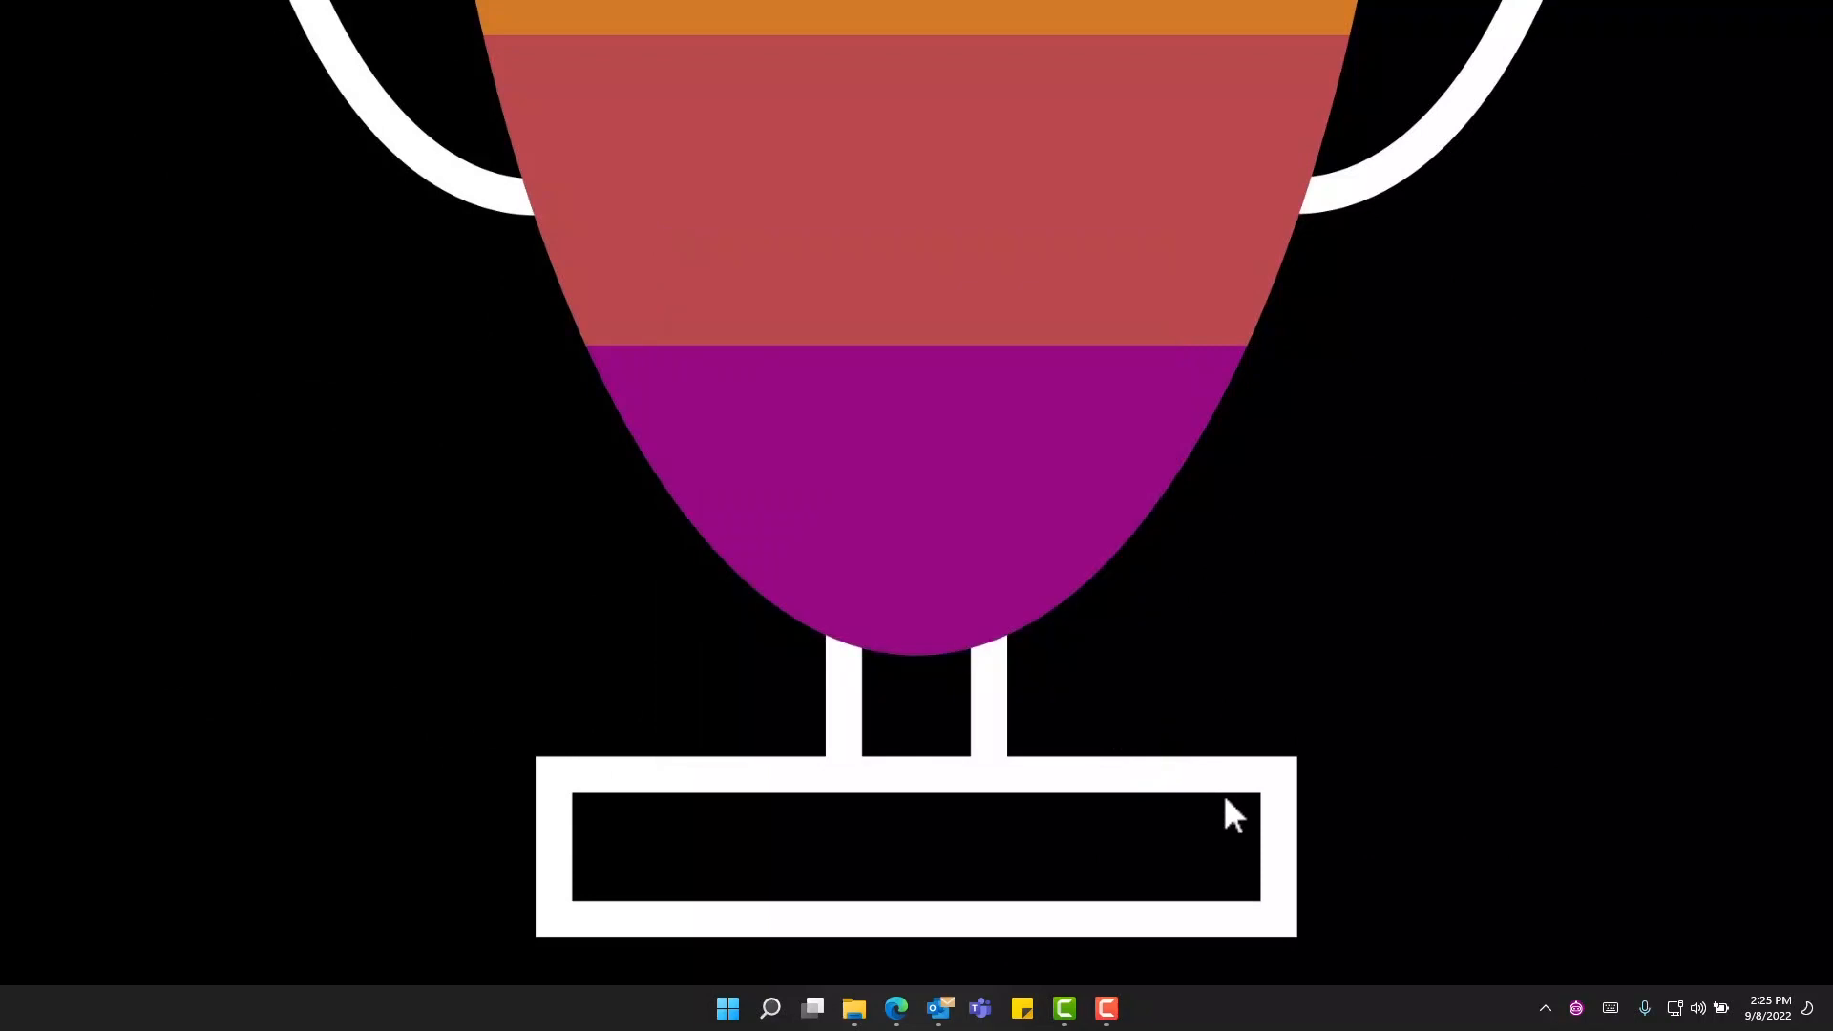
pyautogui.moveTo(1222, 821)
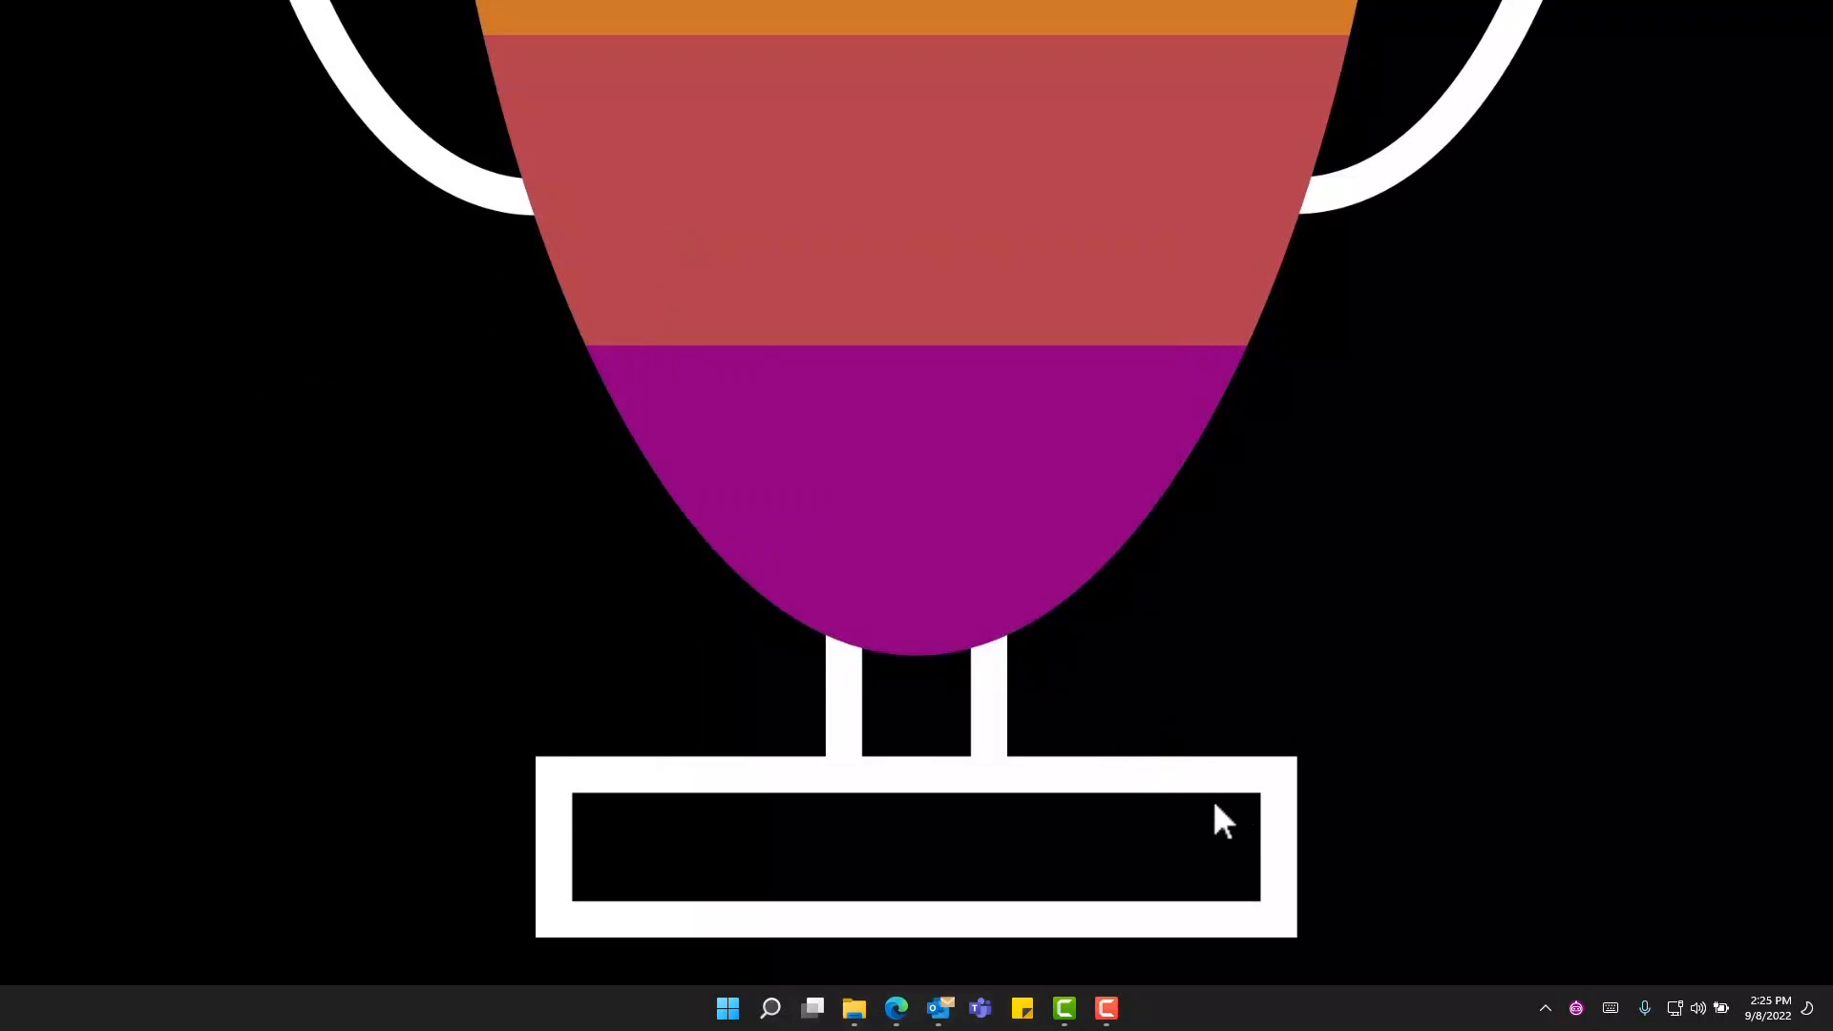
pyautogui.moveTo(997, 756)
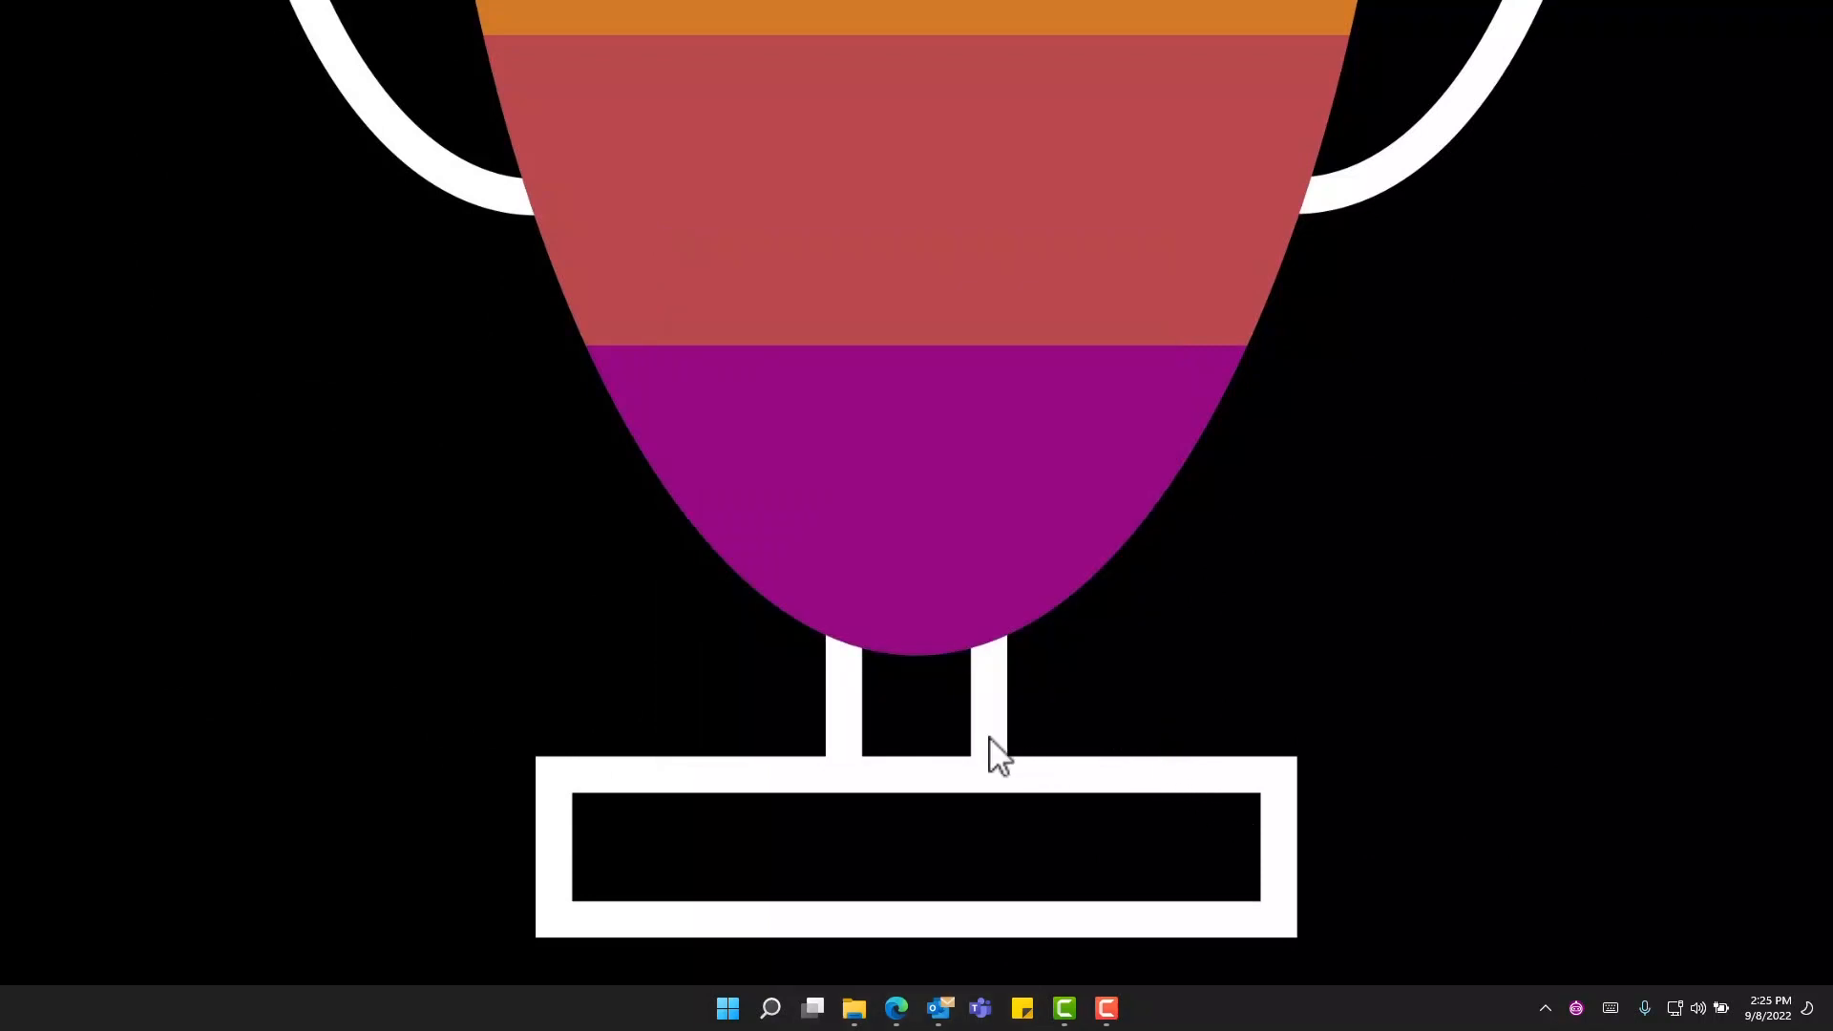
pyautogui.moveTo(1227, 672)
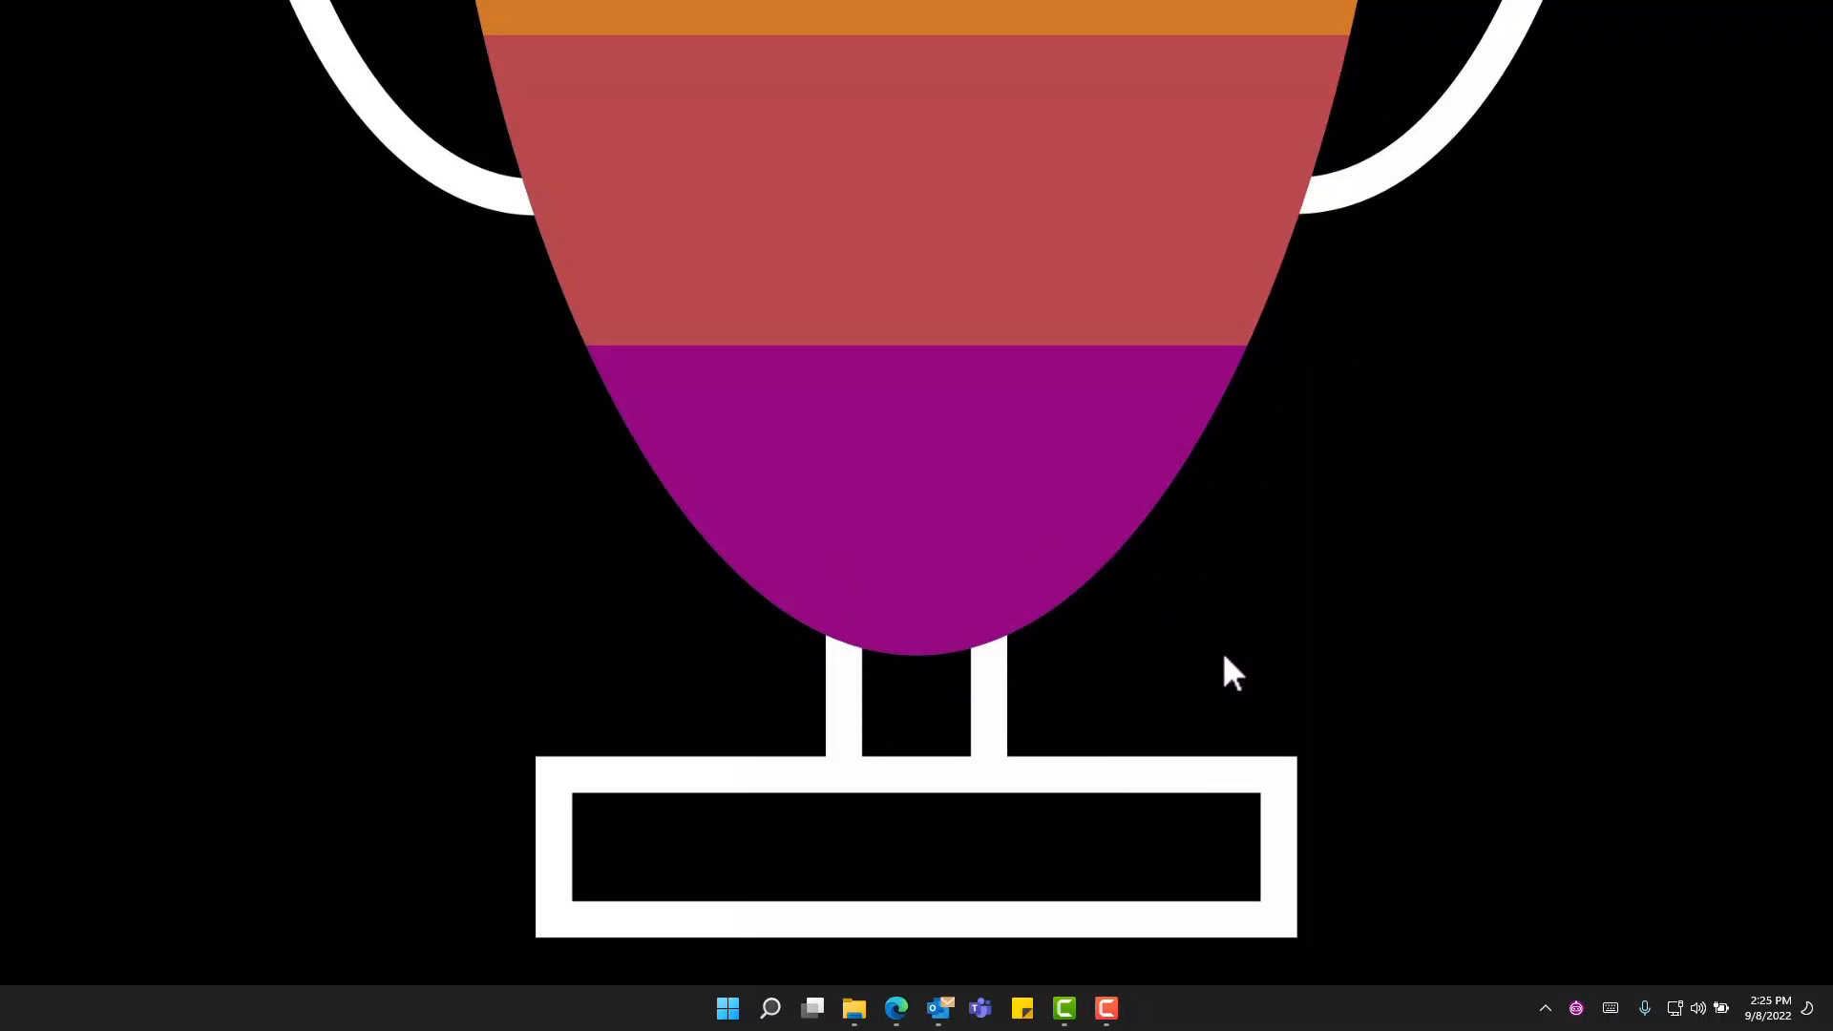
pyautogui.moveTo(939, 1008)
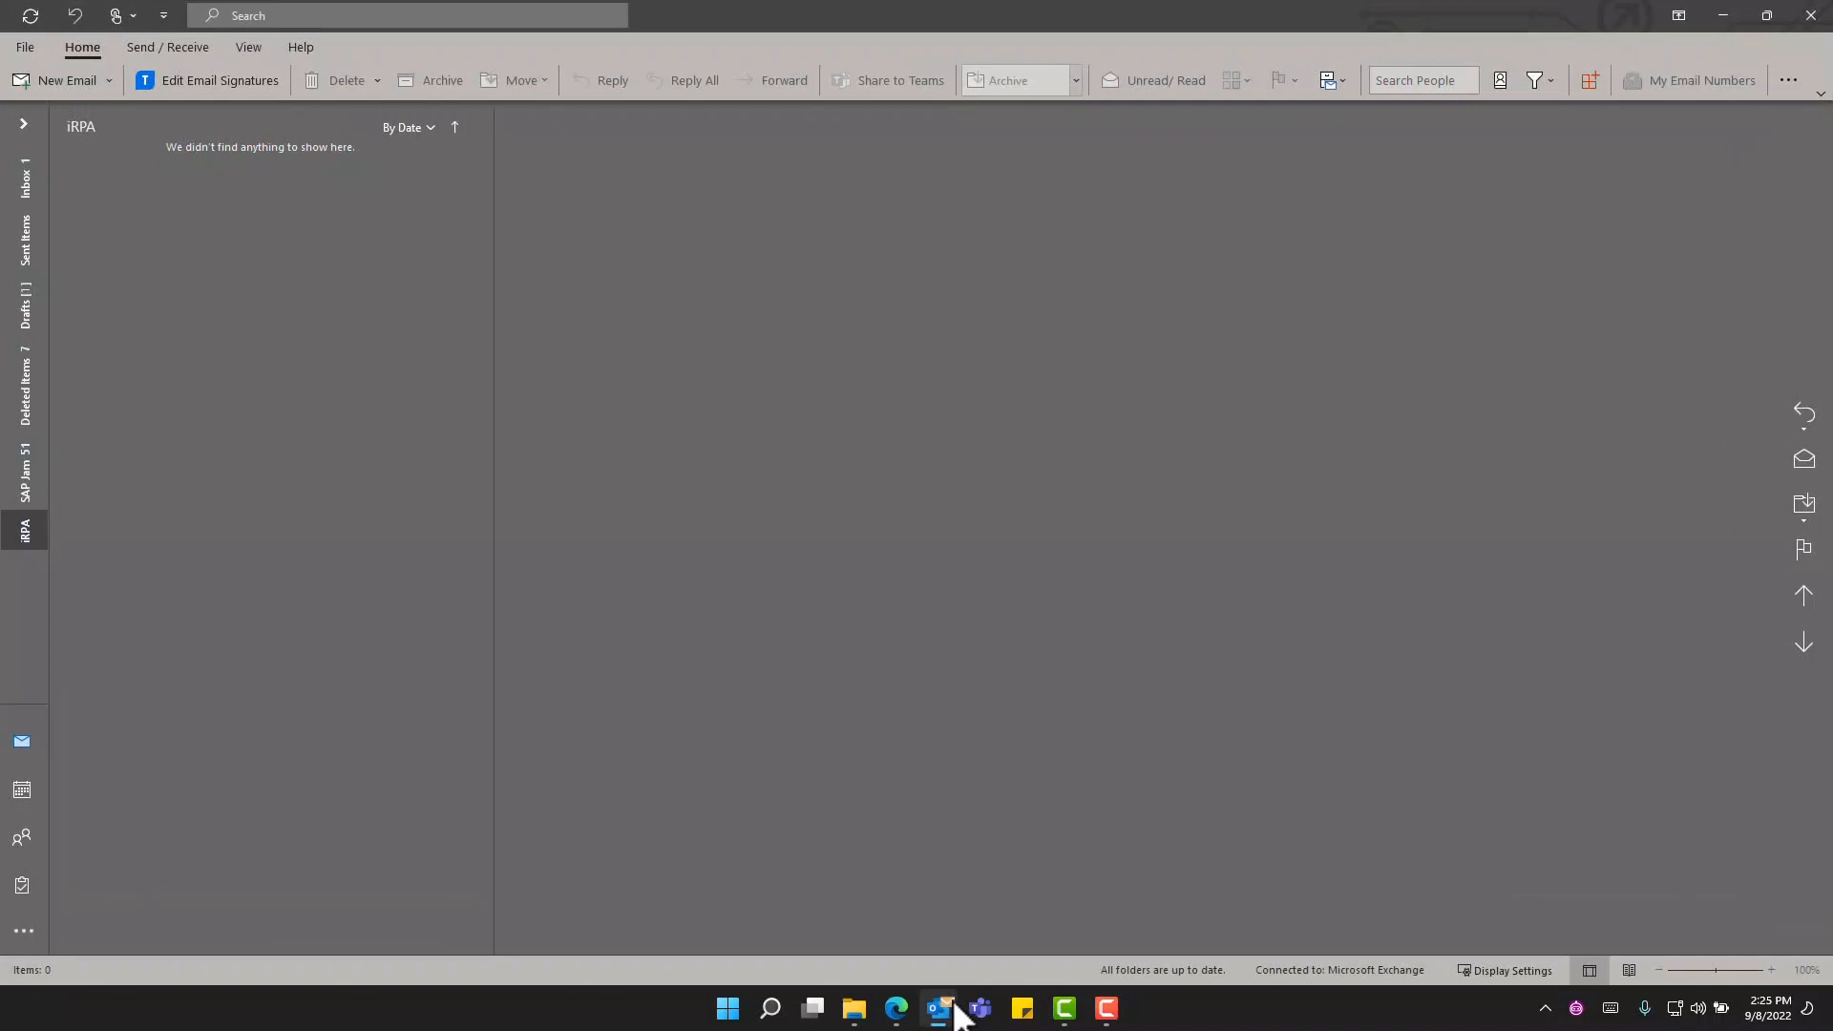
pyautogui.click(854, 1008)
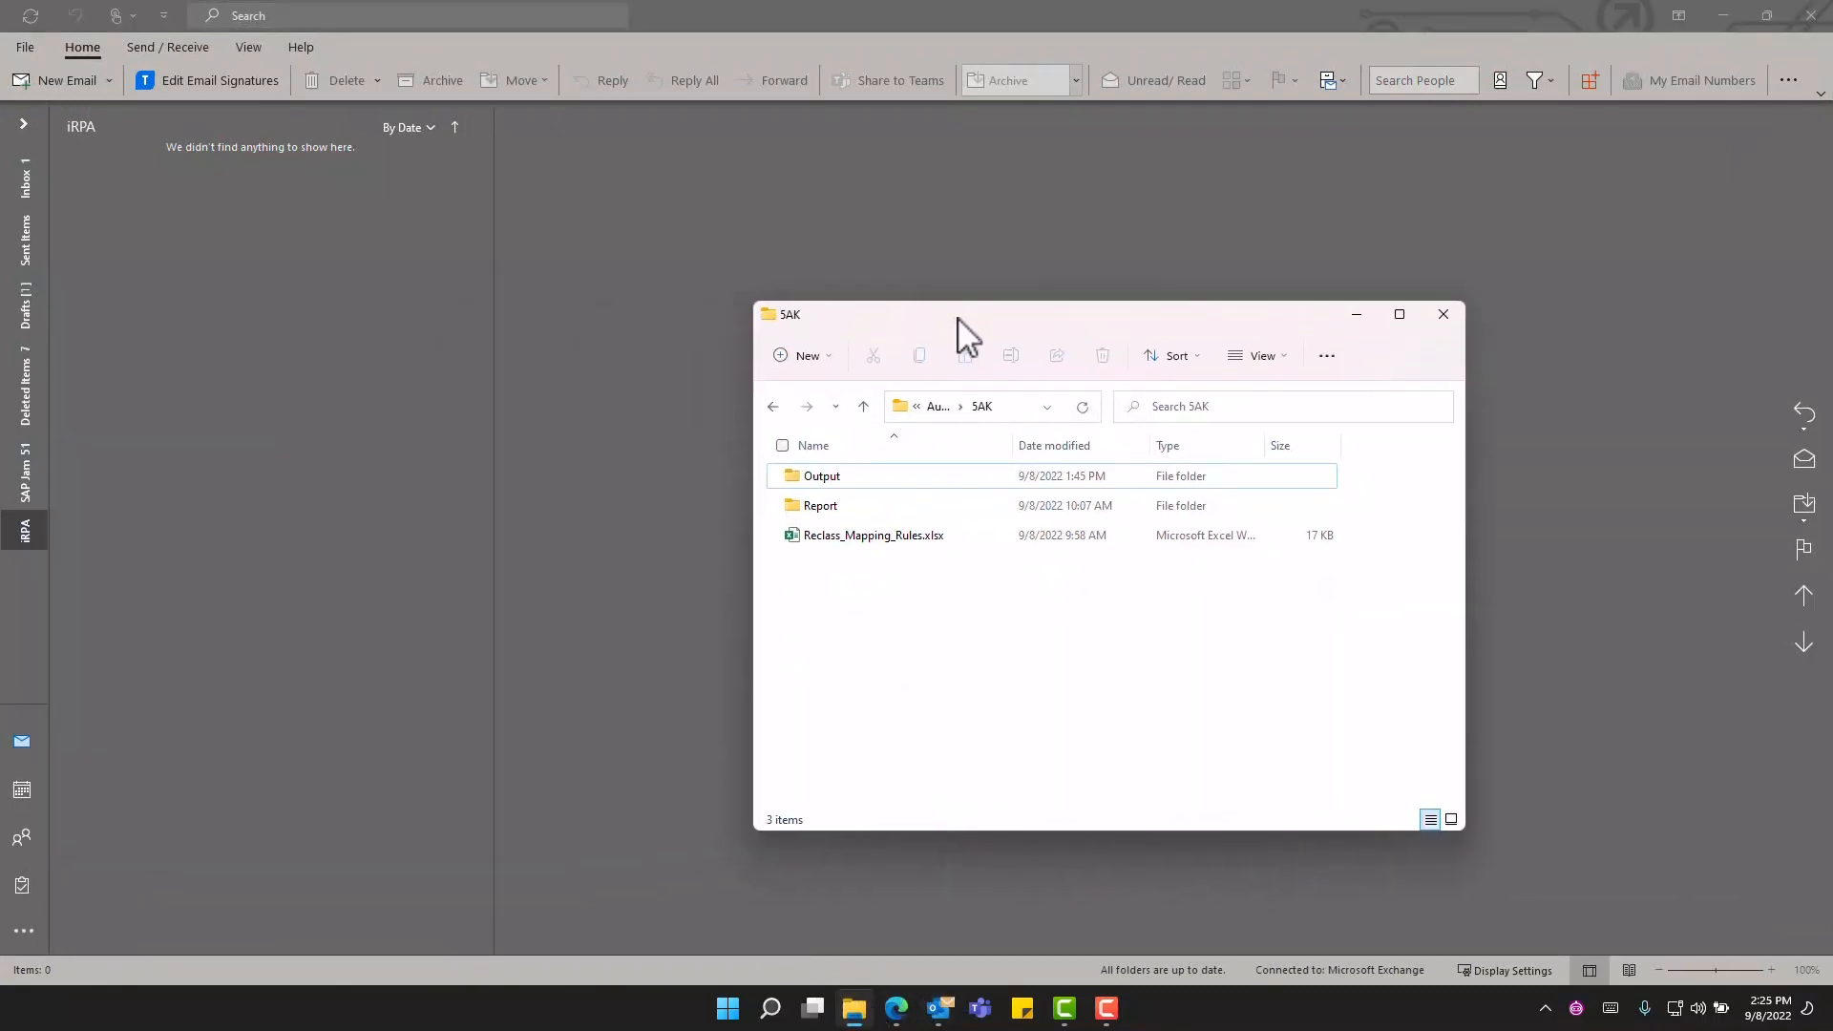
pyautogui.click(821, 476)
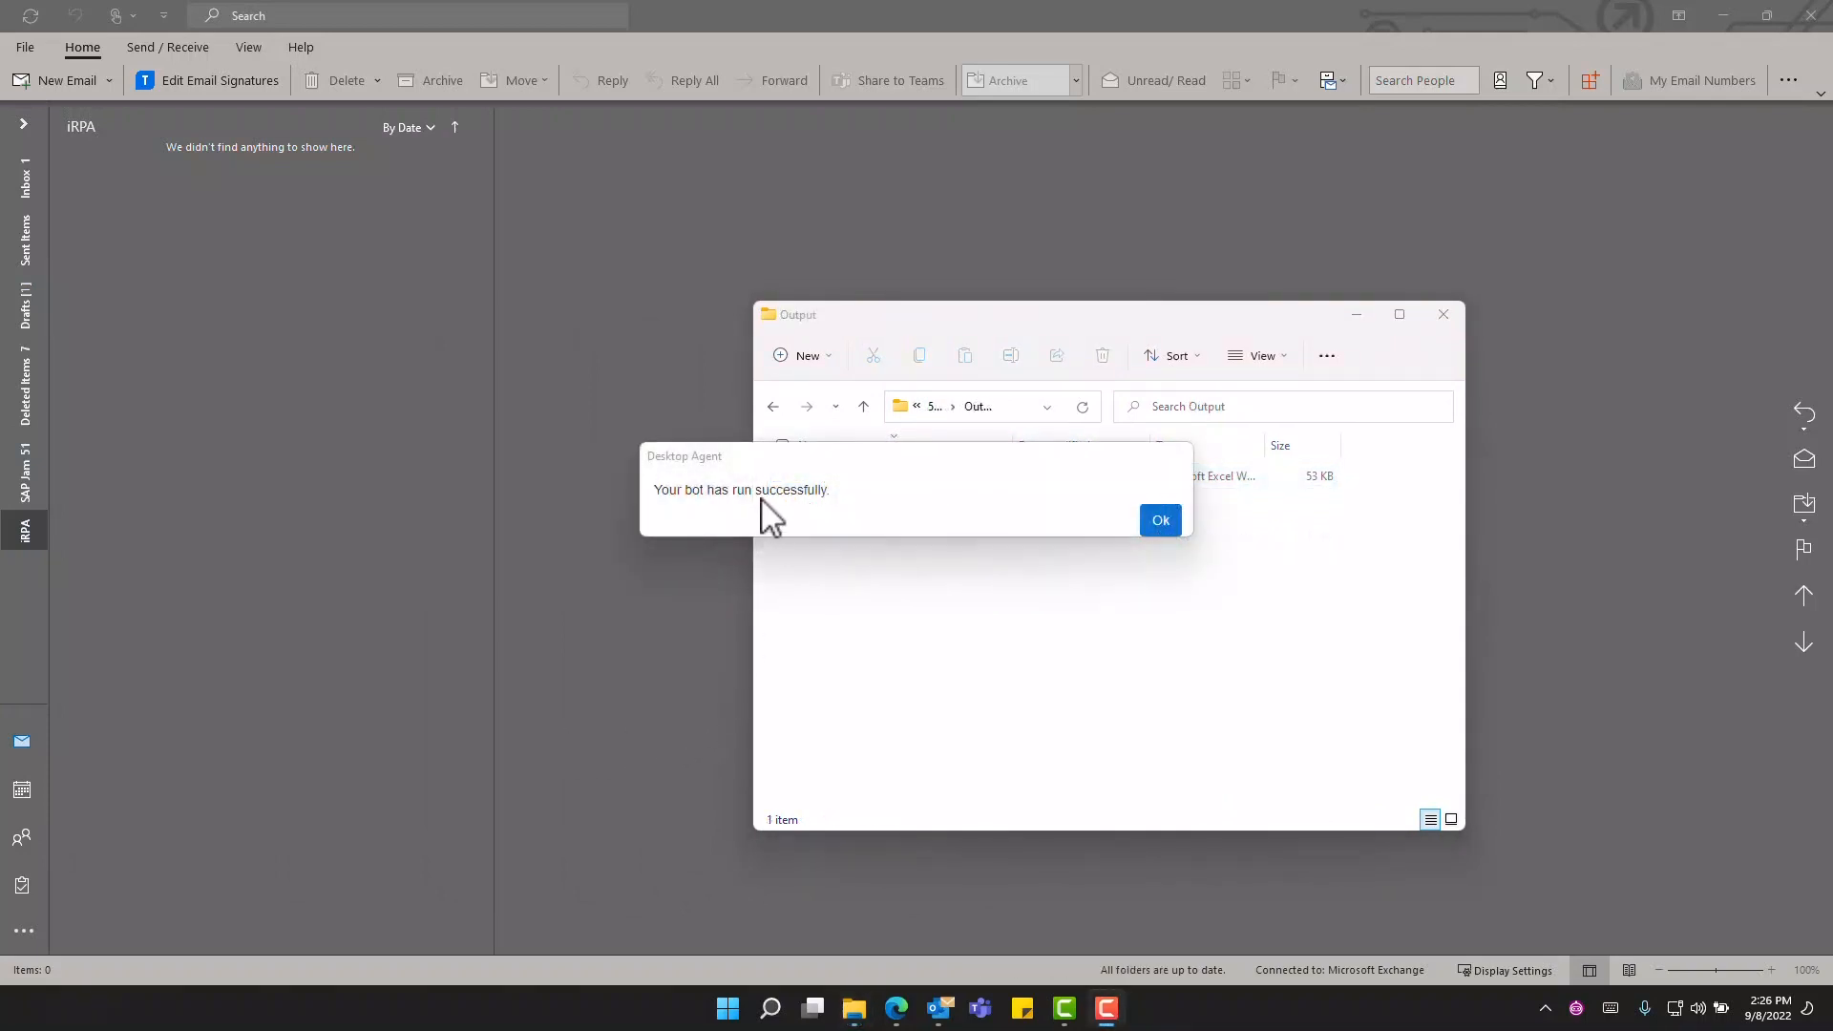
pyautogui.moveTo(1111, 523)
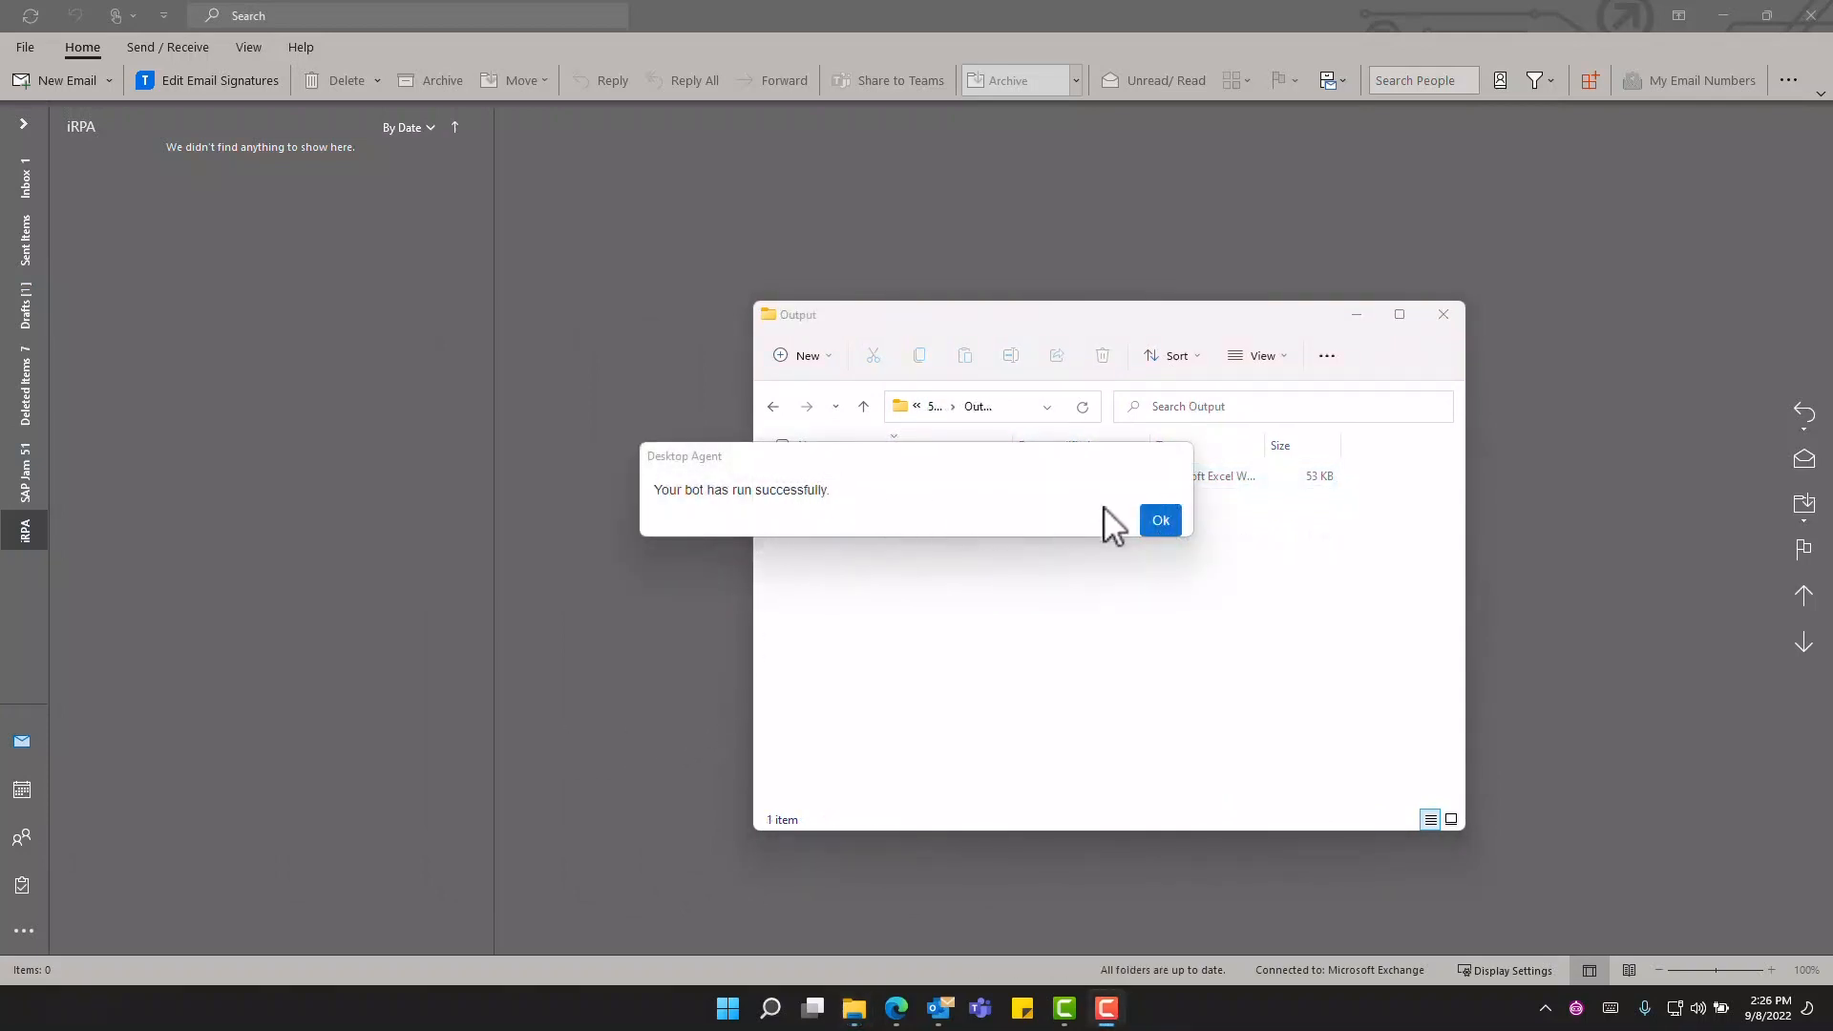
pyautogui.click(1159, 519)
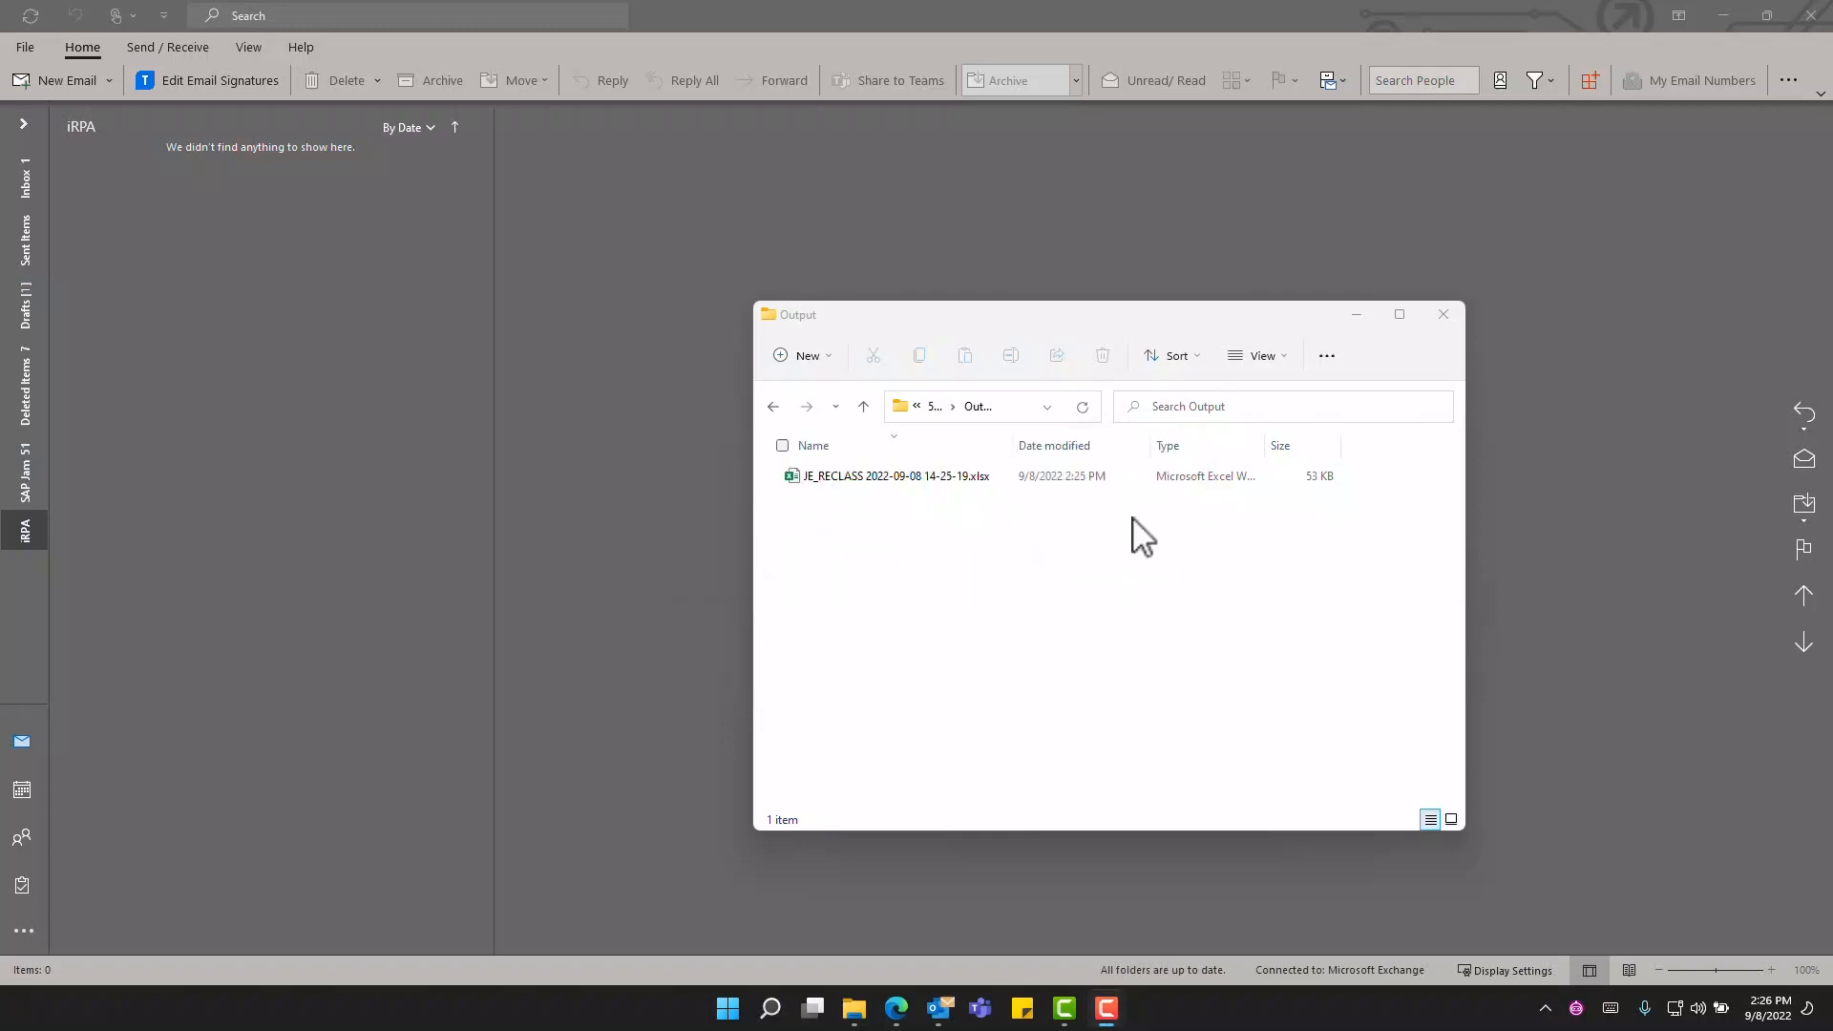
pyautogui.moveTo(894, 476)
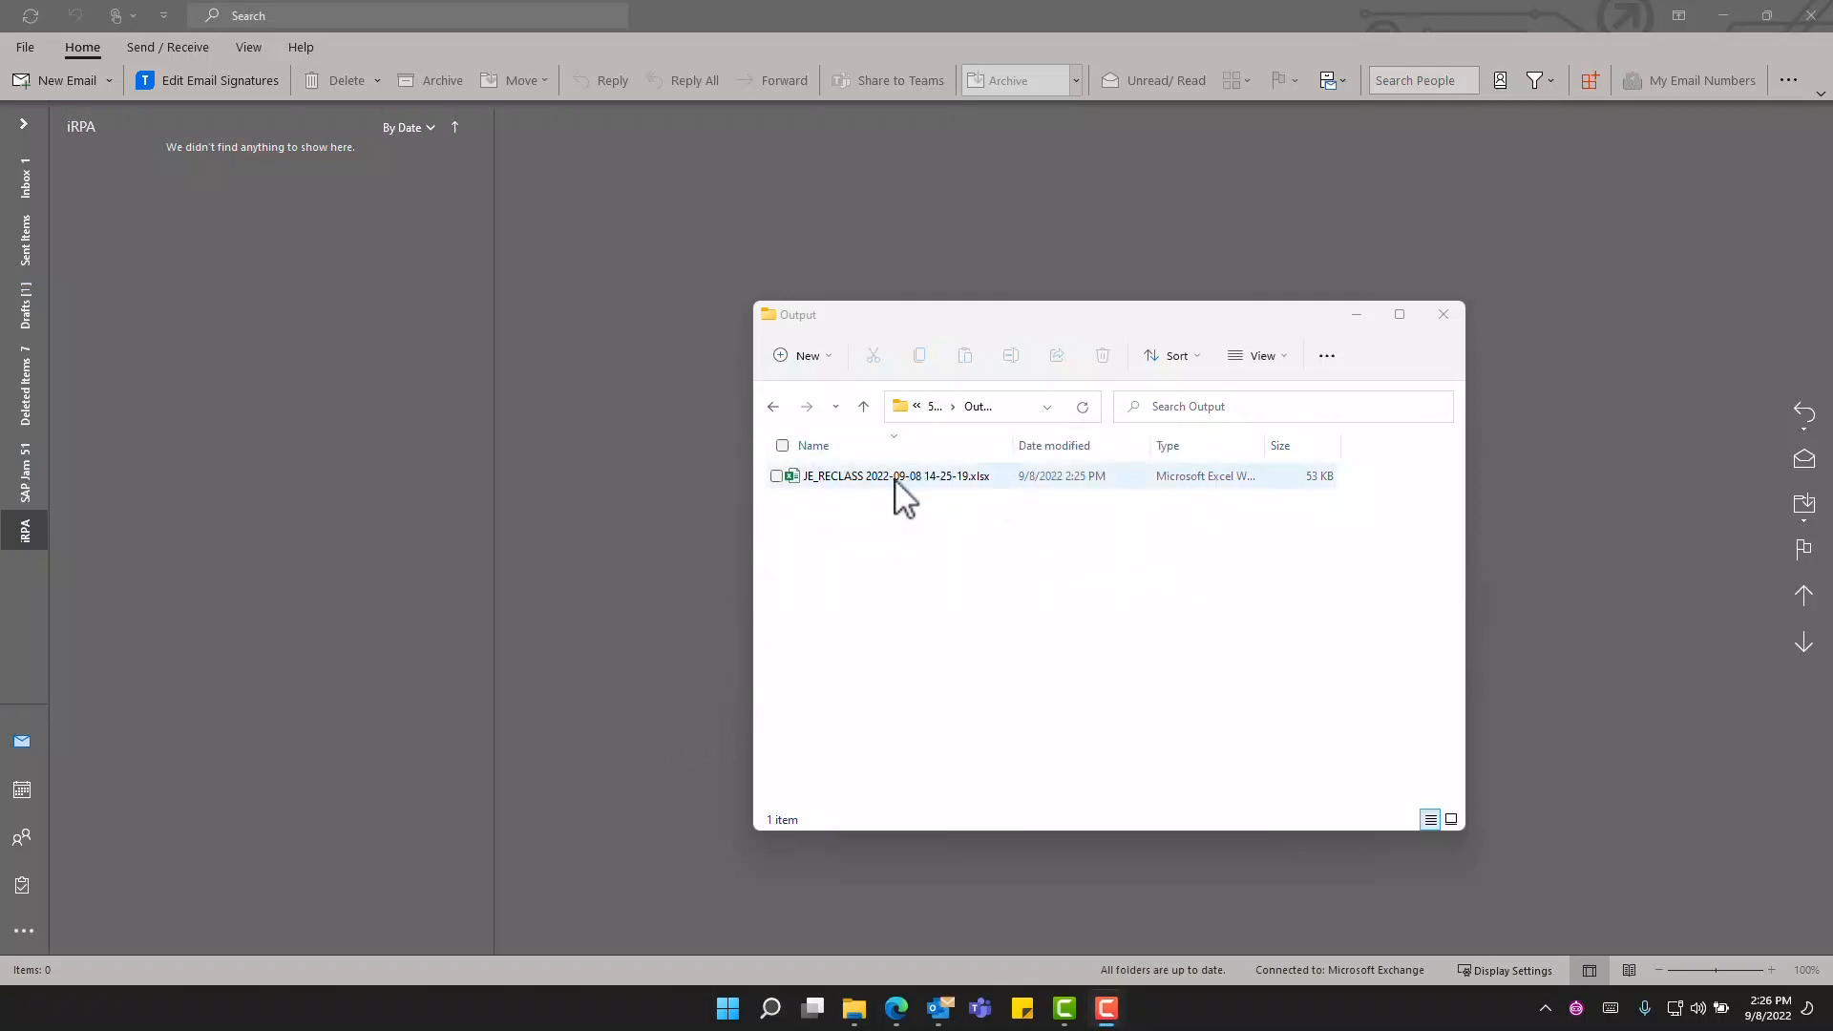
pyautogui.moveTo(882, 485)
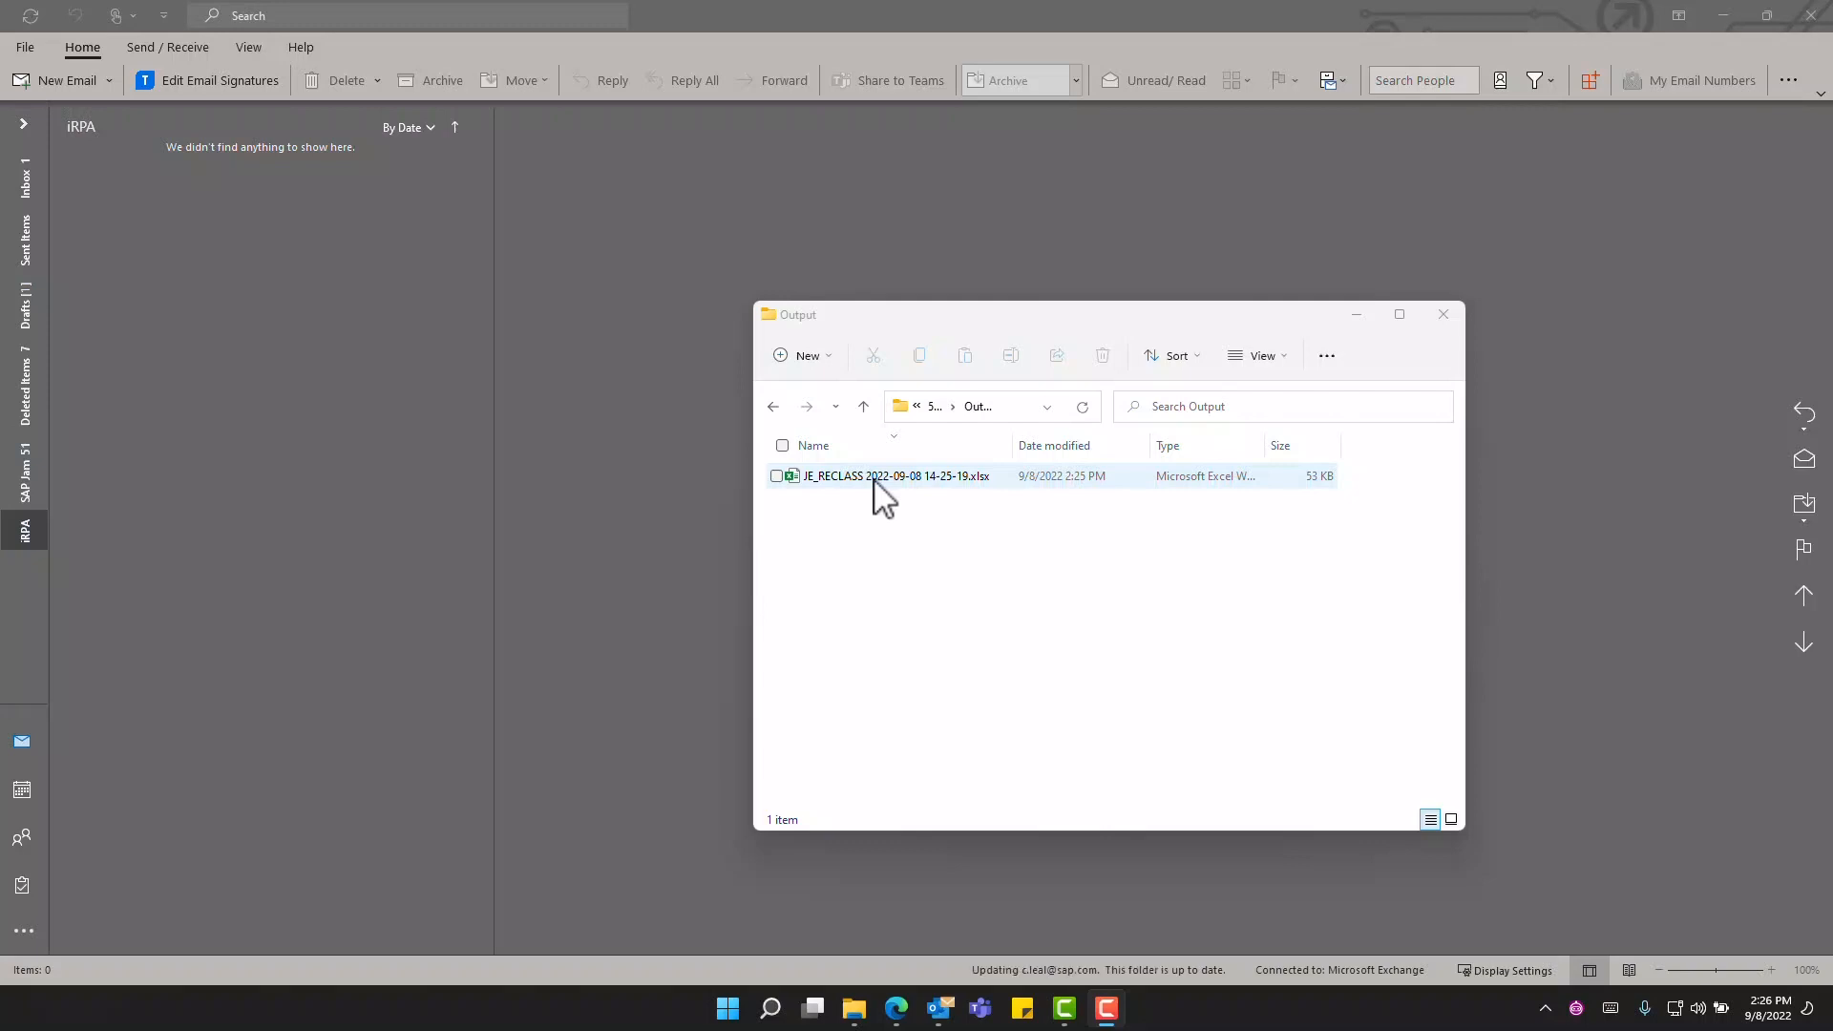
pyautogui.moveTo(819, 496)
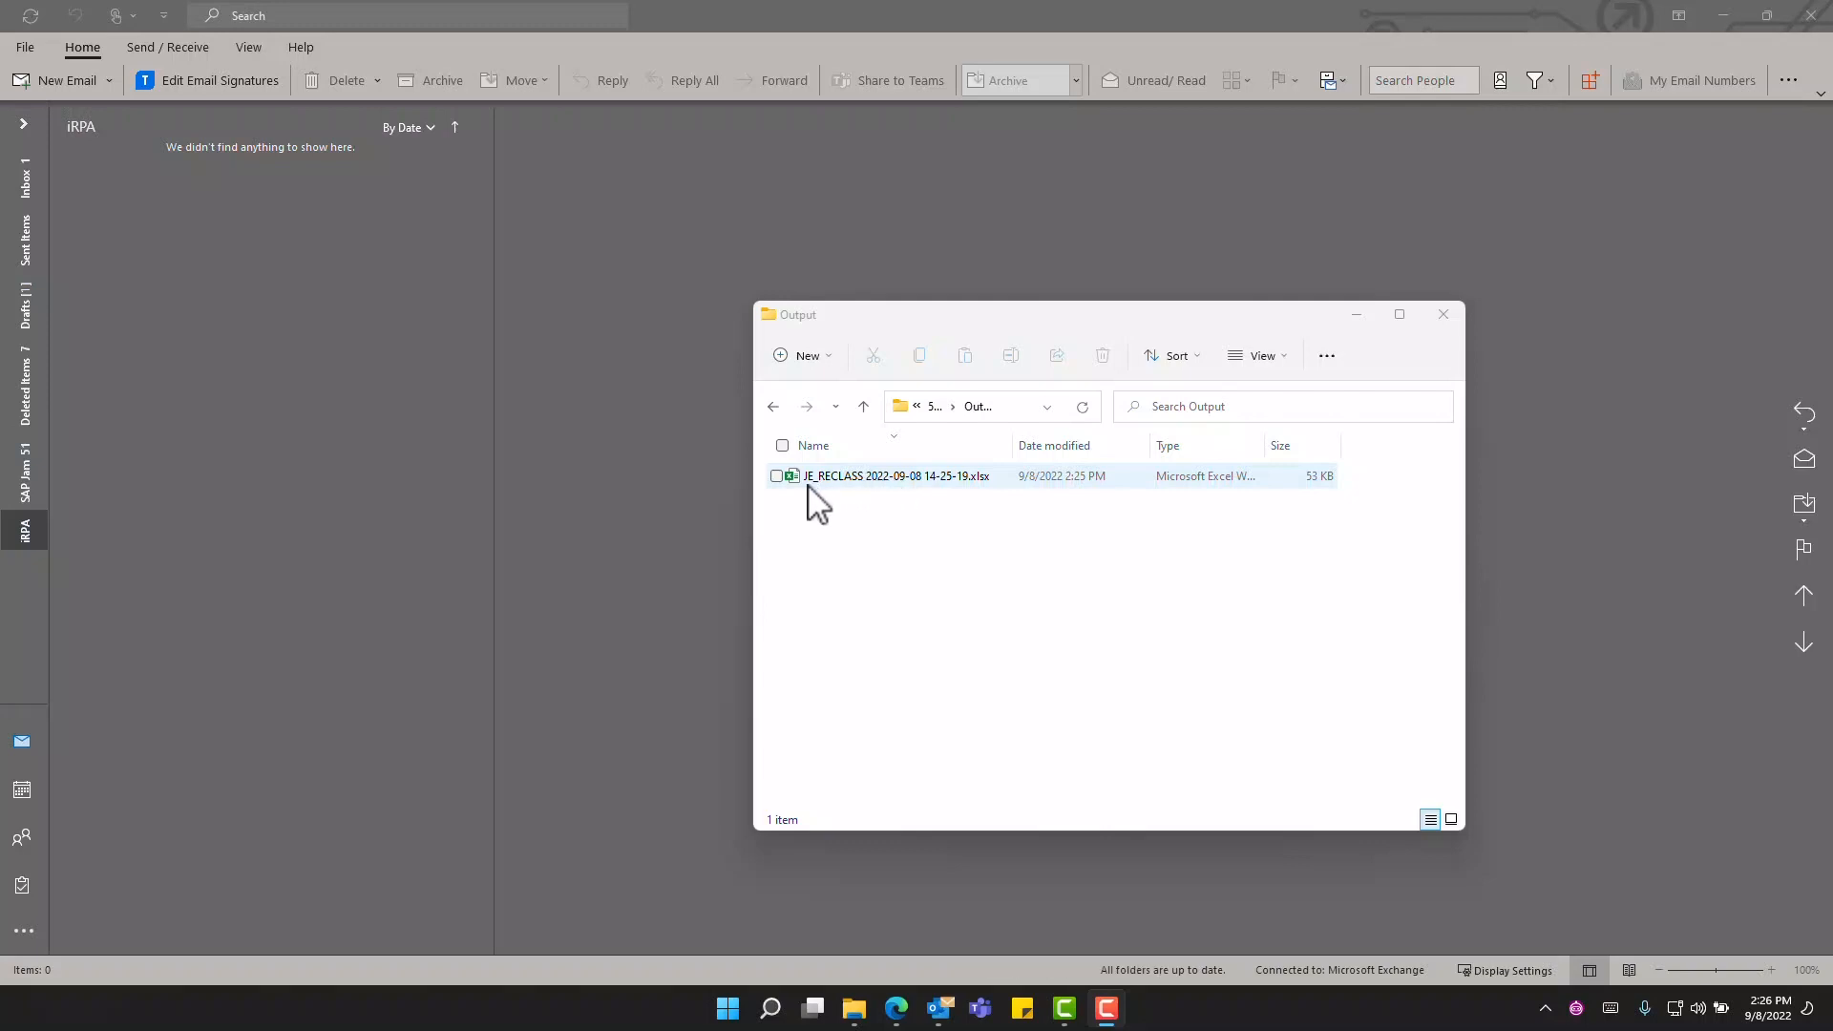
pyautogui.moveTo(991, 496)
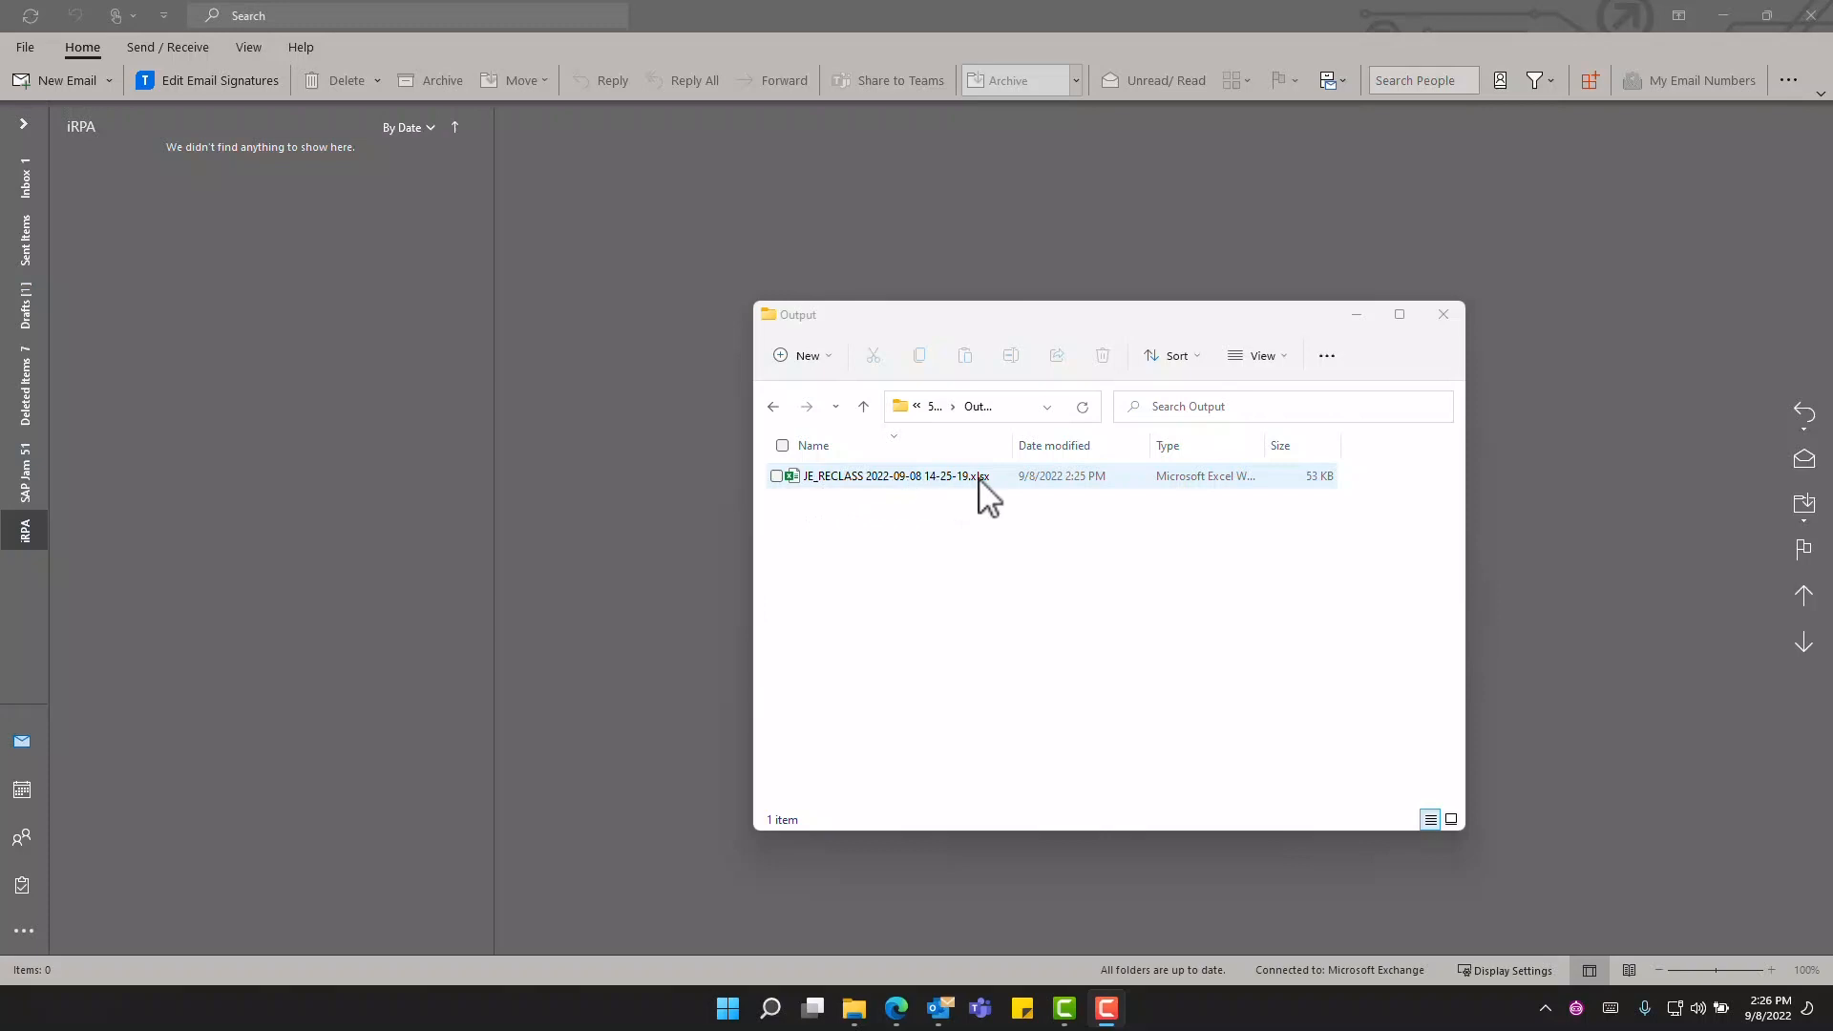
pyautogui.click(888, 476)
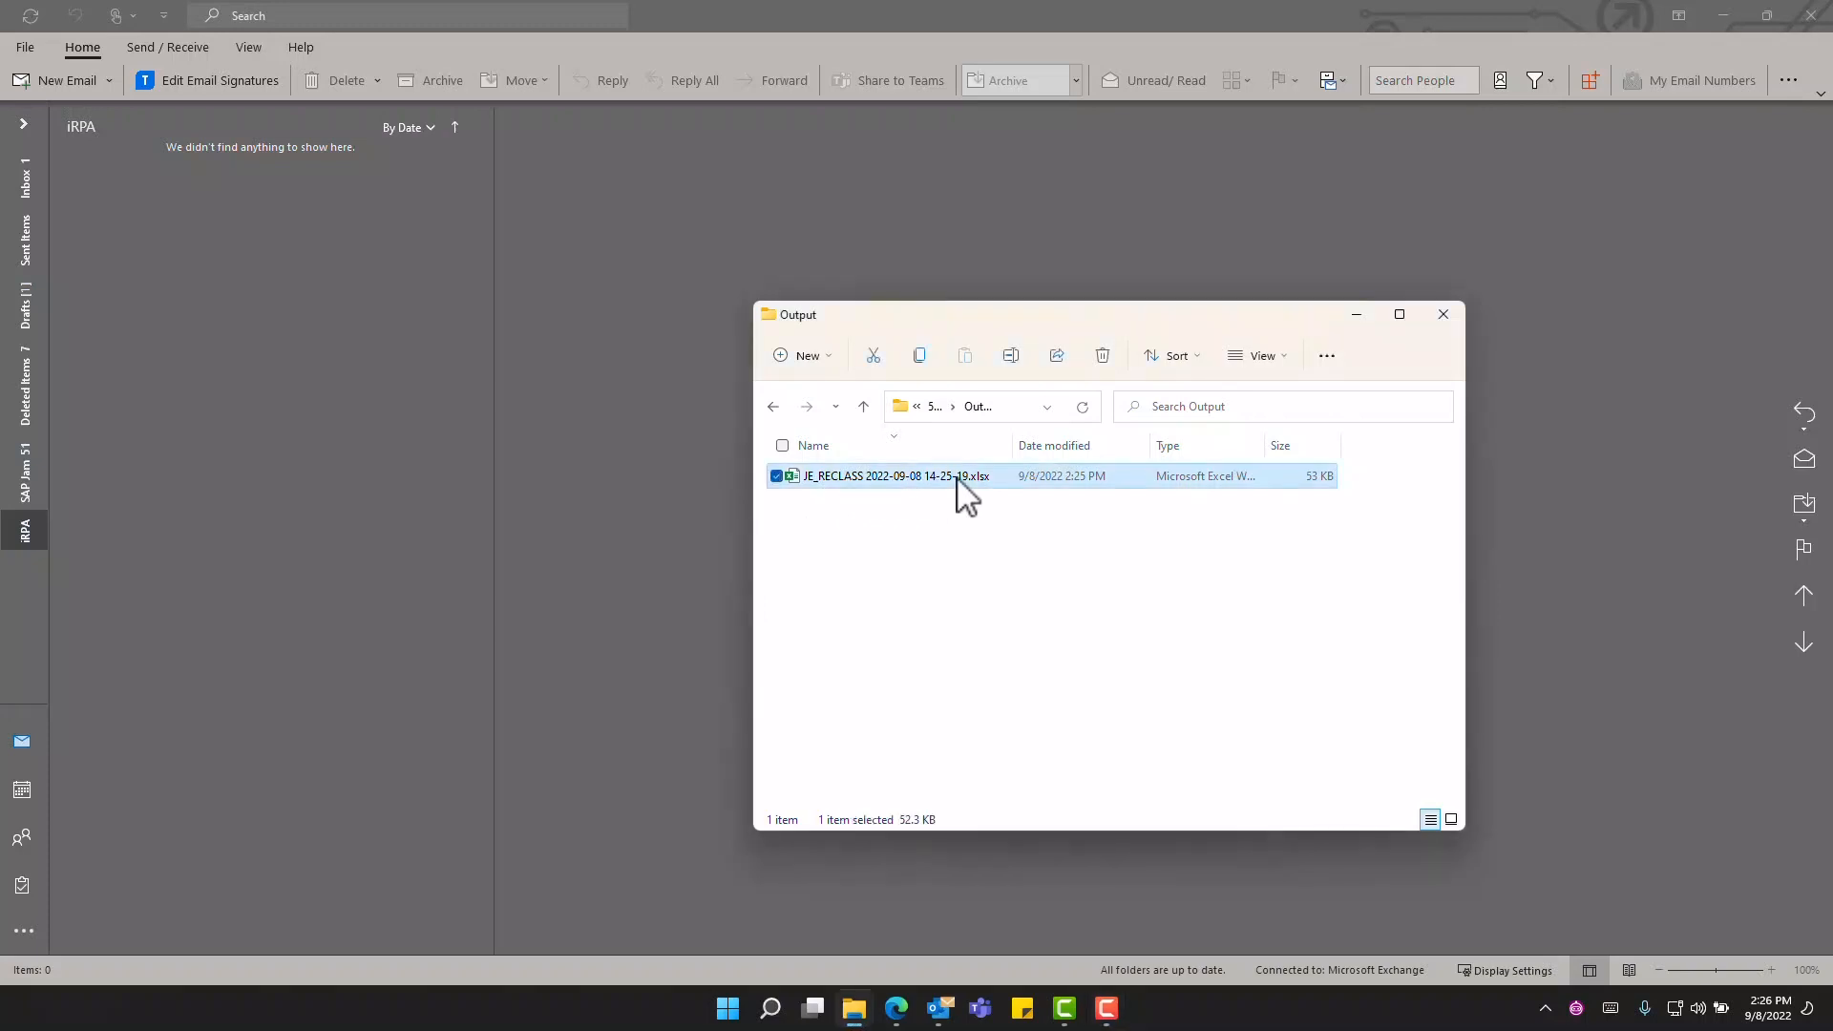
pyautogui.doubleClick(893, 475)
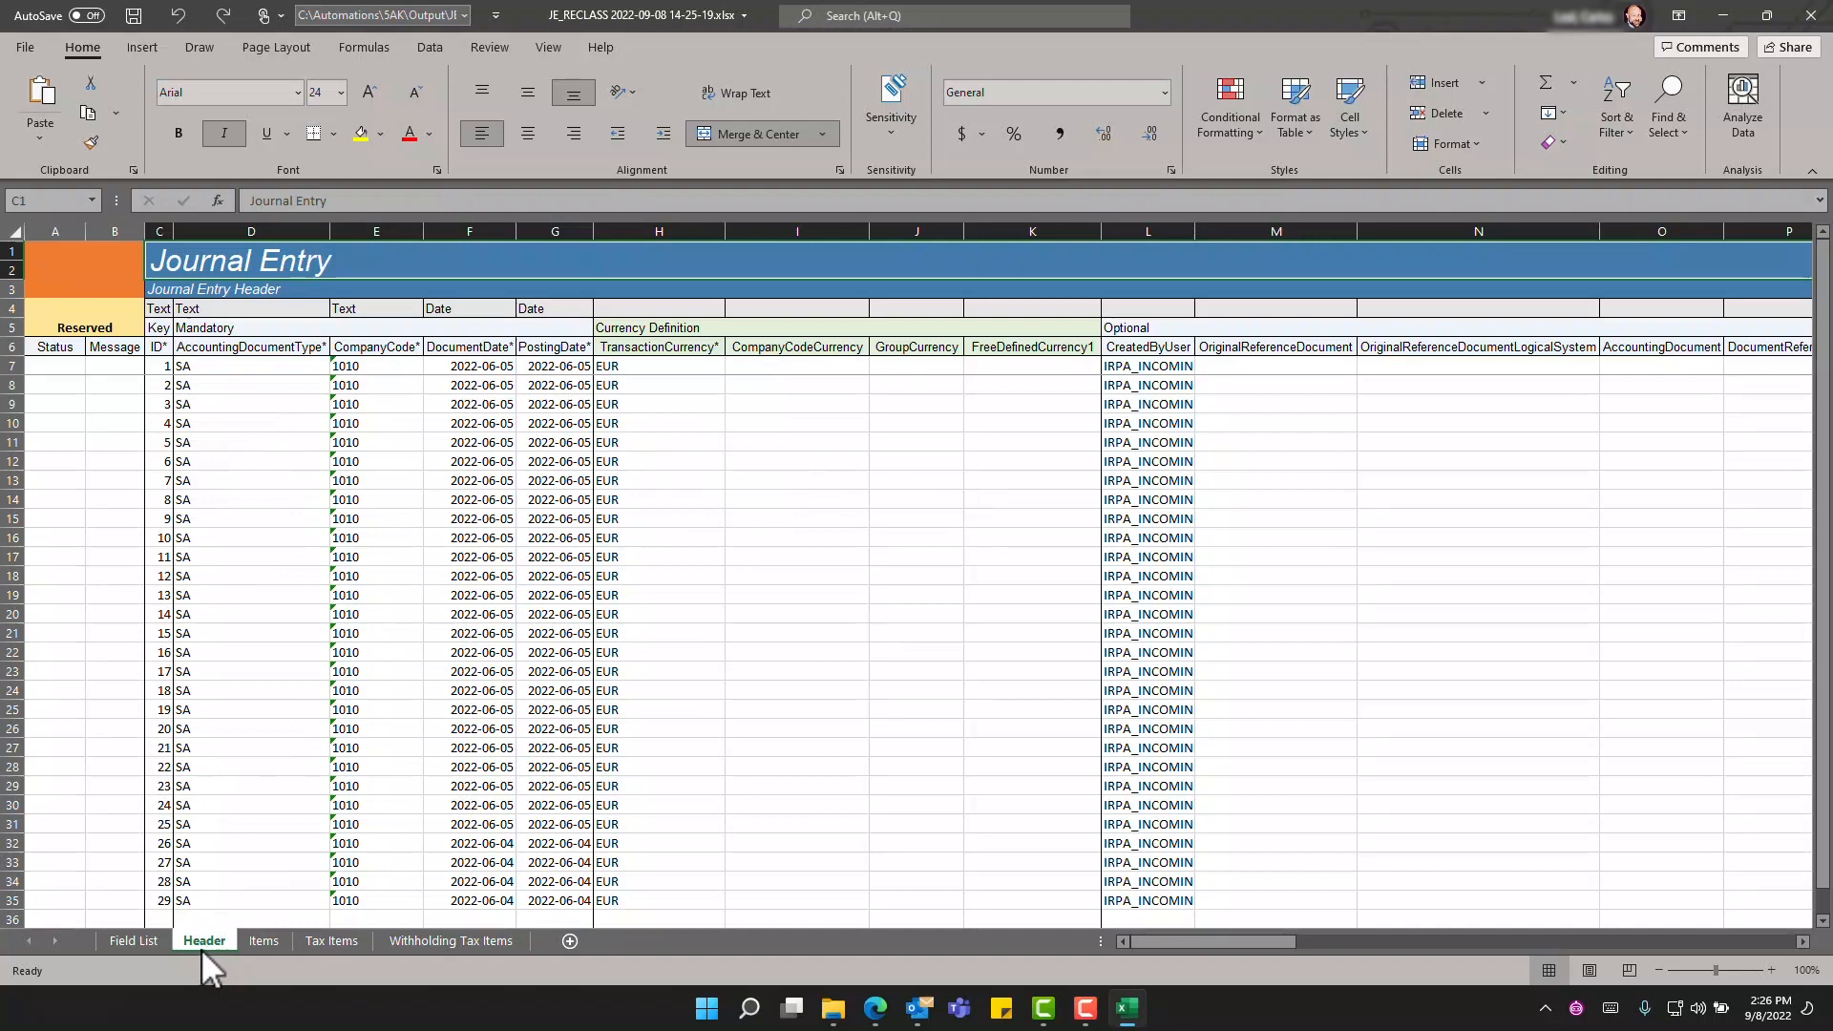
pyautogui.moveTo(263, 939)
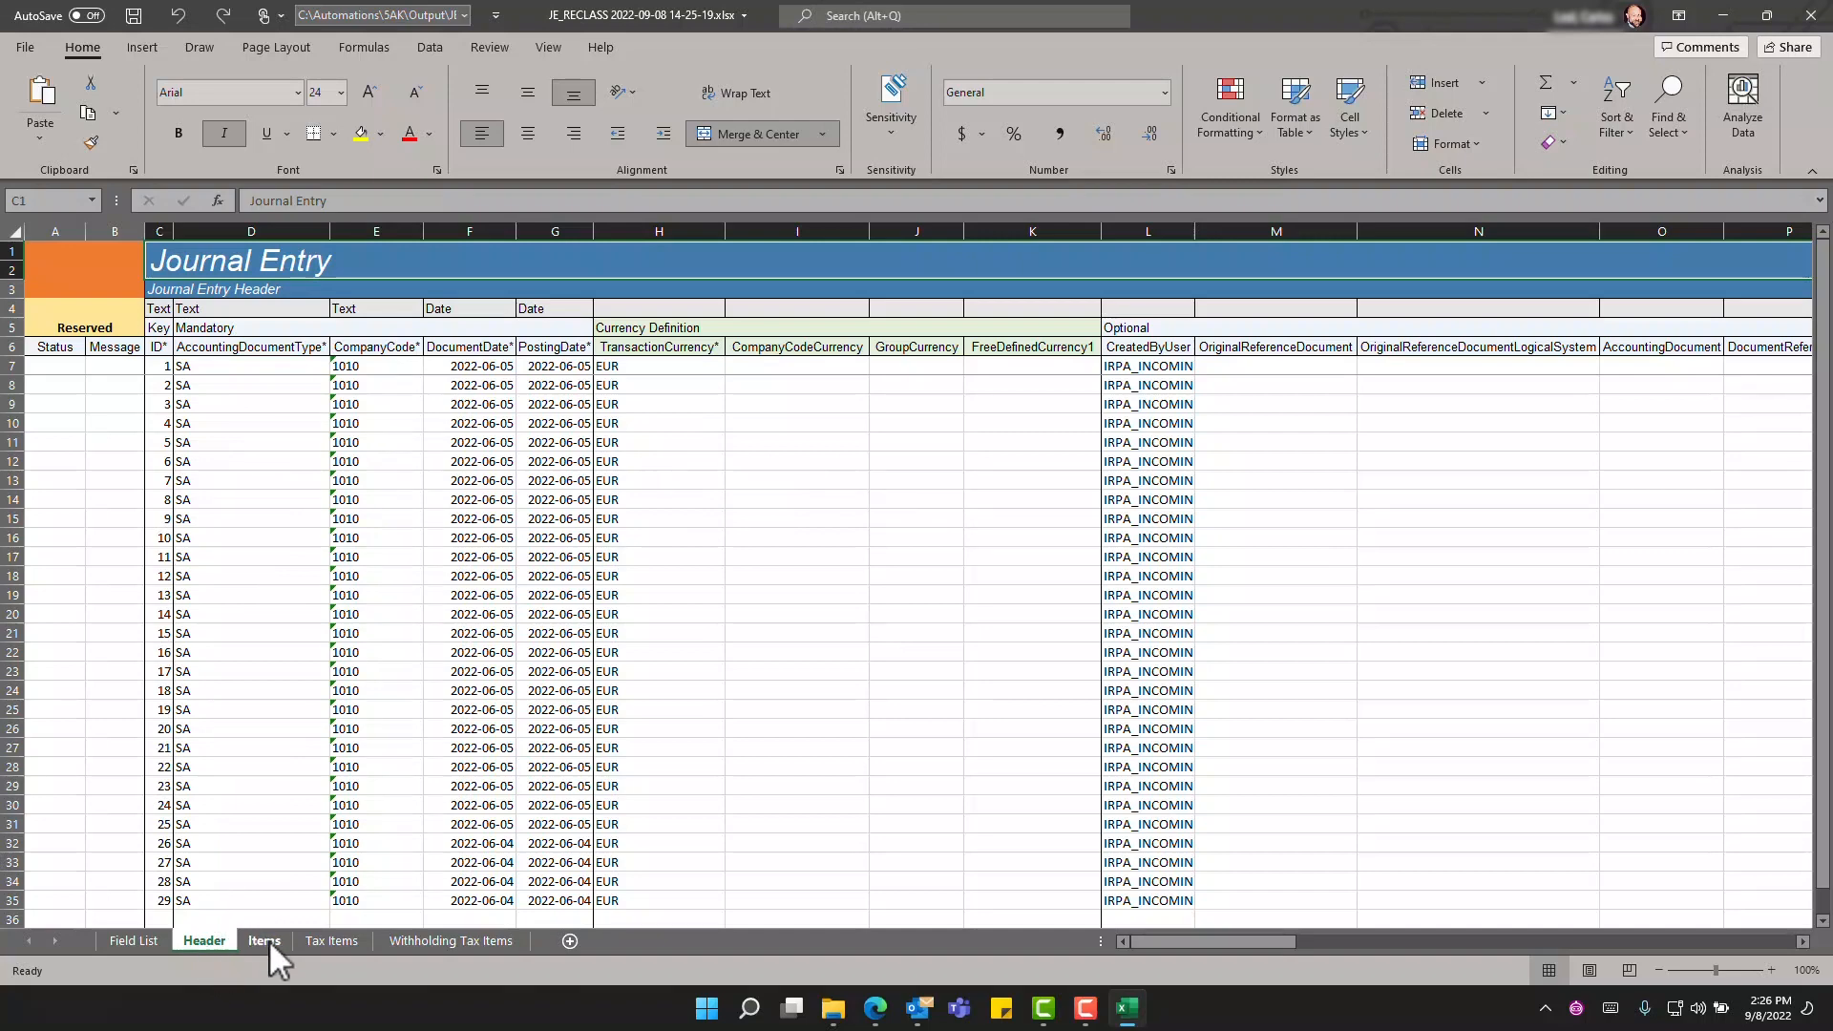
# Step: Check the Header sheet's last journal entry ID is 29, then move to the Items sheet
pyautogui.click(263, 941)
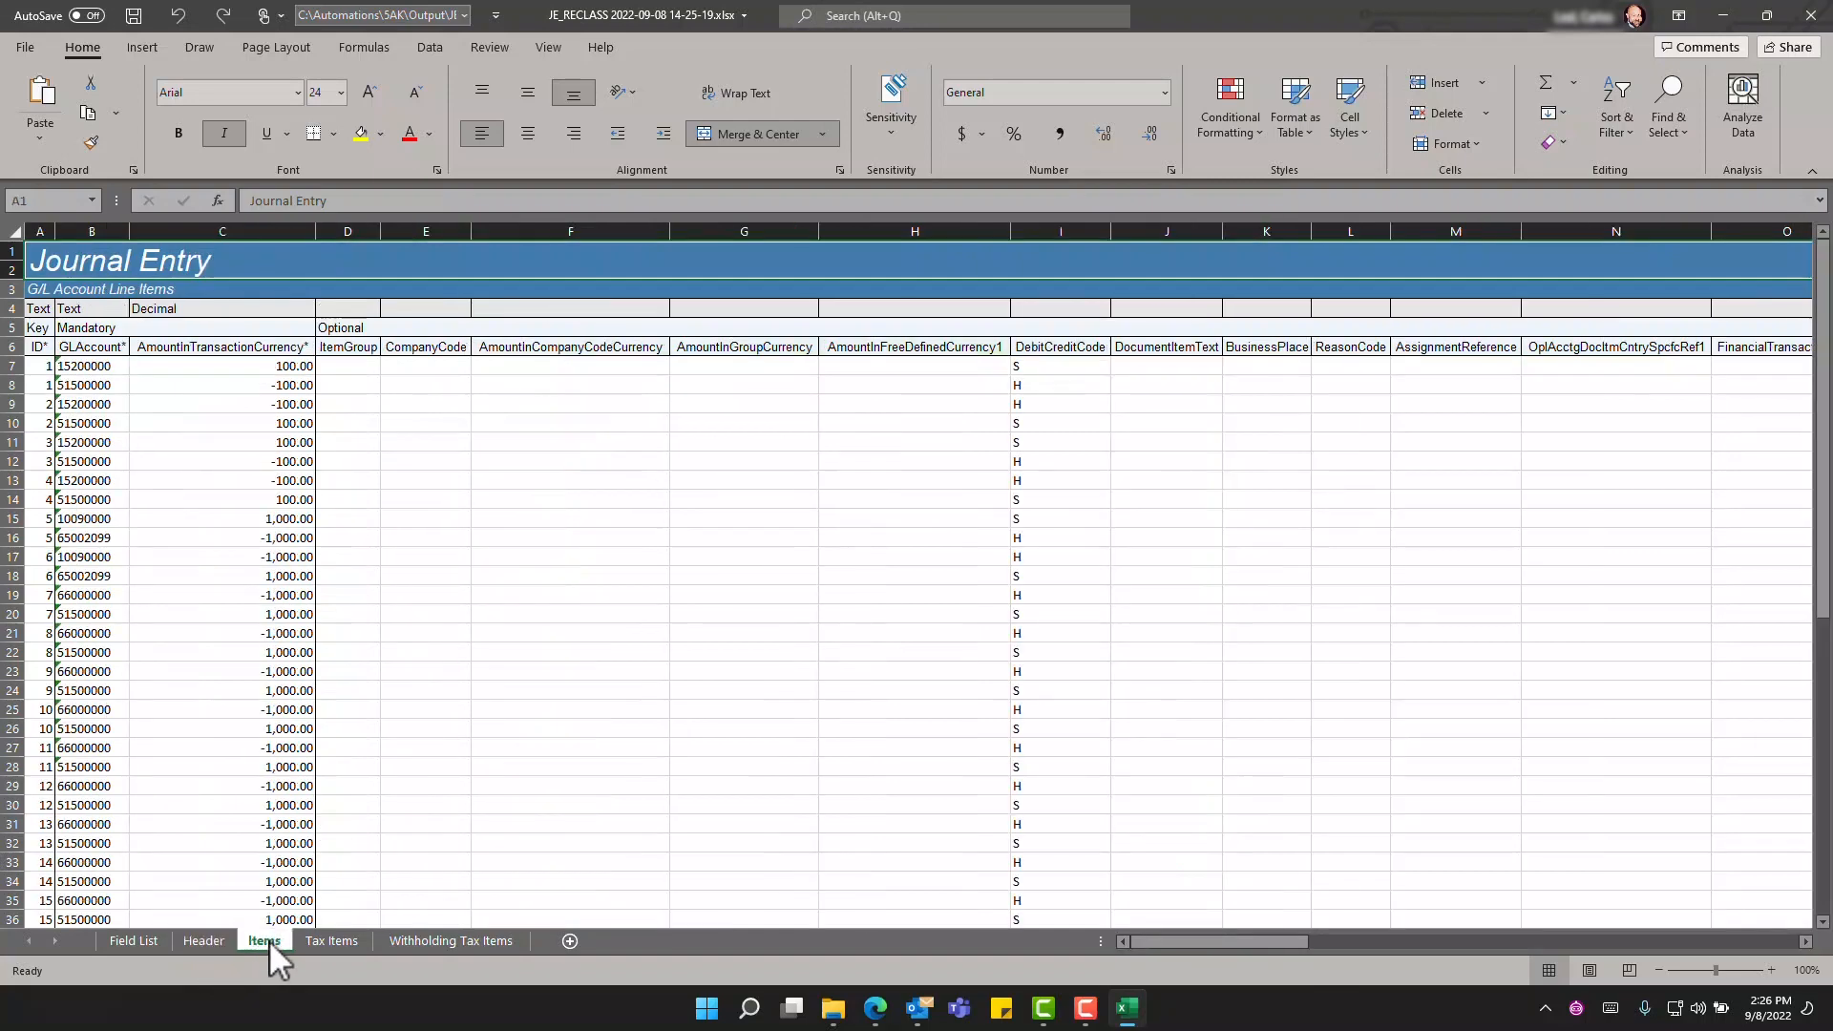
pyautogui.click(203, 939)
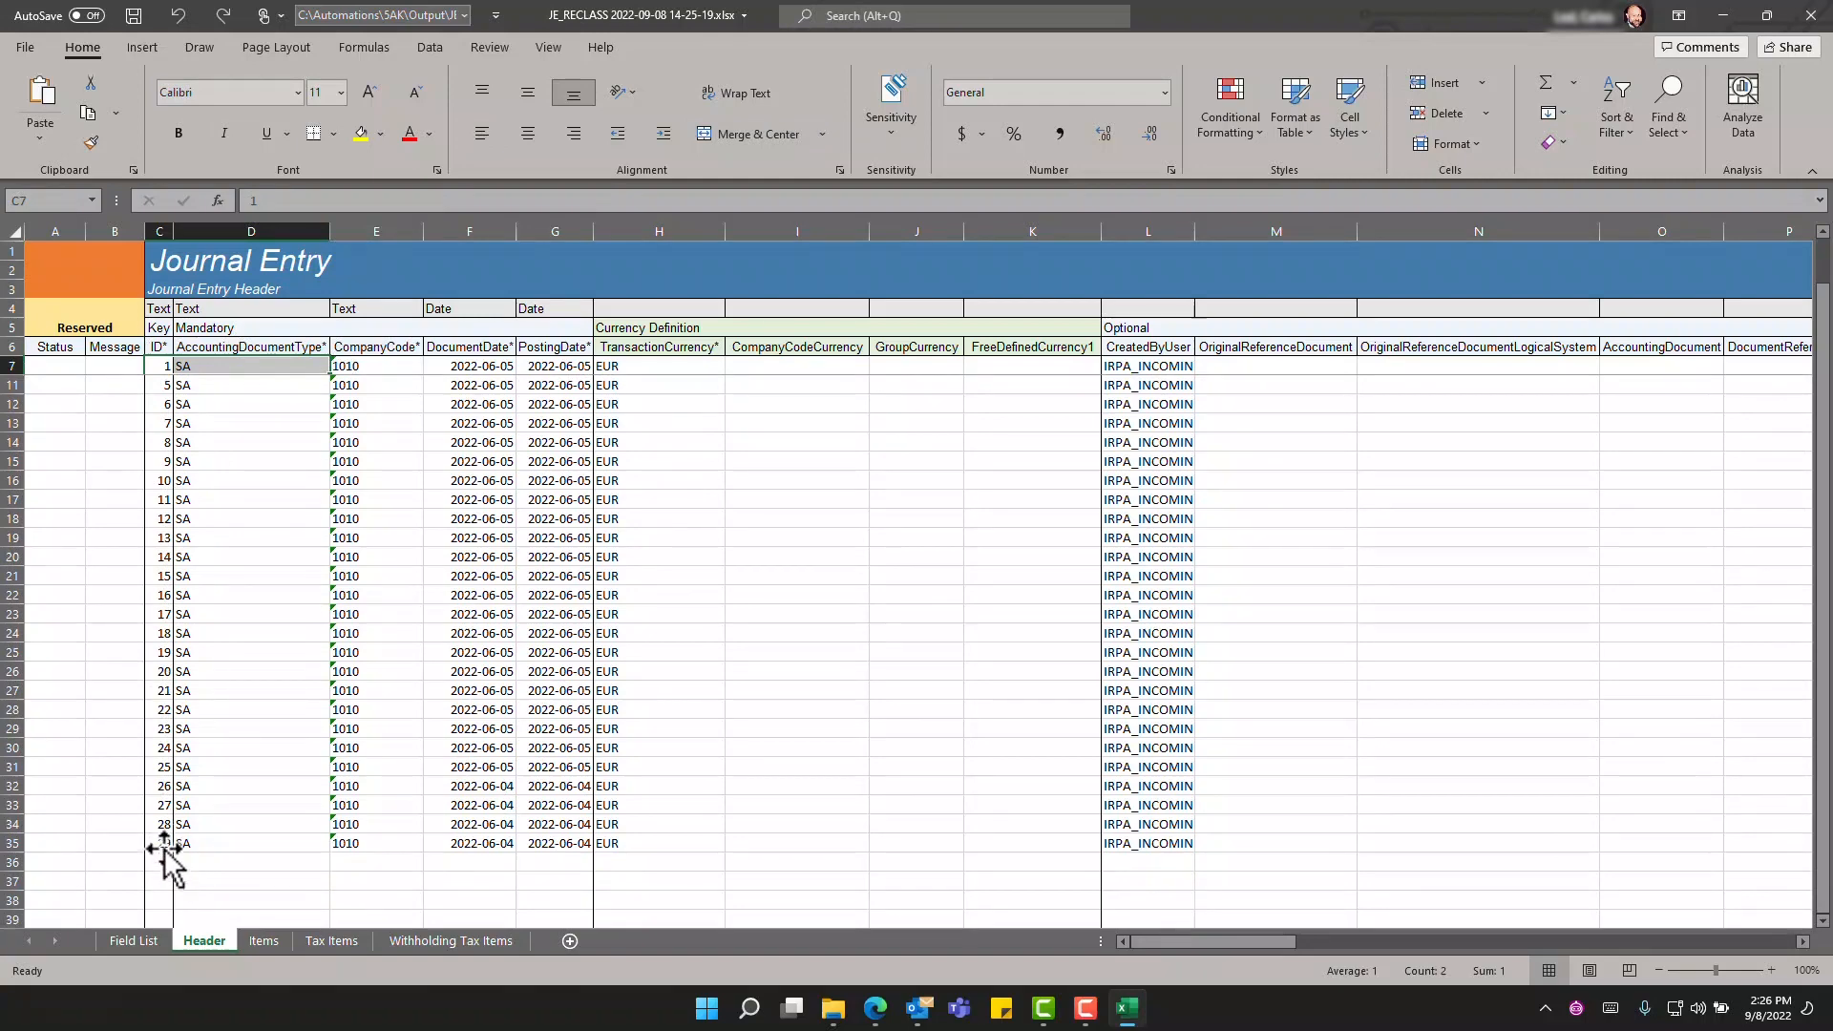
pyautogui.click(158, 842)
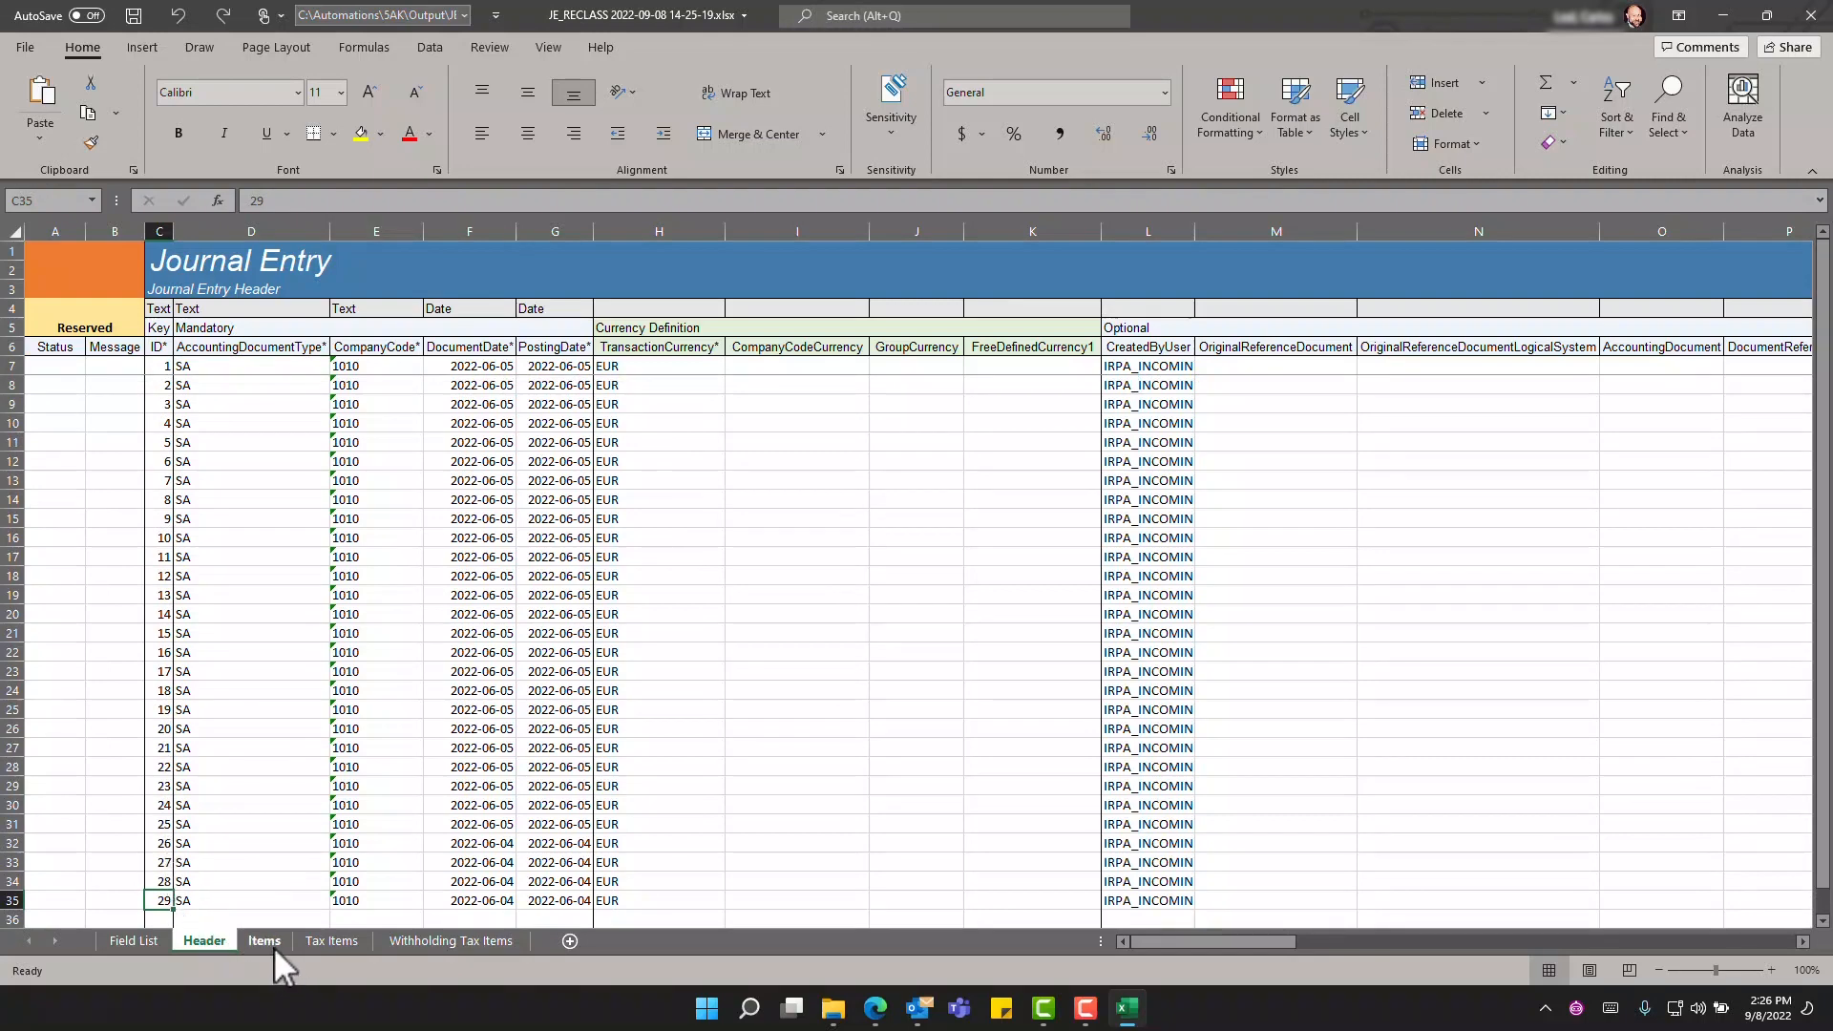
pyautogui.click(264, 939)
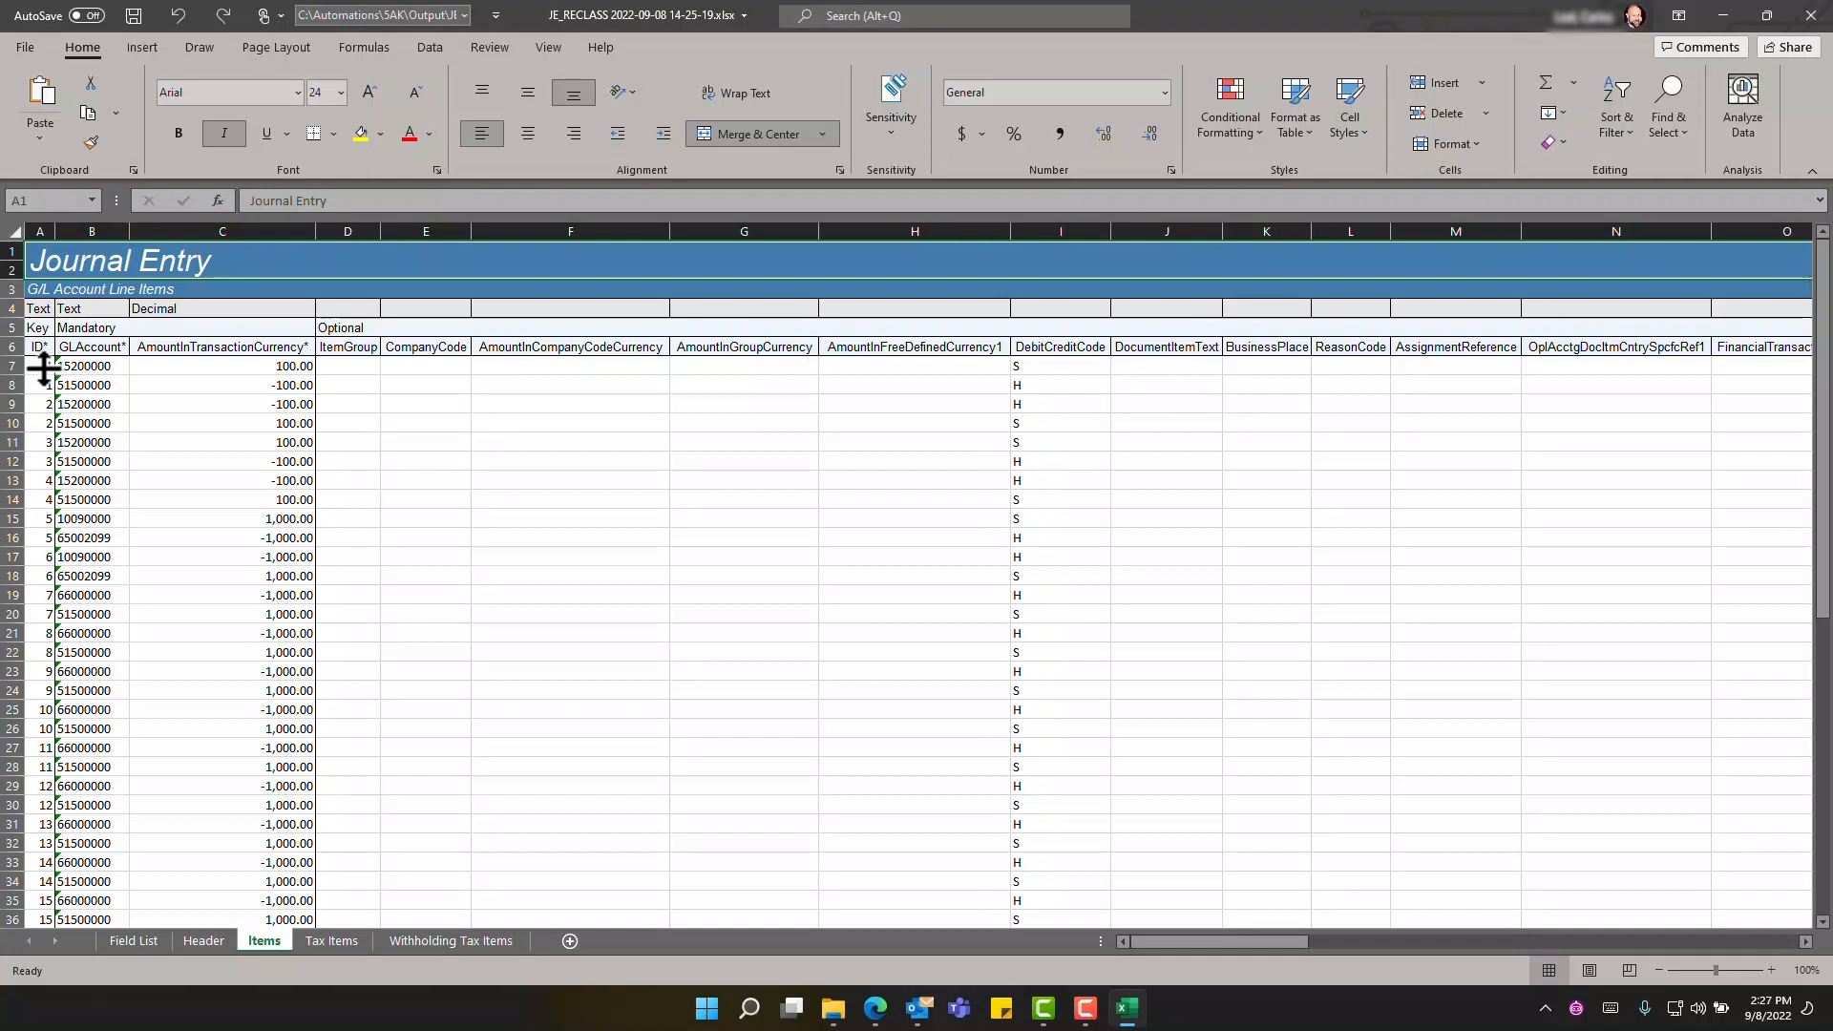
# Step: Inspect a line item's ID, G/L account 51500000 and debit/credit code, then scan right to profit center YB600 and cost center 10101101
pyautogui.click(38, 384)
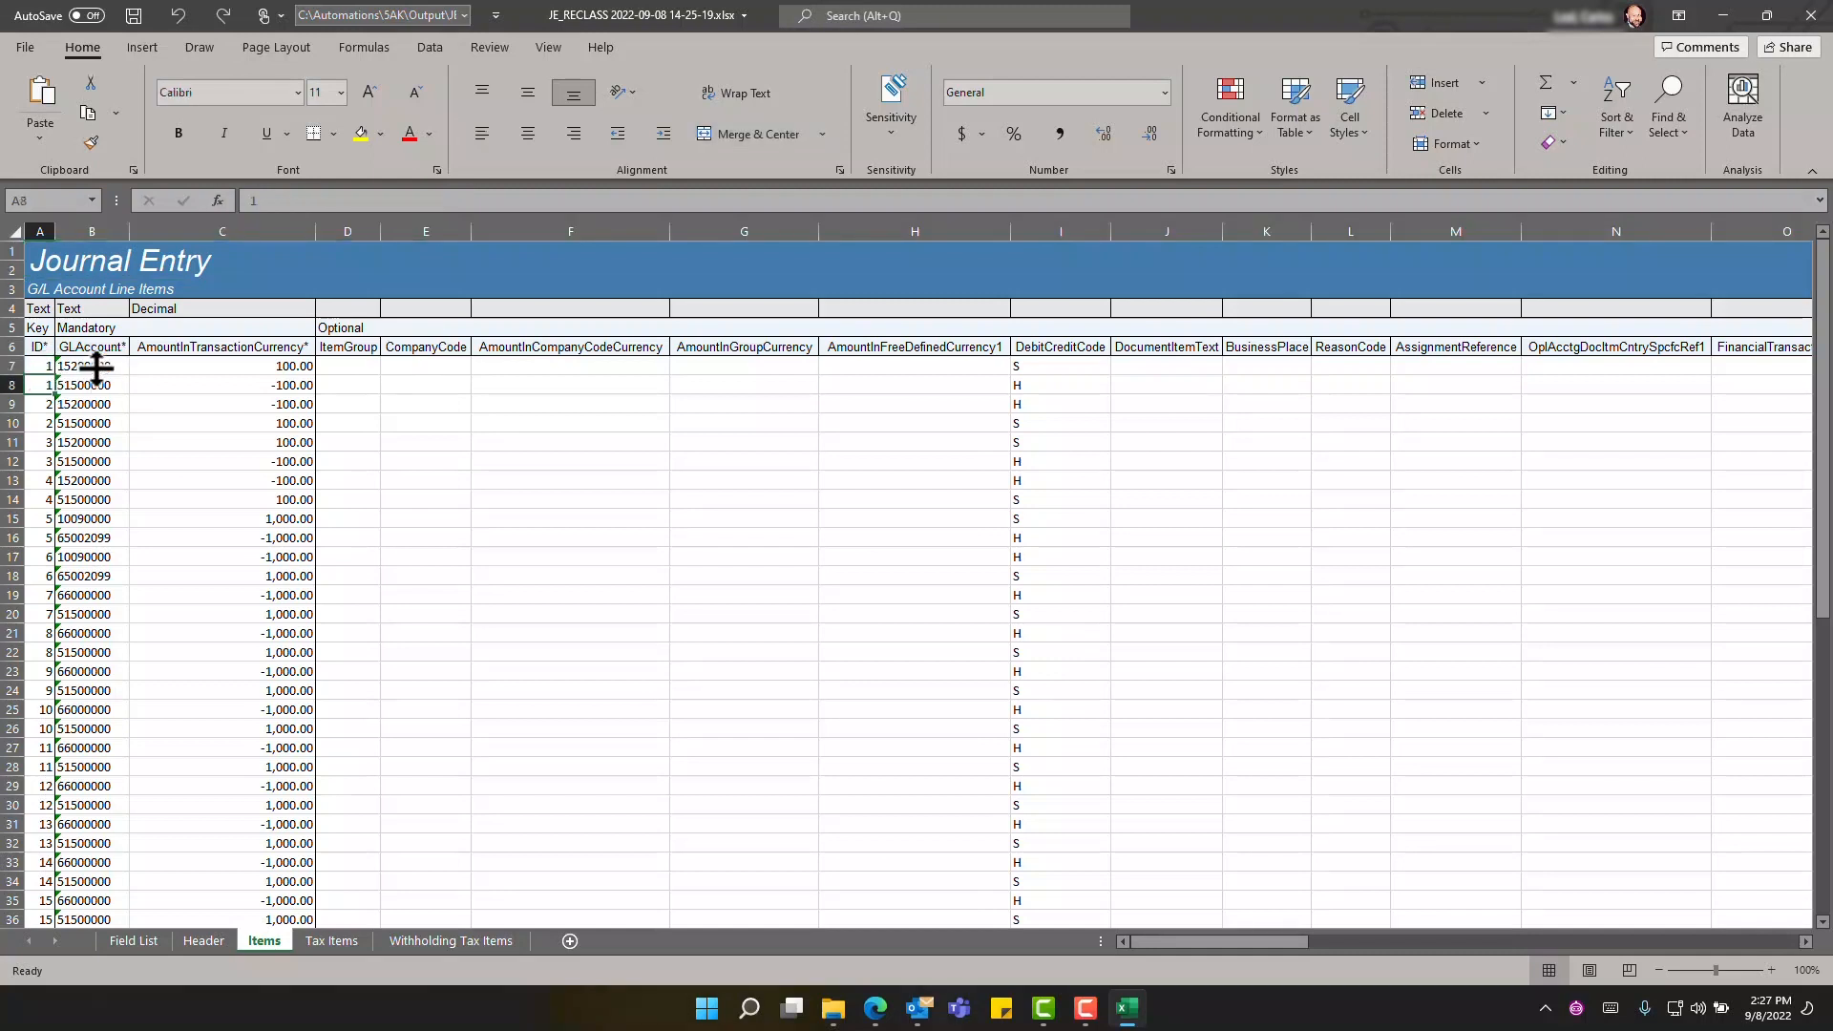
pyautogui.click(91, 384)
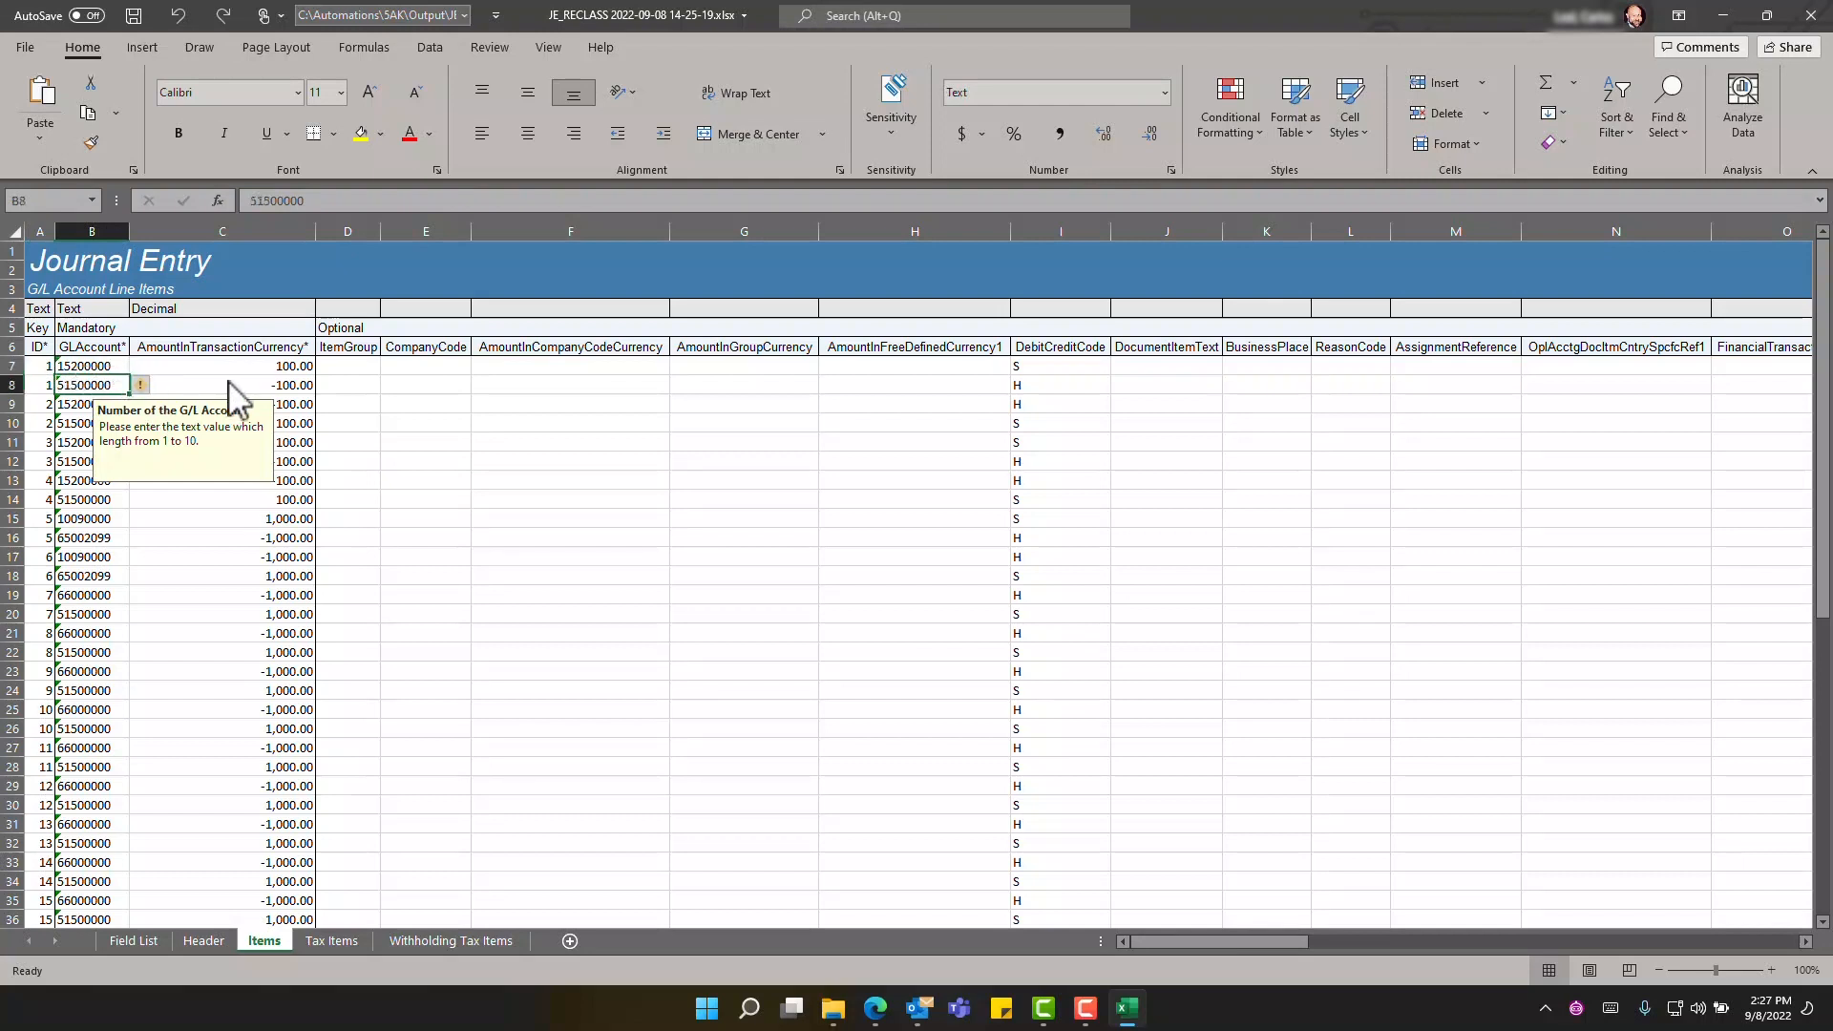
pyautogui.click(222, 383)
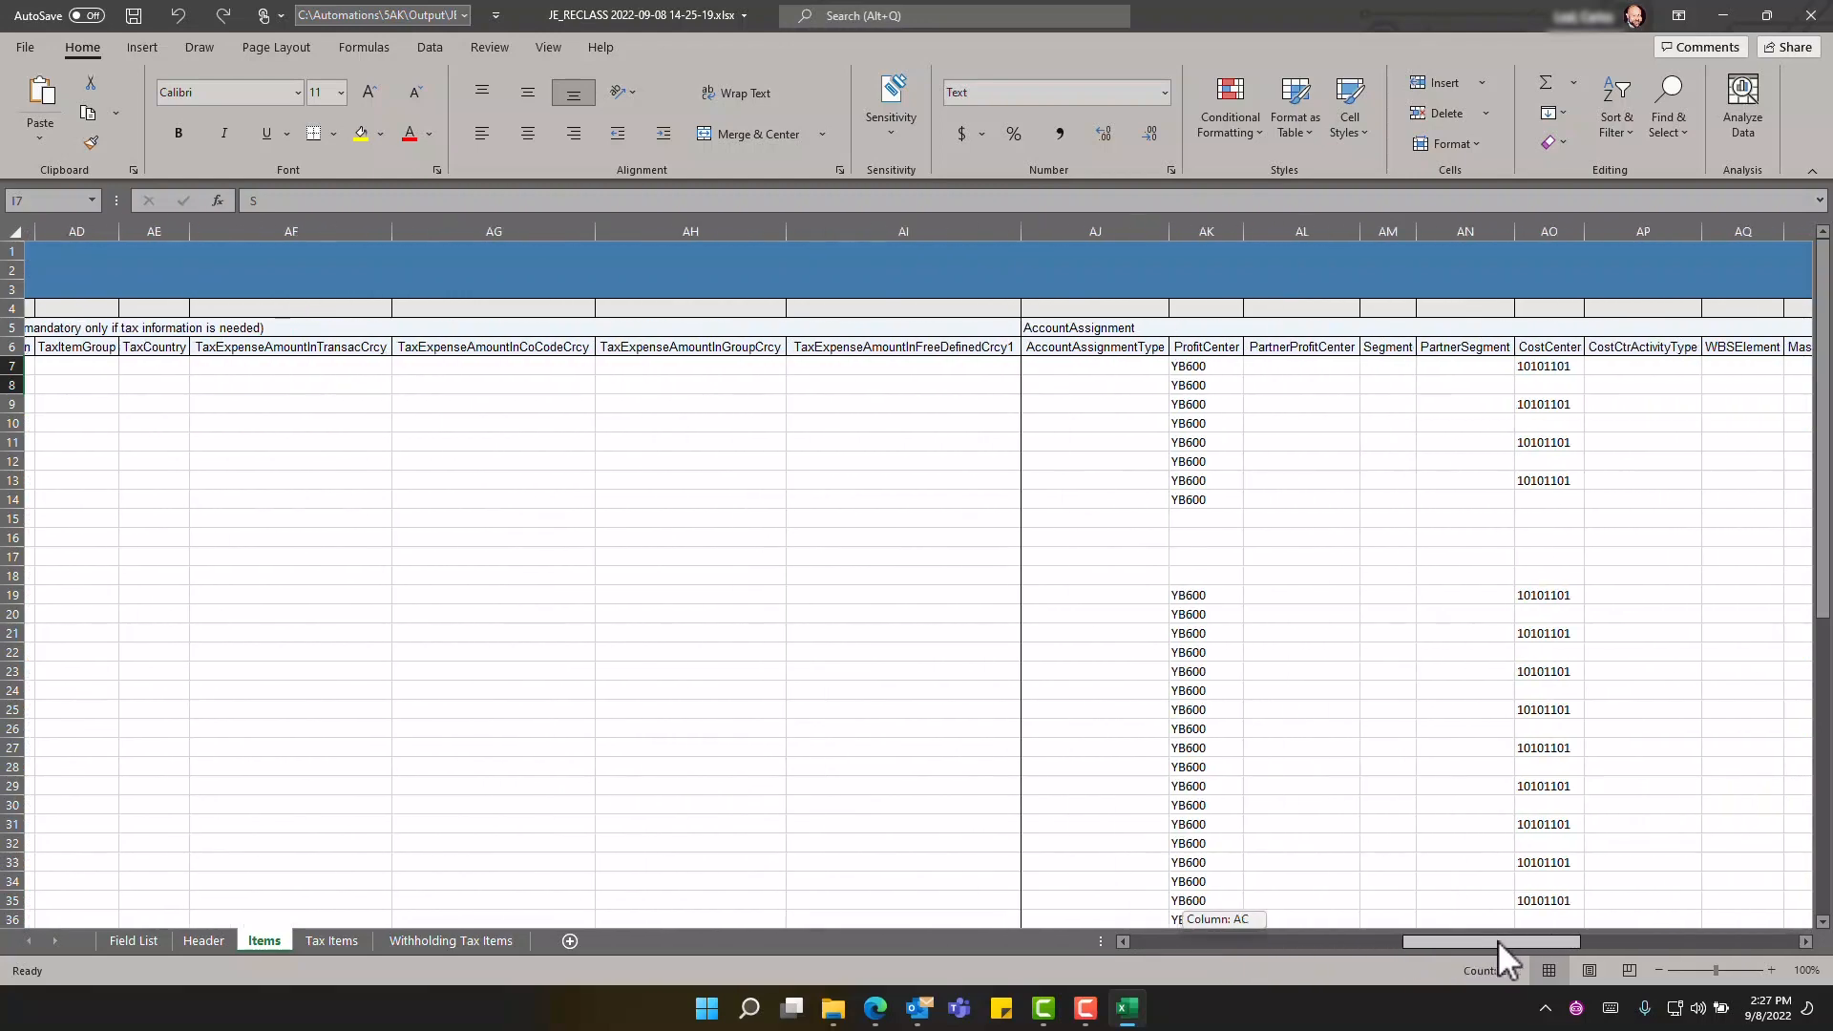
pyautogui.hscroll(3)
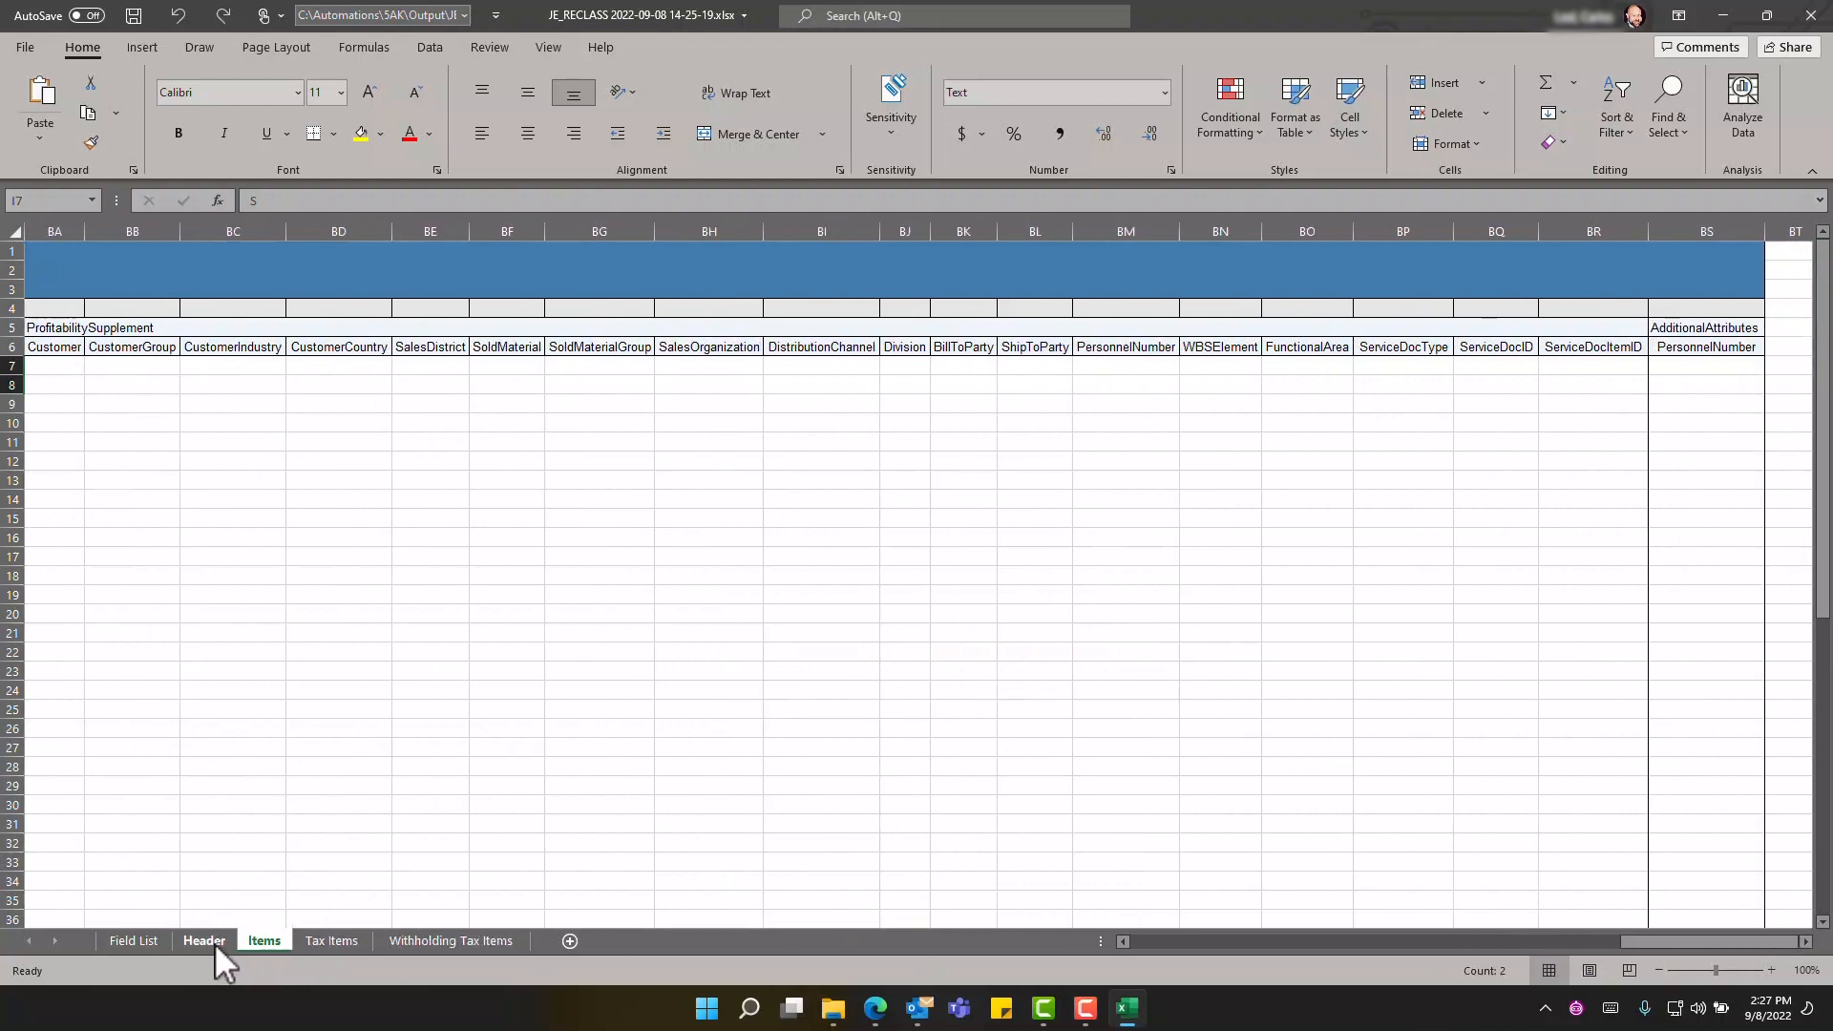
# Step: Check the Header sheet's Reference2InDocumentHeader value 100000005/2022/1
pyautogui.click(204, 939)
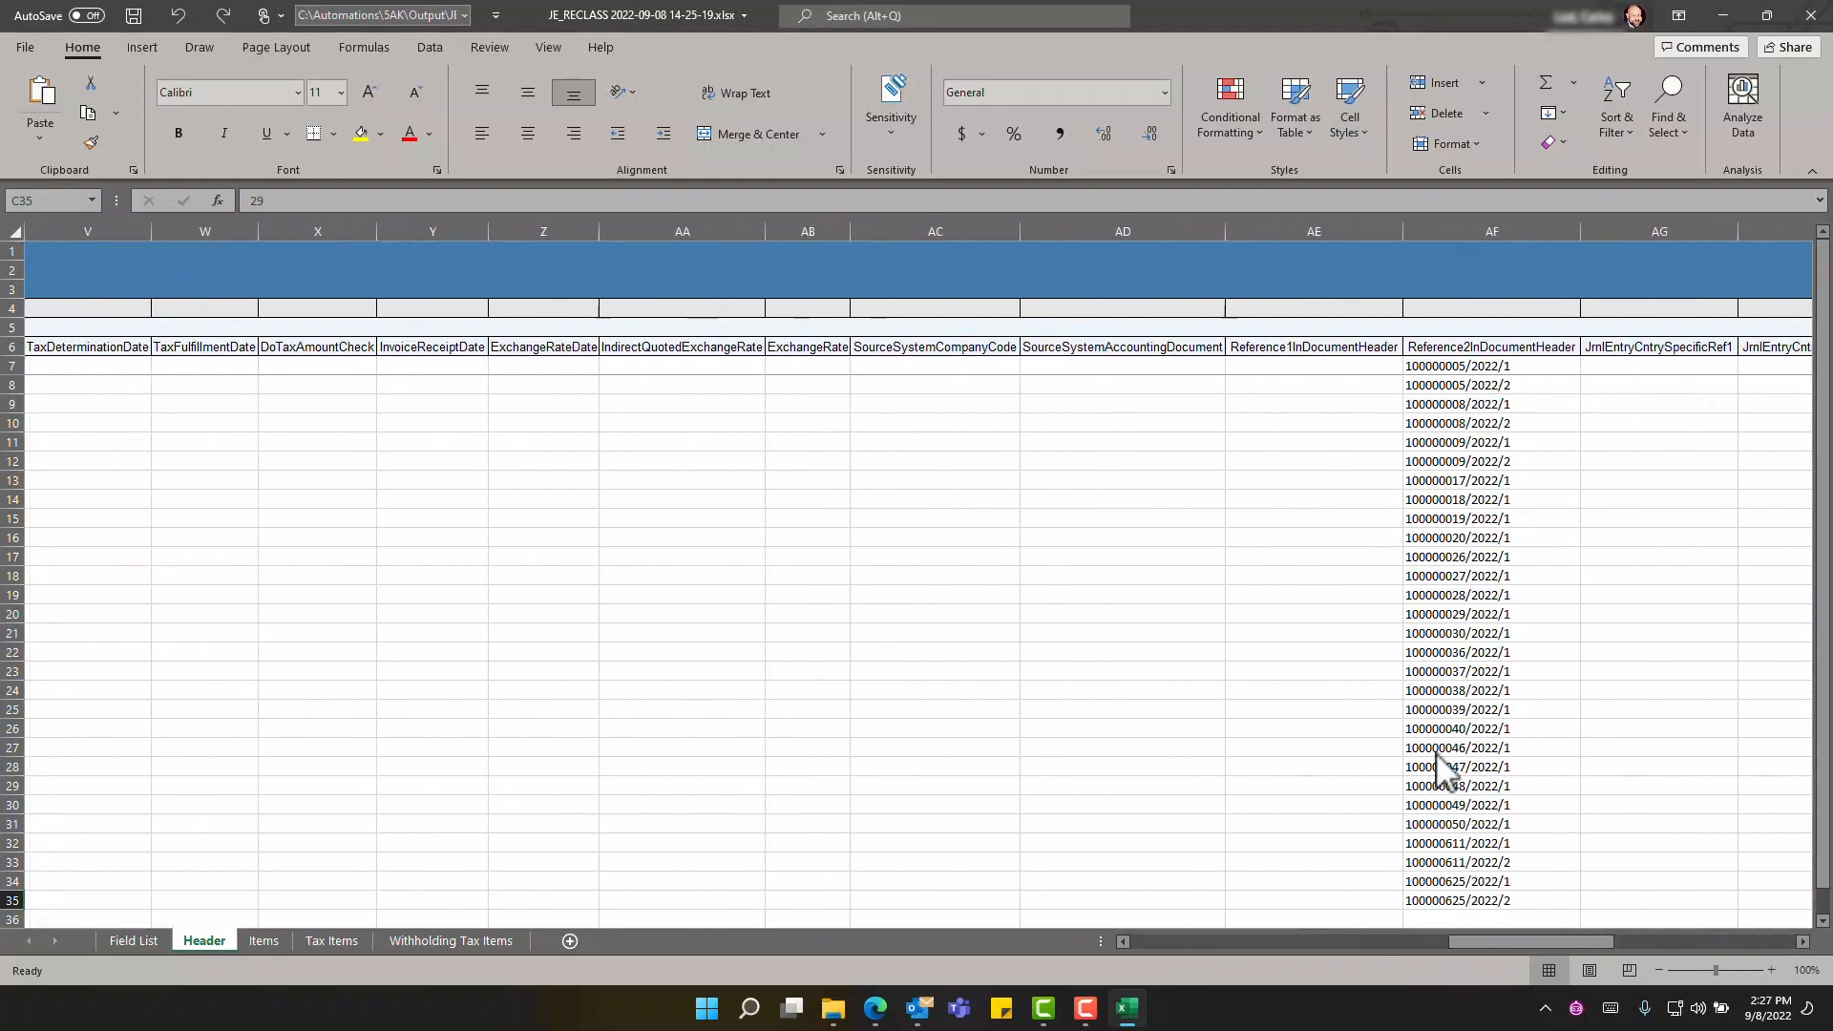
pyautogui.click(1492, 367)
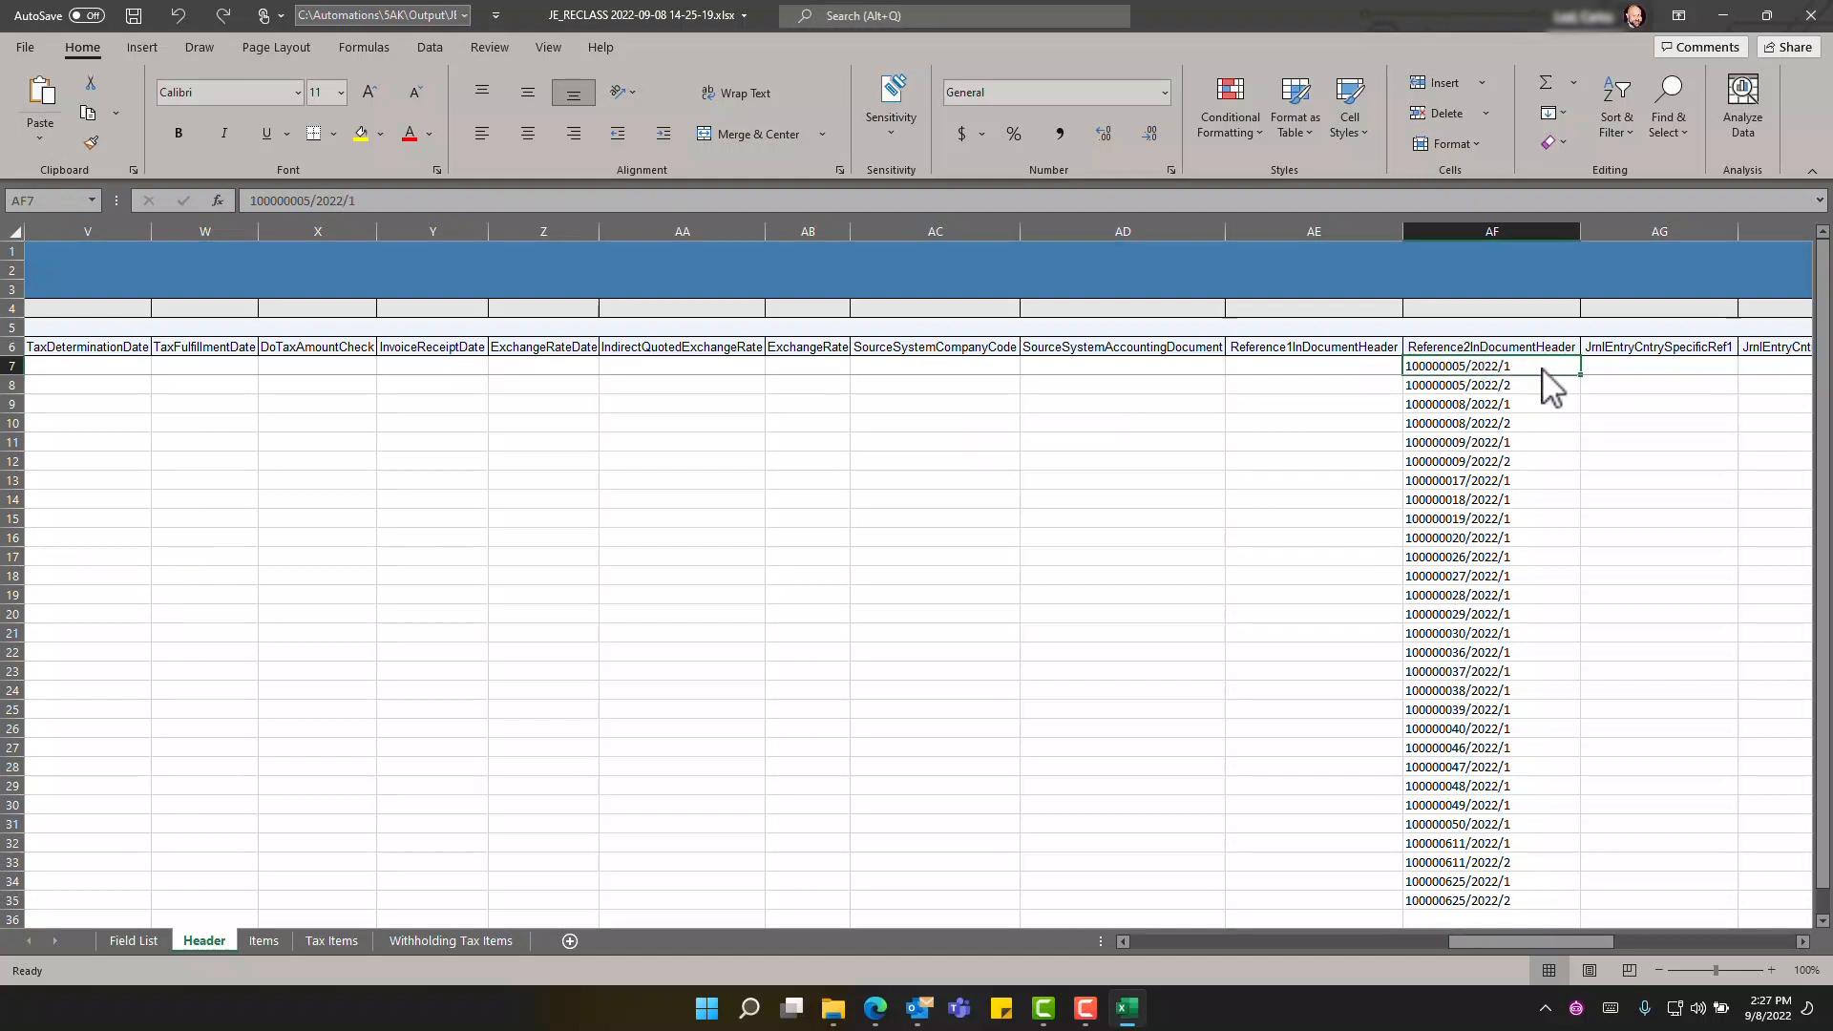
pyautogui.moveTo(1541, 386)
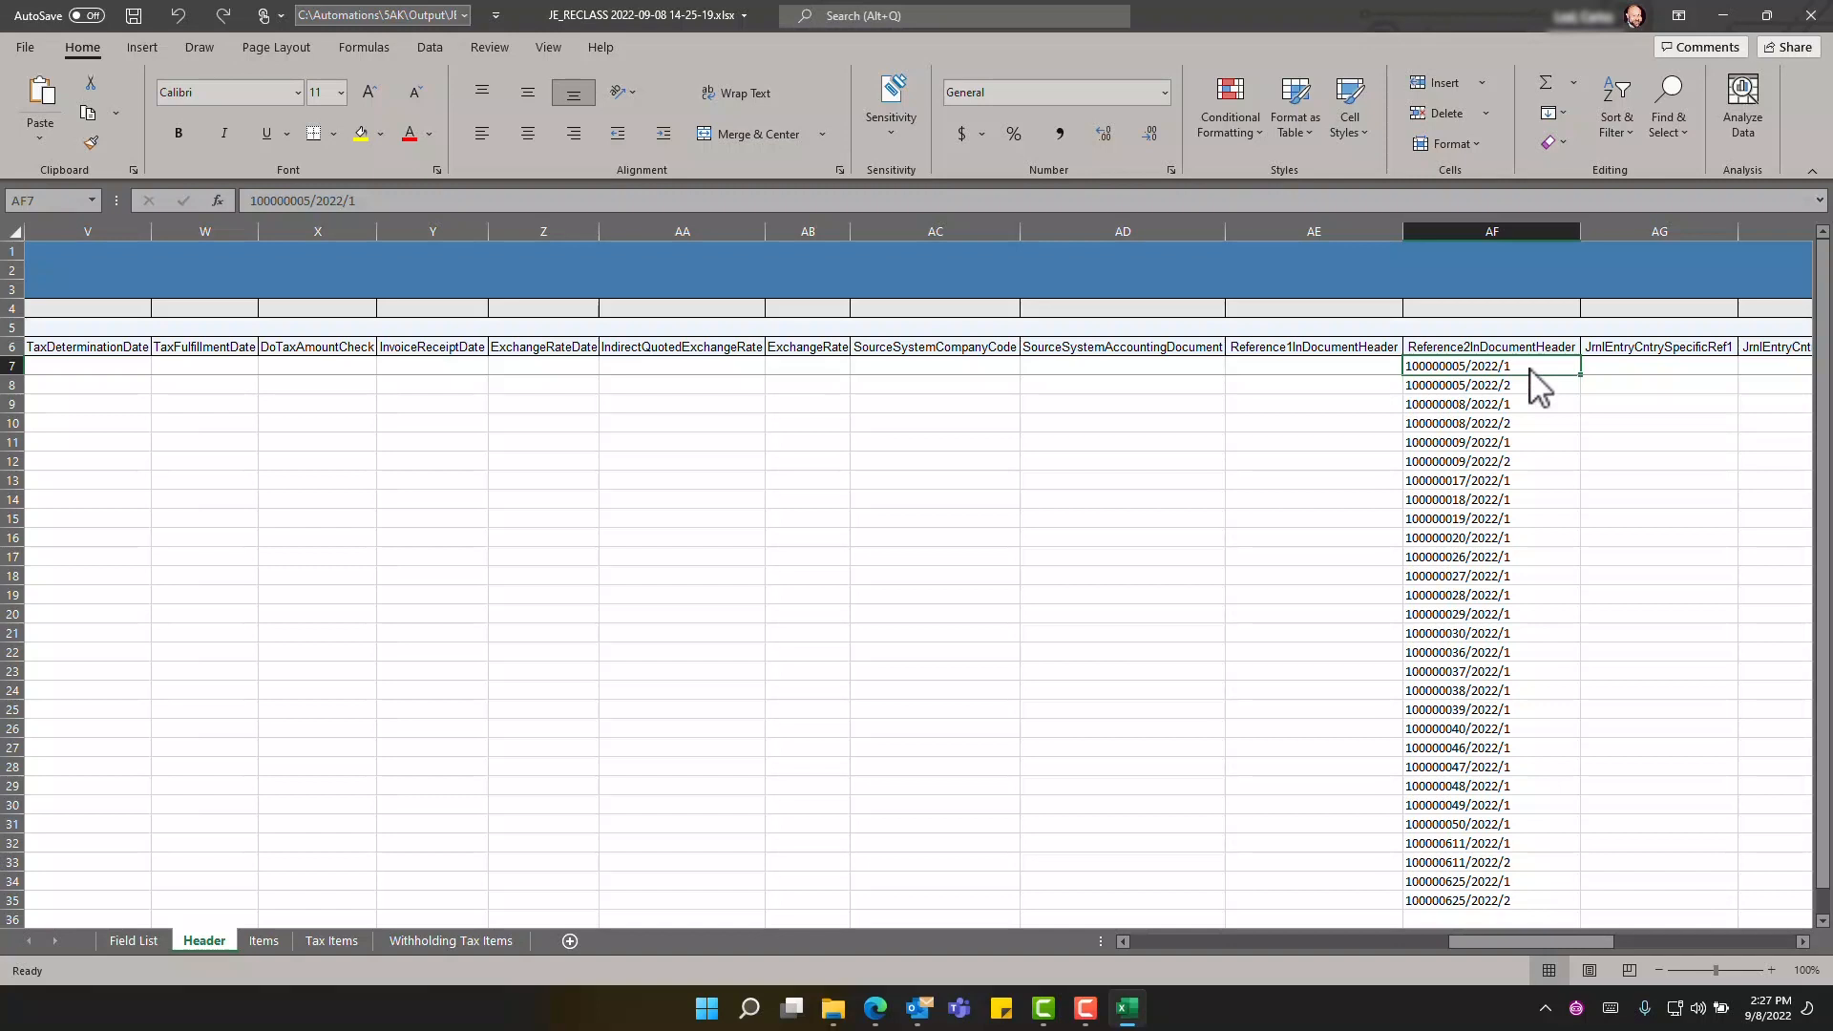
pyautogui.moveTo(1543, 380)
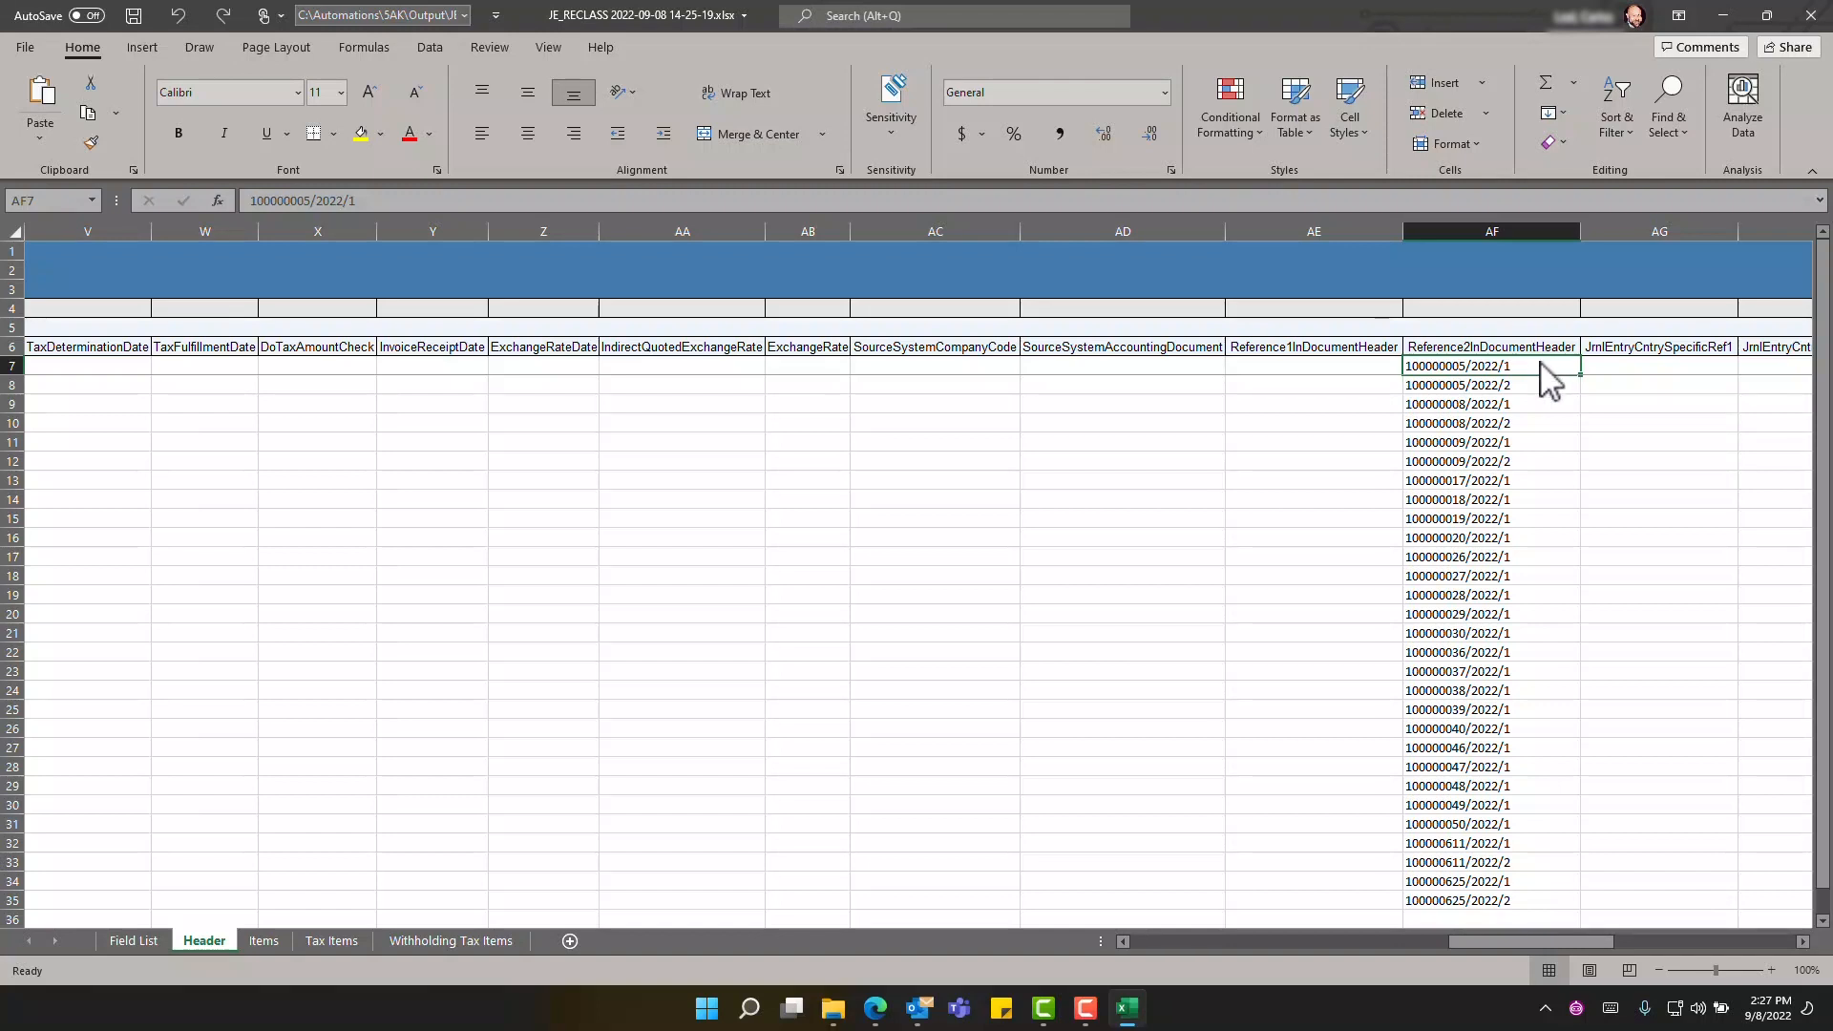
pyautogui.moveTo(1532, 964)
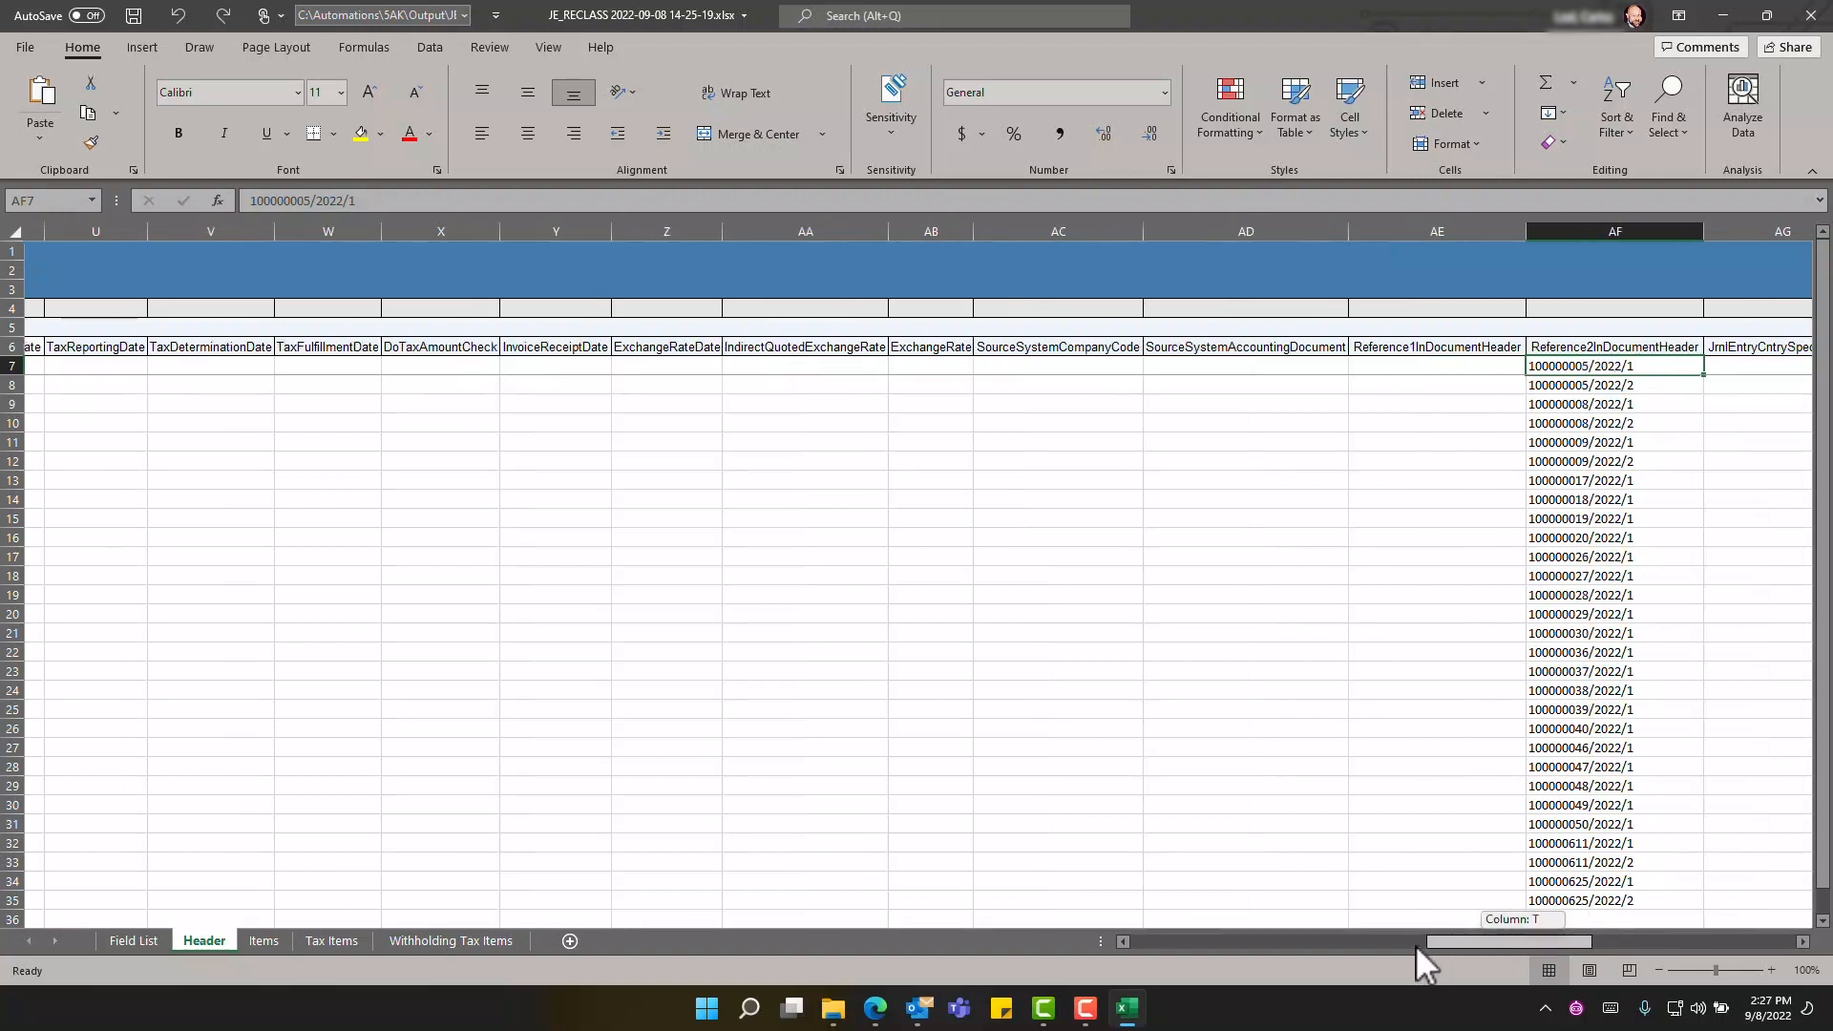
pyautogui.hscroll(-3)
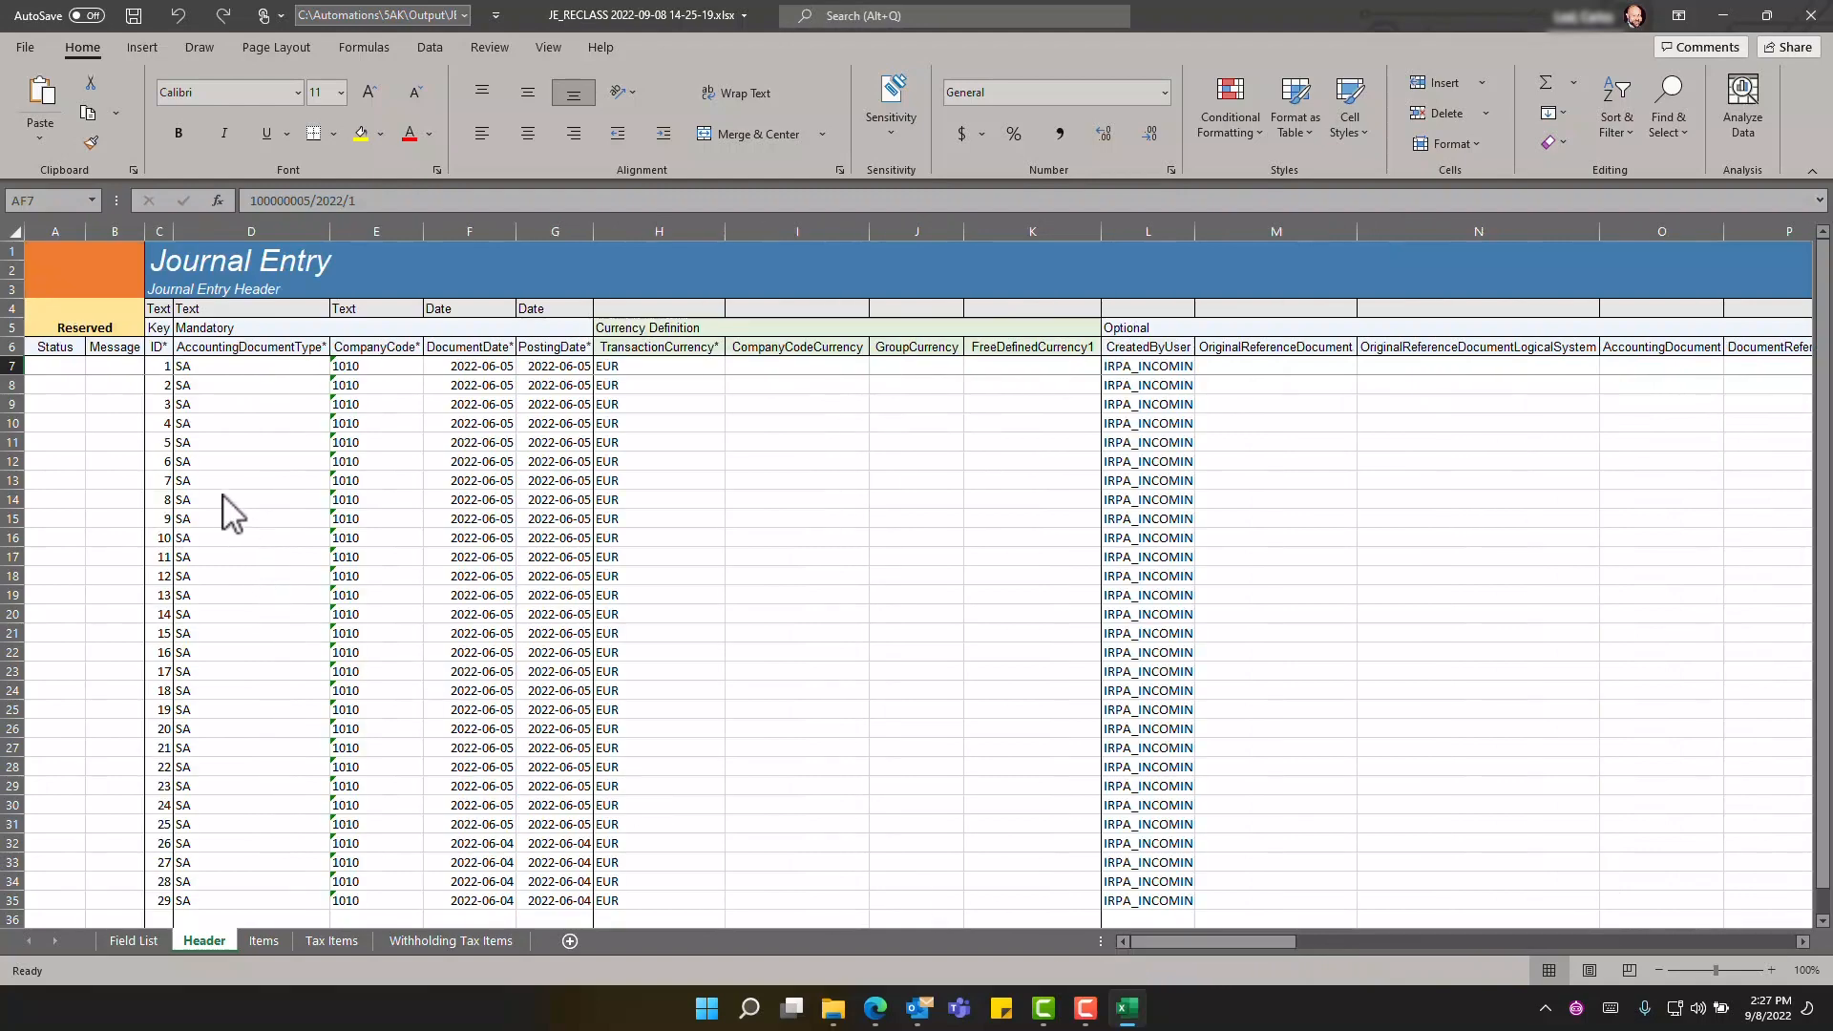
pyautogui.moveTo(233, 461)
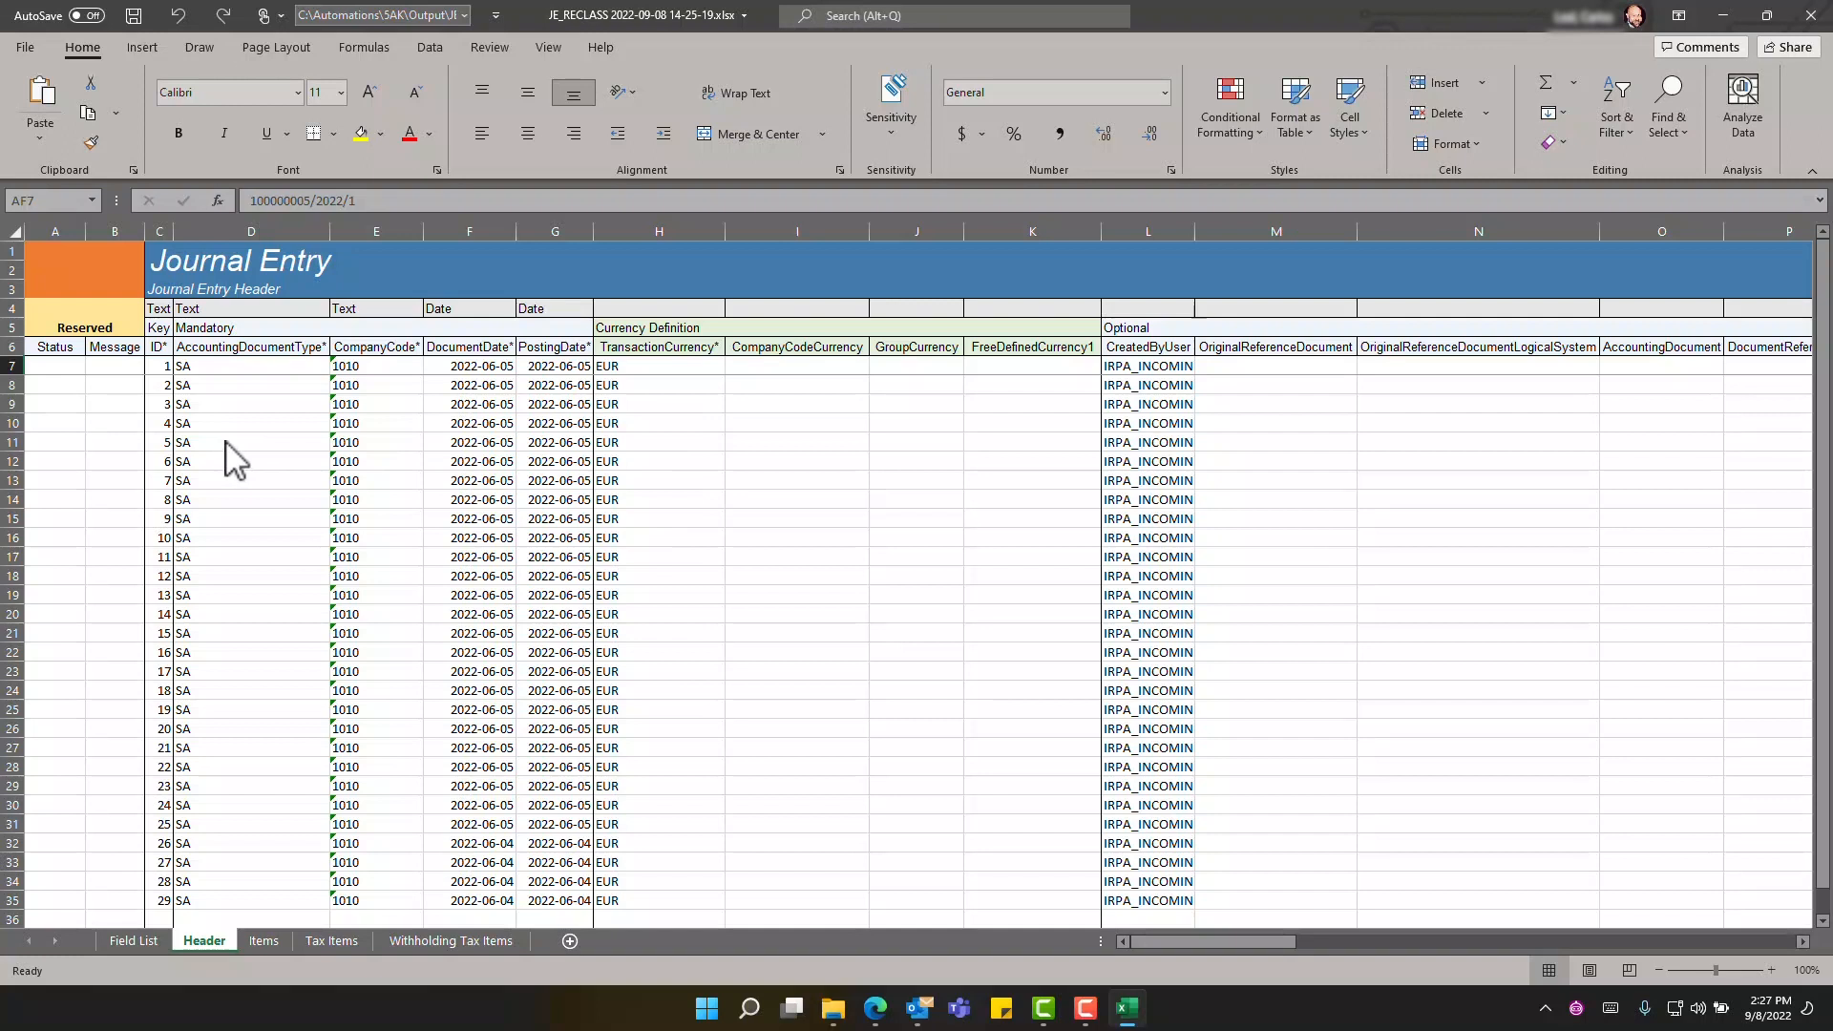
pyautogui.moveTo(523, 462)
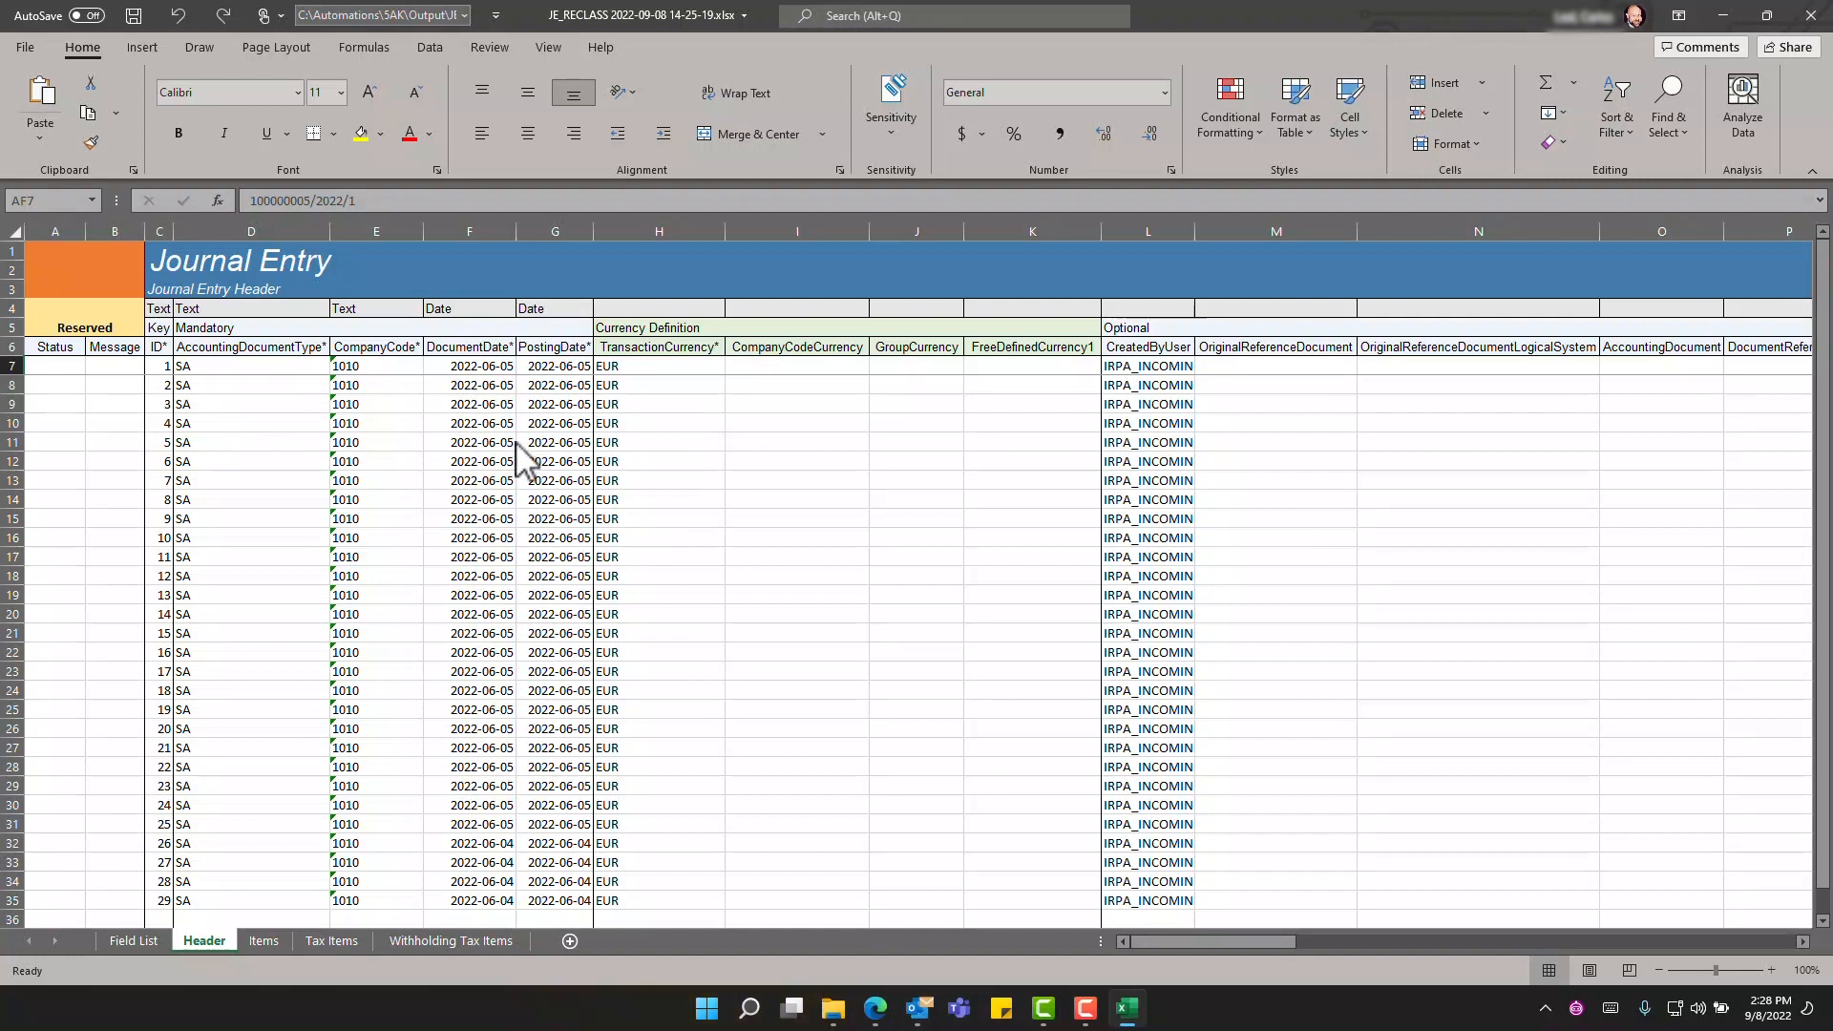
pyautogui.moveTo(254, 403)
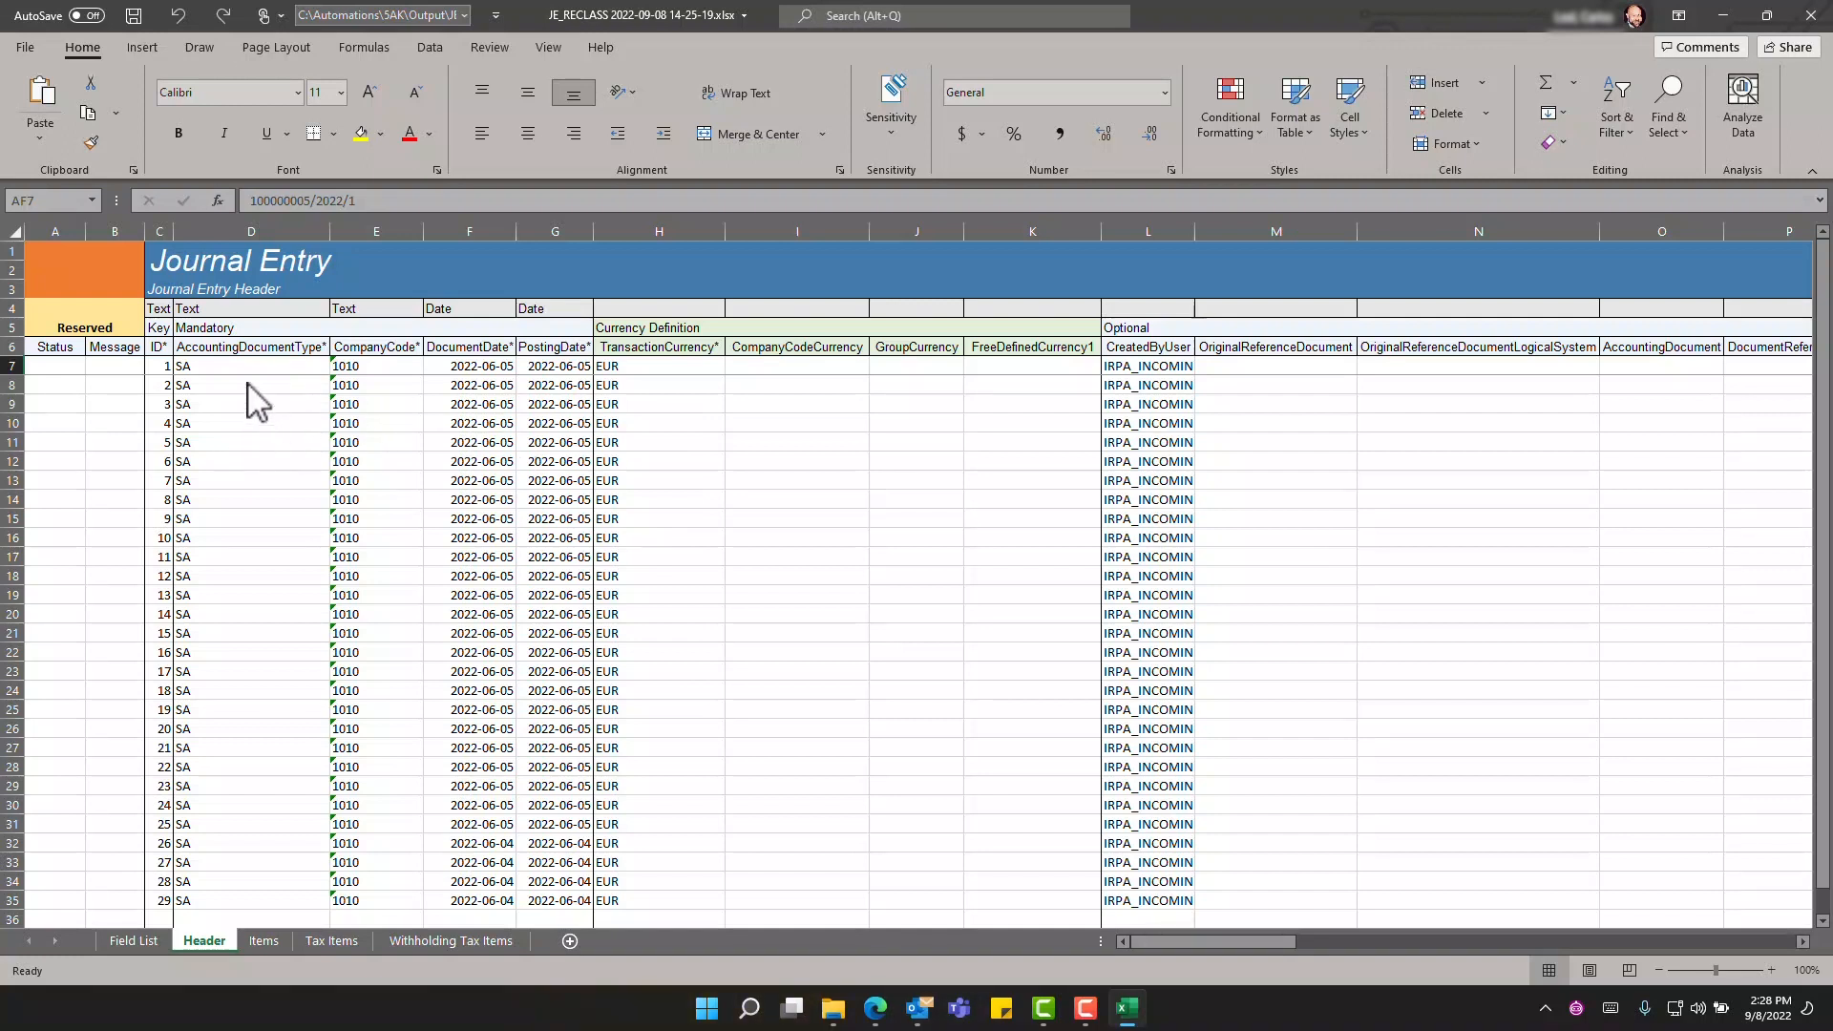
pyautogui.moveTo(288, 575)
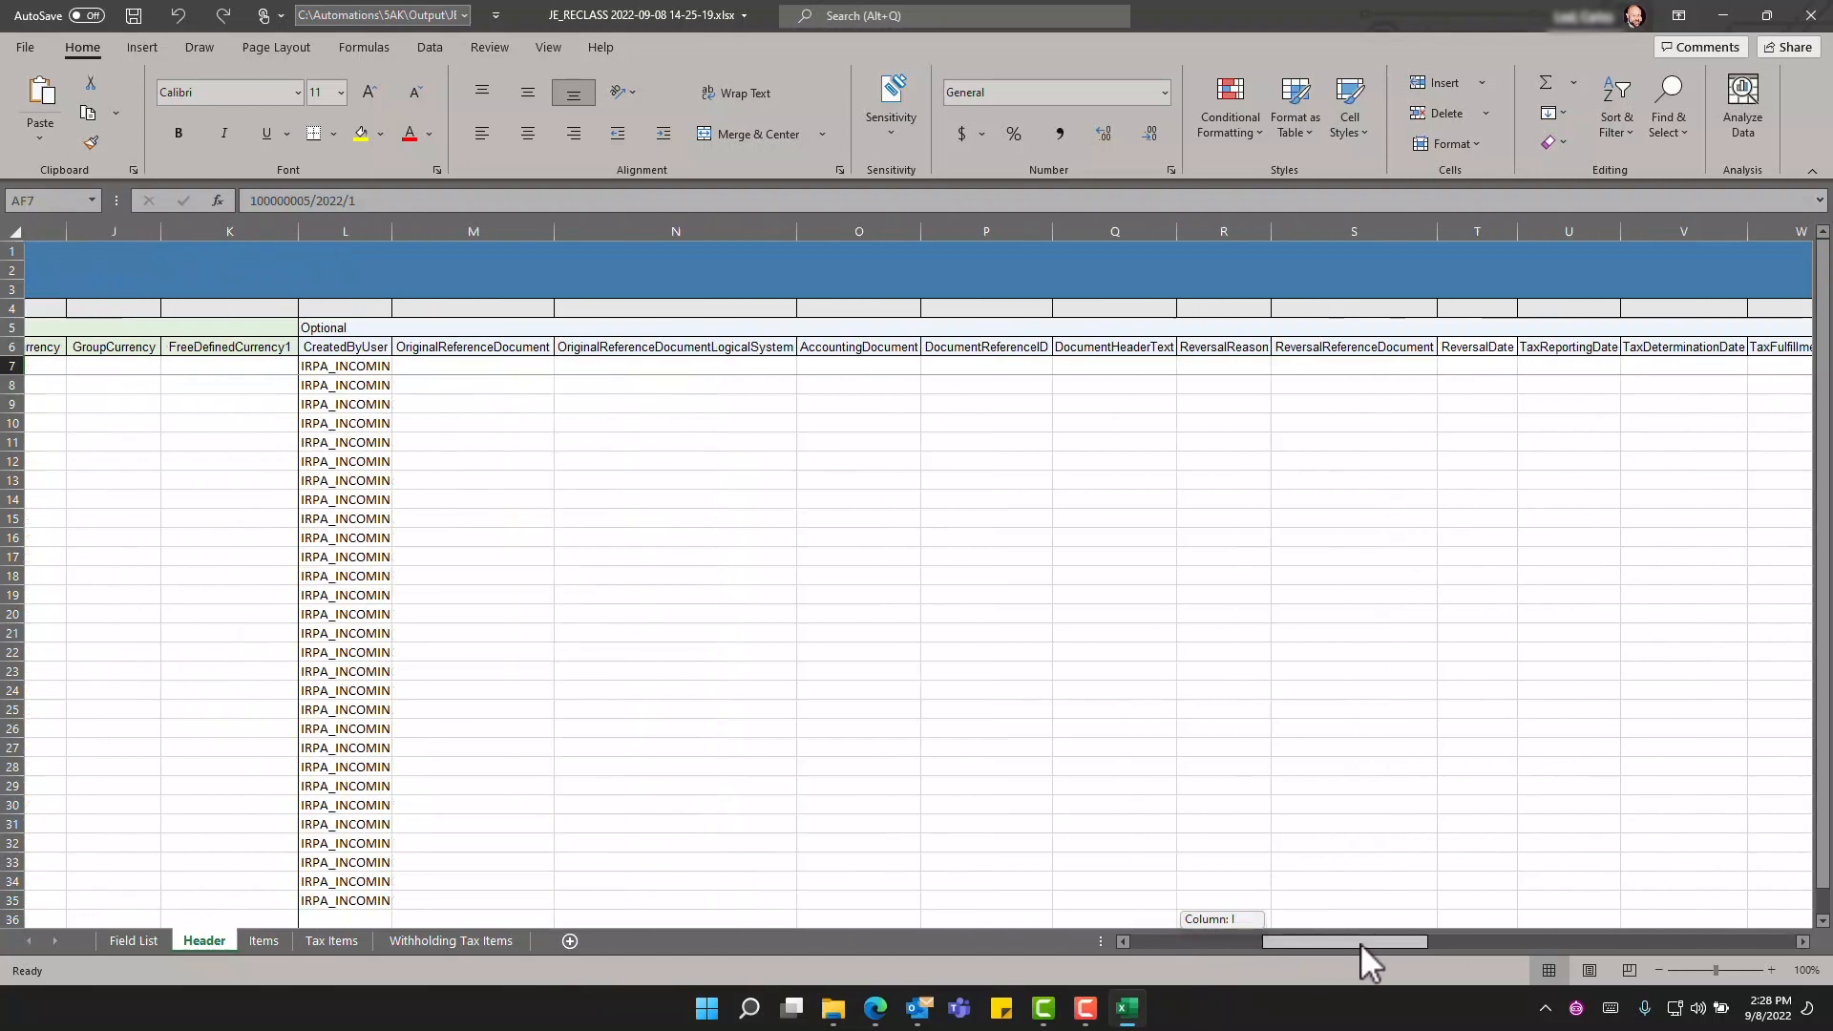
pyautogui.hscroll(-3)
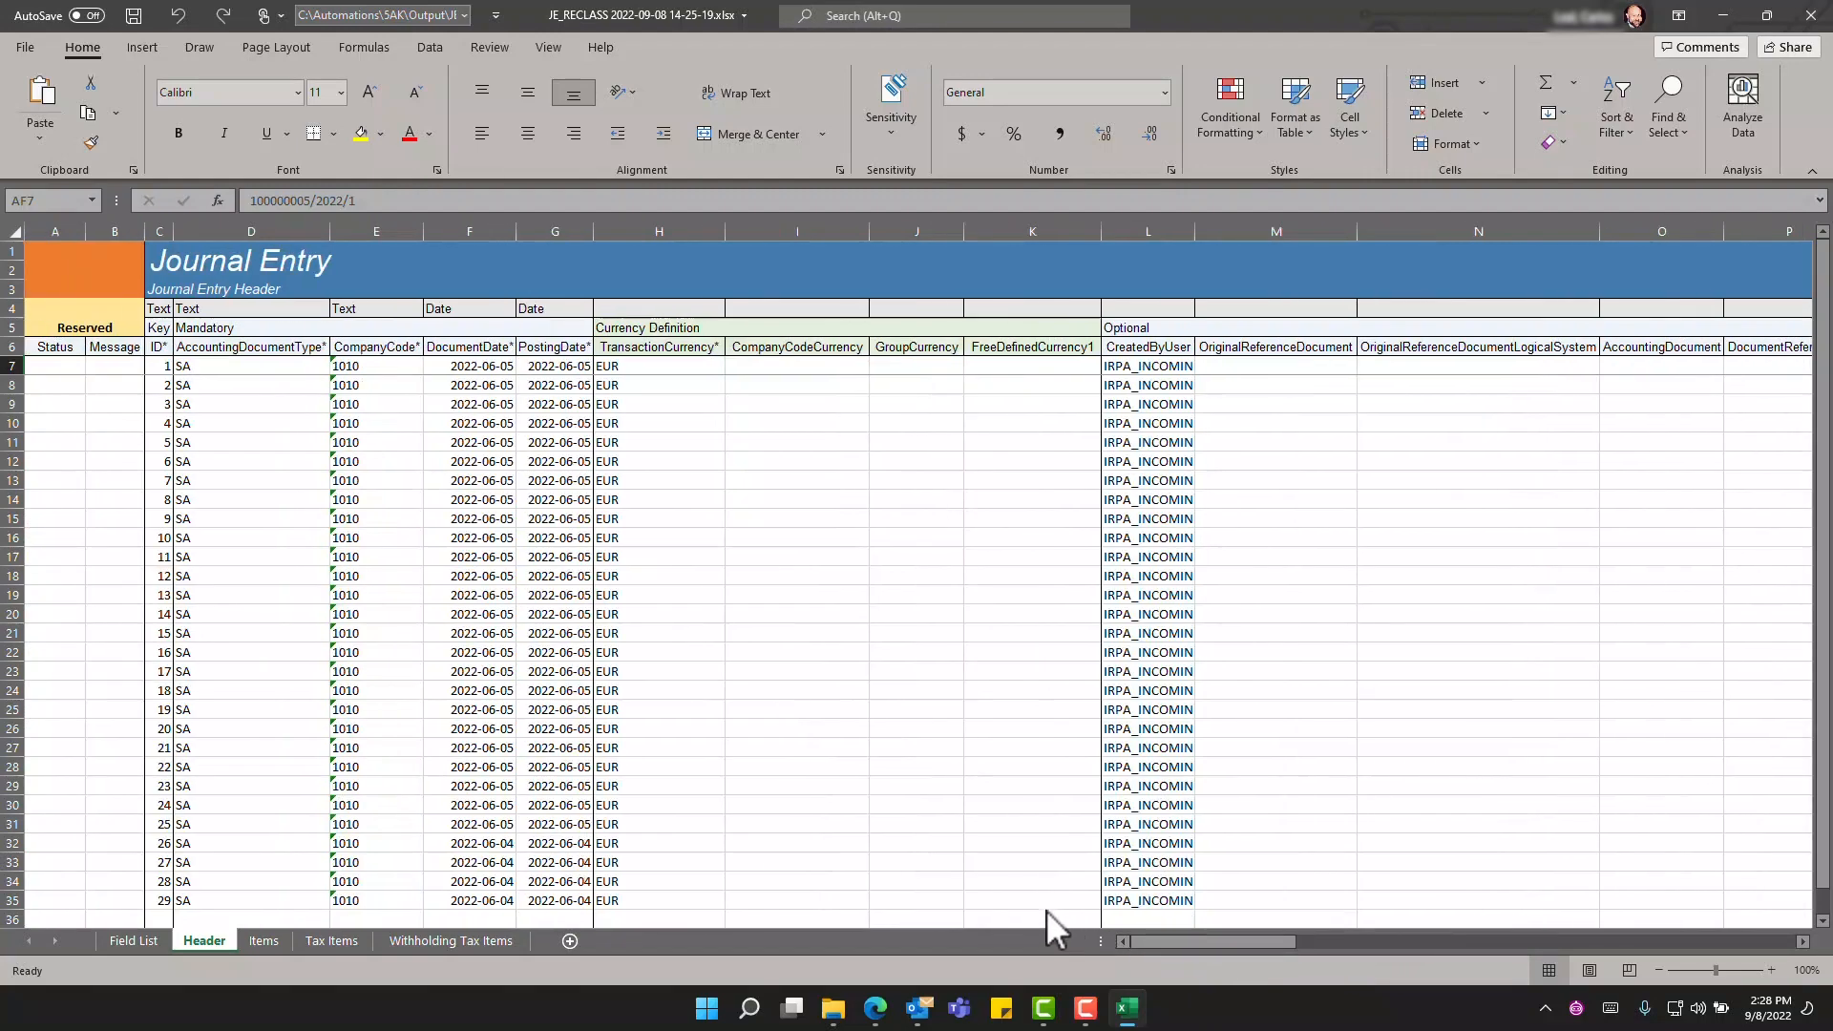
pyautogui.moveTo(263, 941)
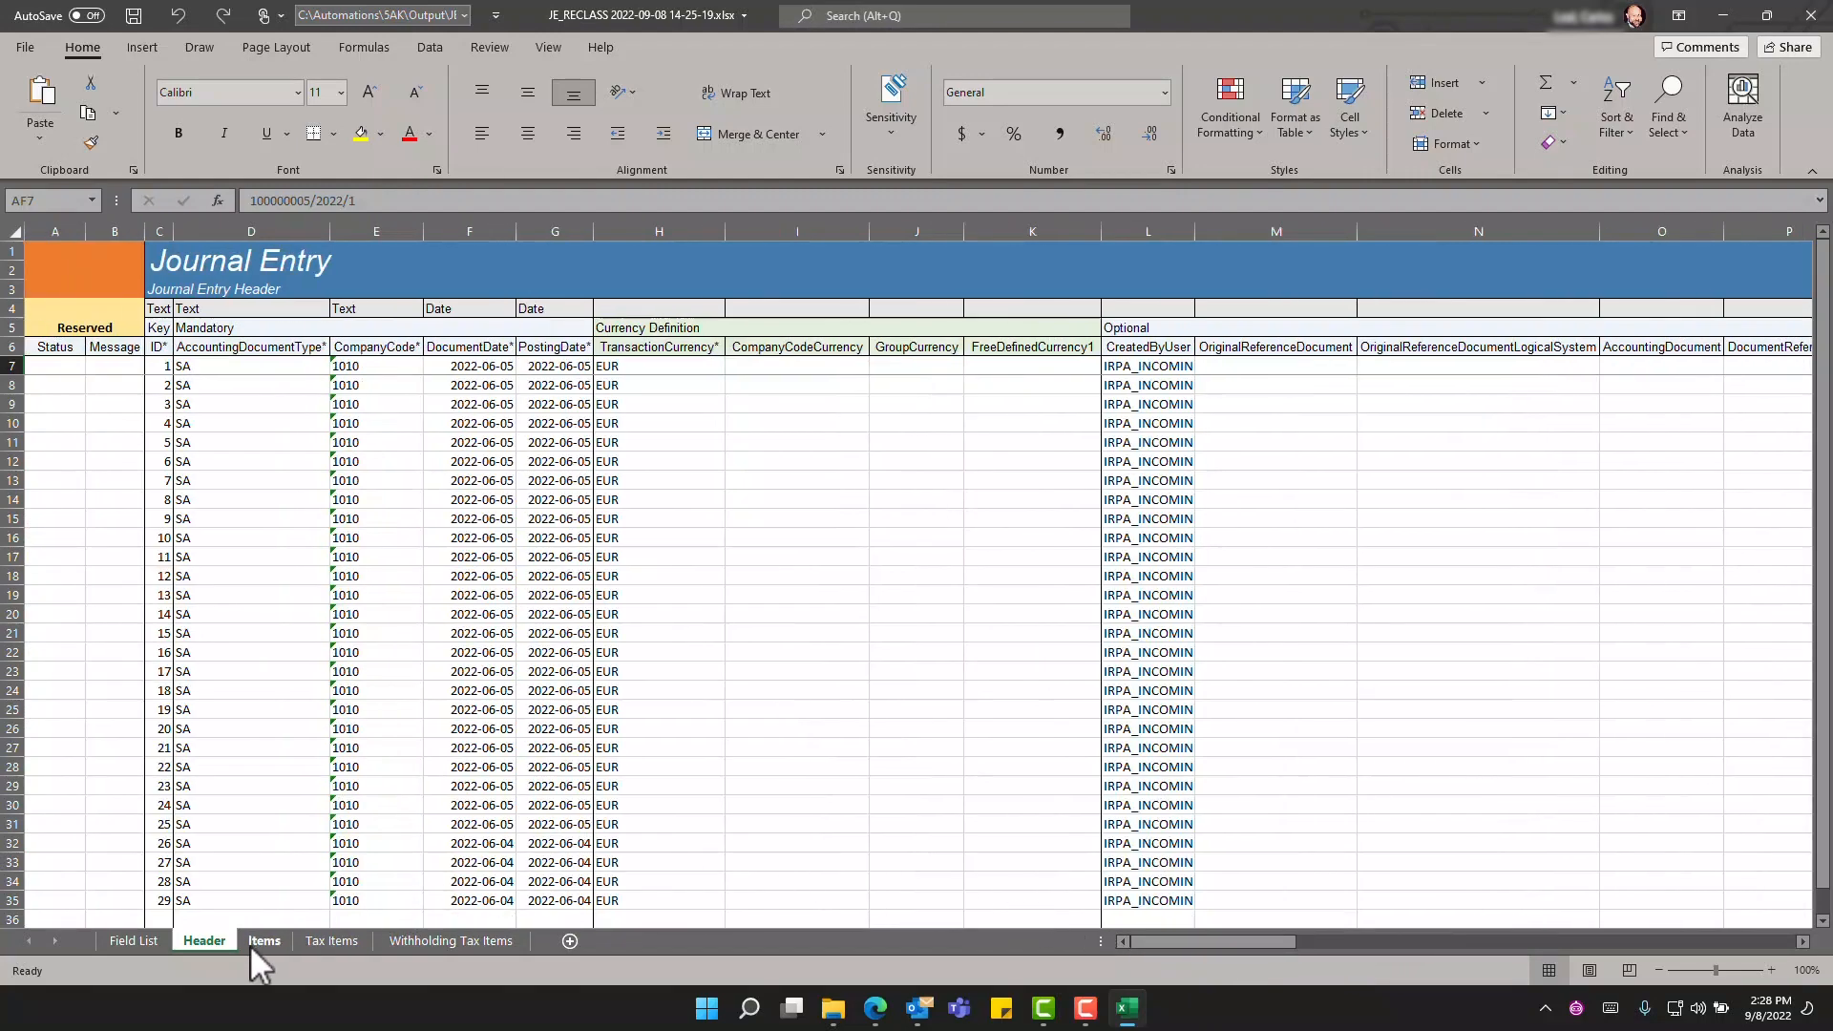